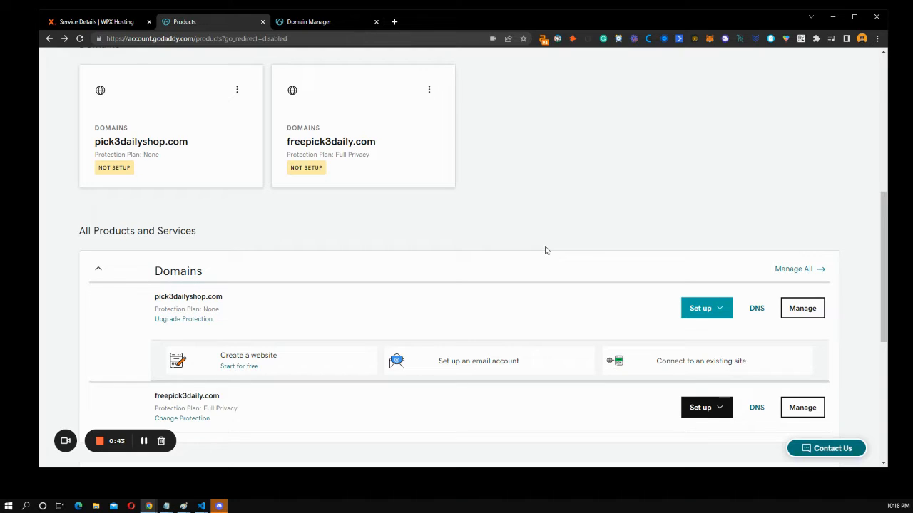
pyautogui.moveTo(499, 232)
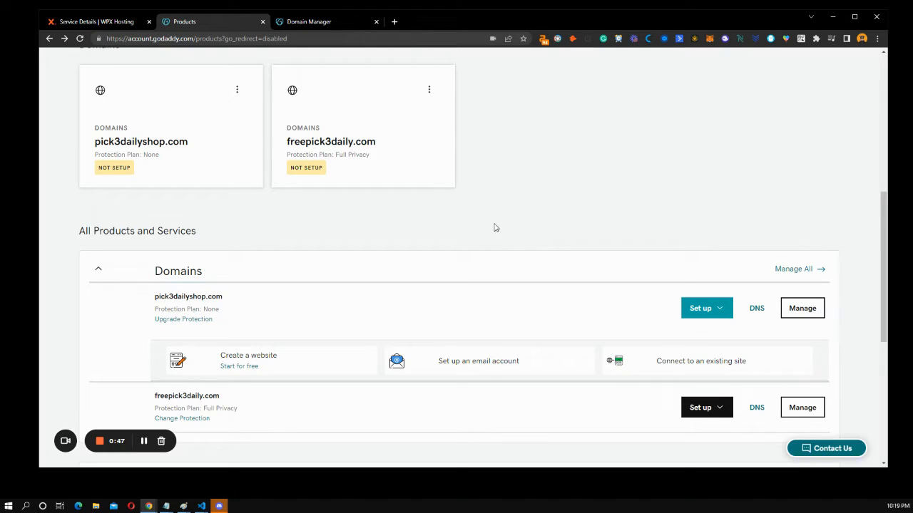
pyautogui.moveTo(530, 191)
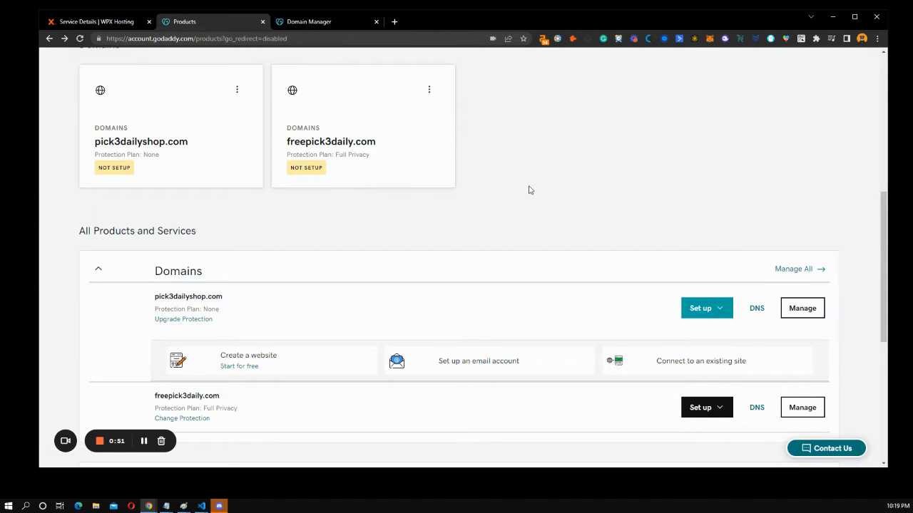
pyautogui.moveTo(379, 147)
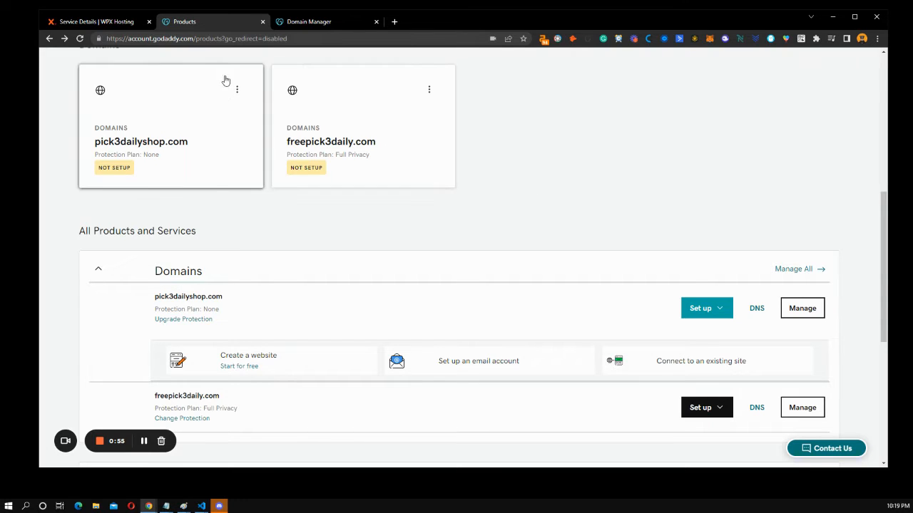
pyautogui.moveTo(449, 109)
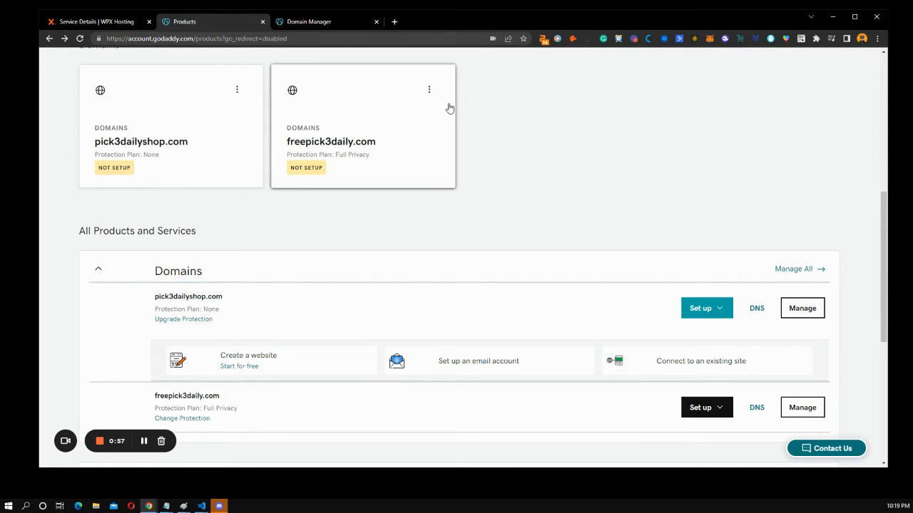
pyautogui.moveTo(442, 105)
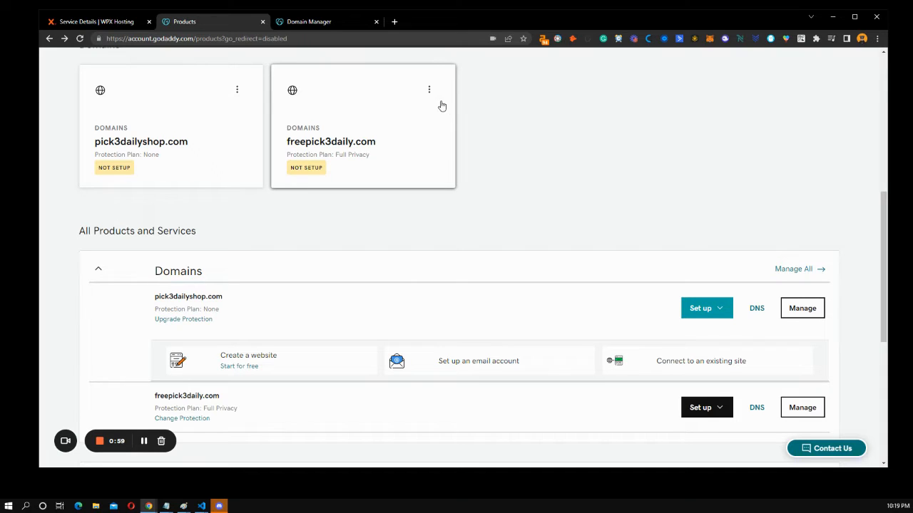
pyautogui.moveTo(581, 177)
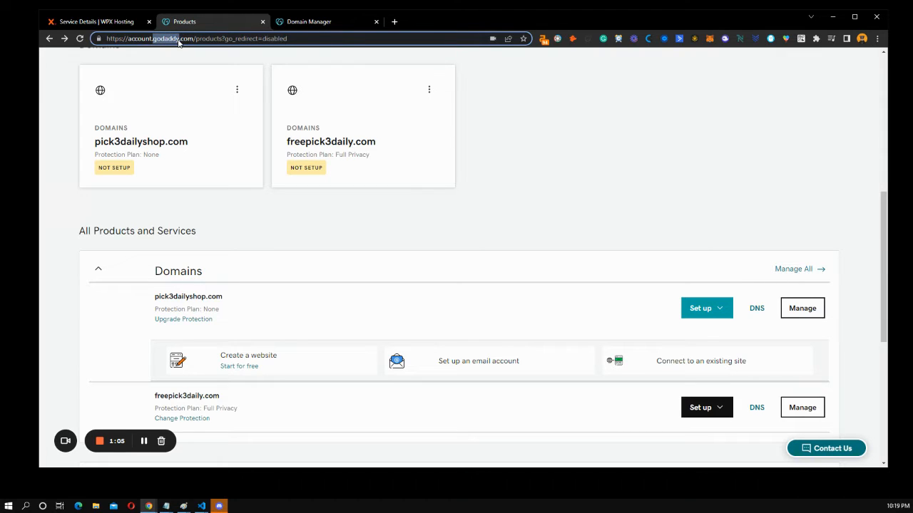
pyautogui.moveTo(447, 163)
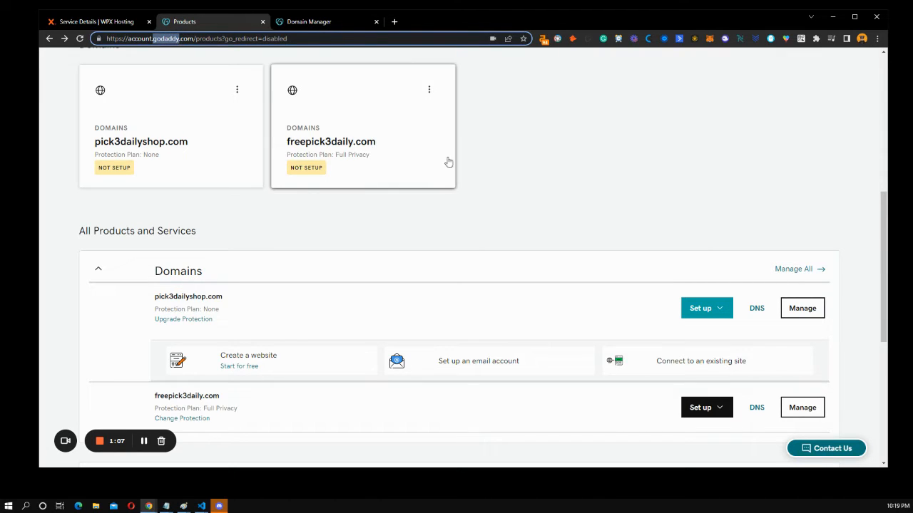
pyautogui.moveTo(411, 150)
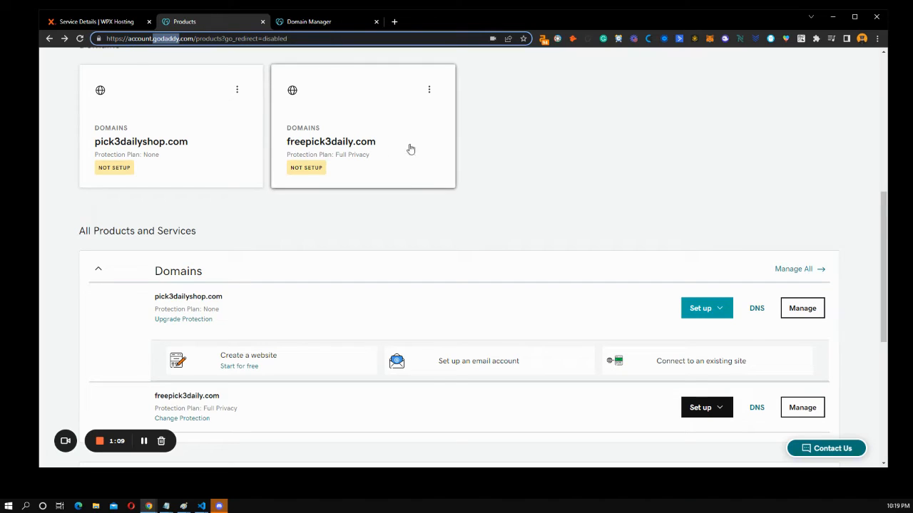
pyautogui.moveTo(499, 152)
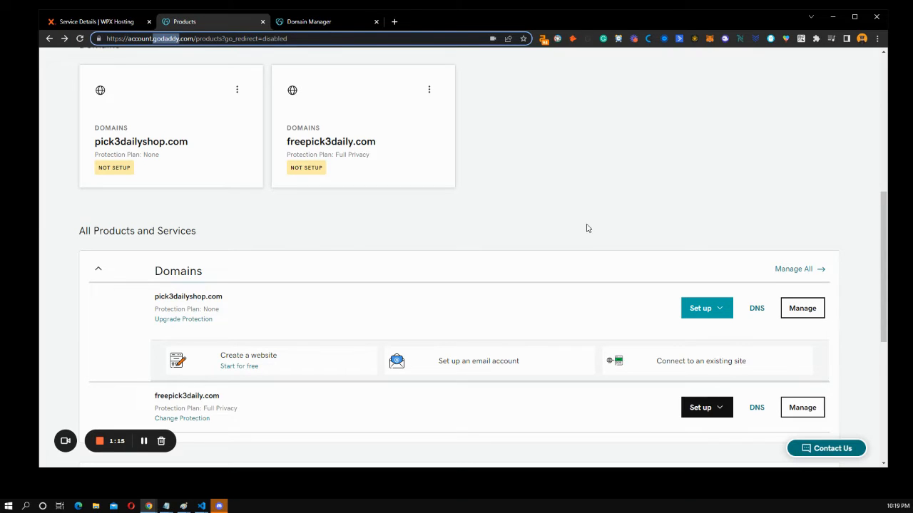
pyautogui.moveTo(590, 209)
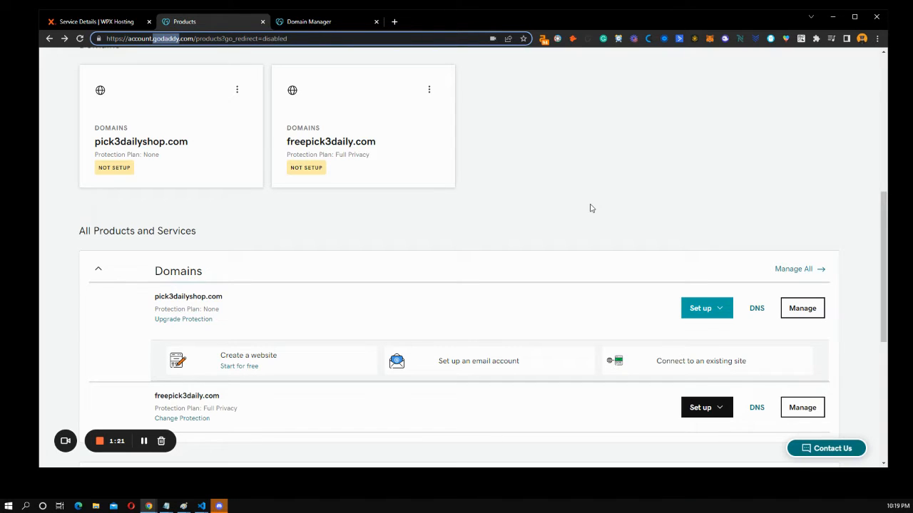
pyautogui.moveTo(377, 137)
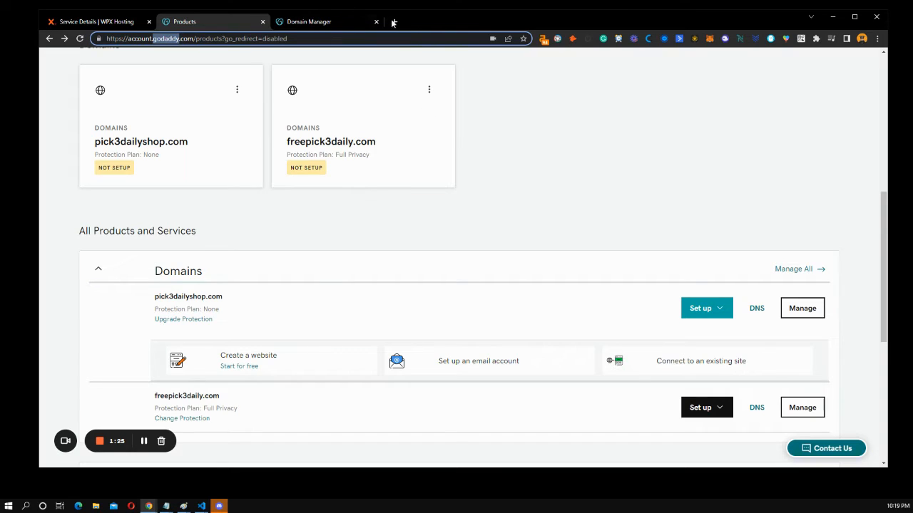
# - Open seodesignlab.com in a new tab, check freepick3daily.com's domain settings, and return to the products list
pyautogui.click(394, 21)
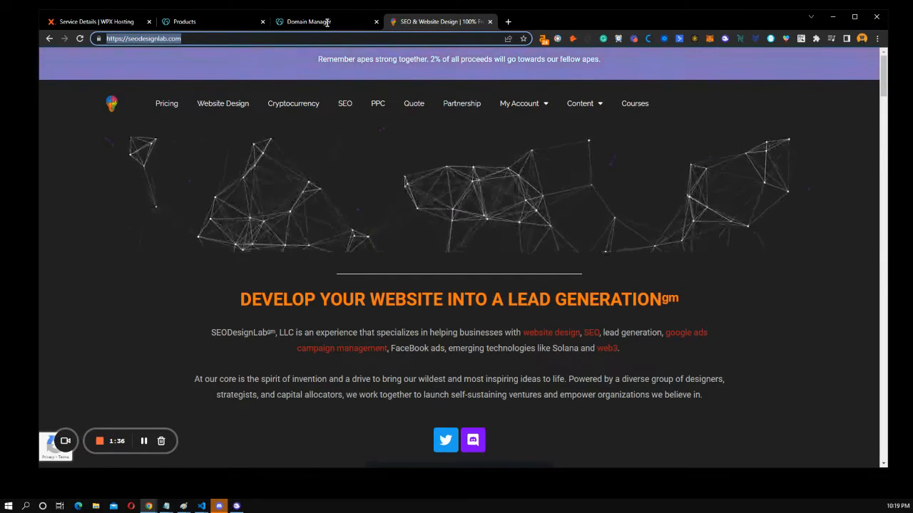
pyautogui.moveTo(308, 22)
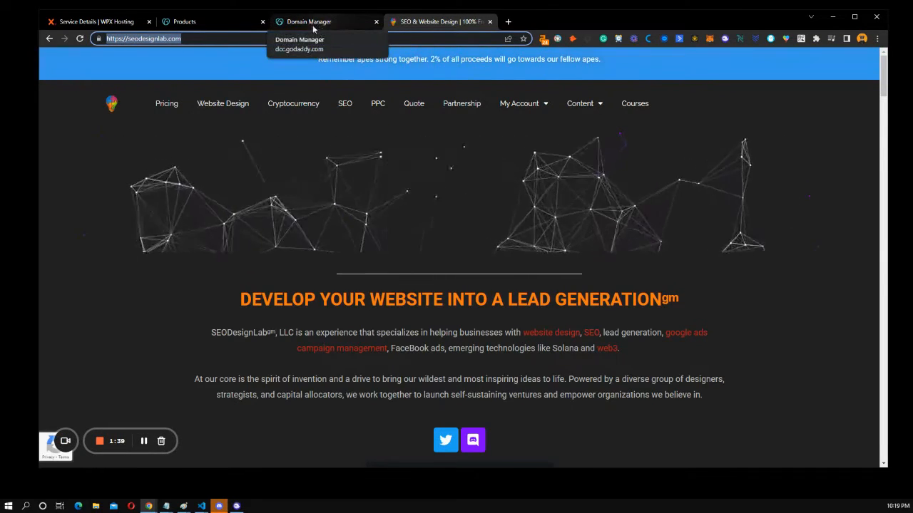
pyautogui.click(327, 21)
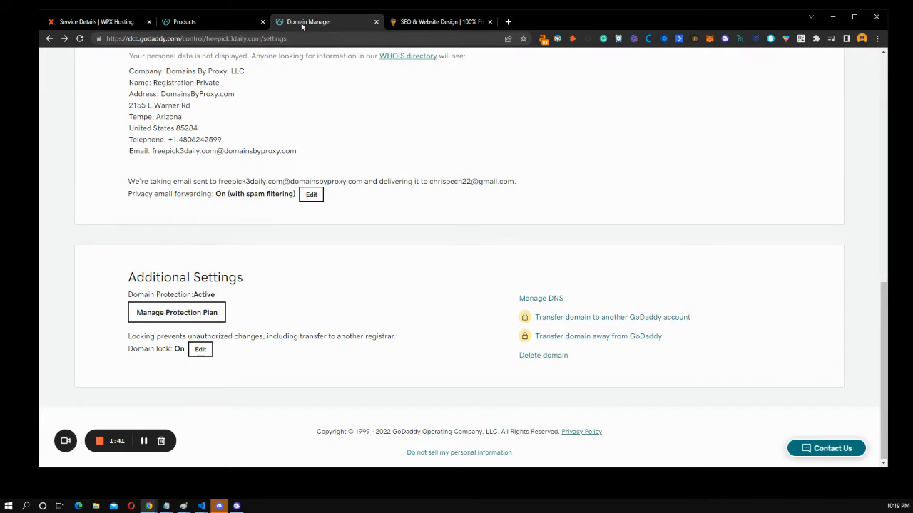
pyautogui.click(184, 21)
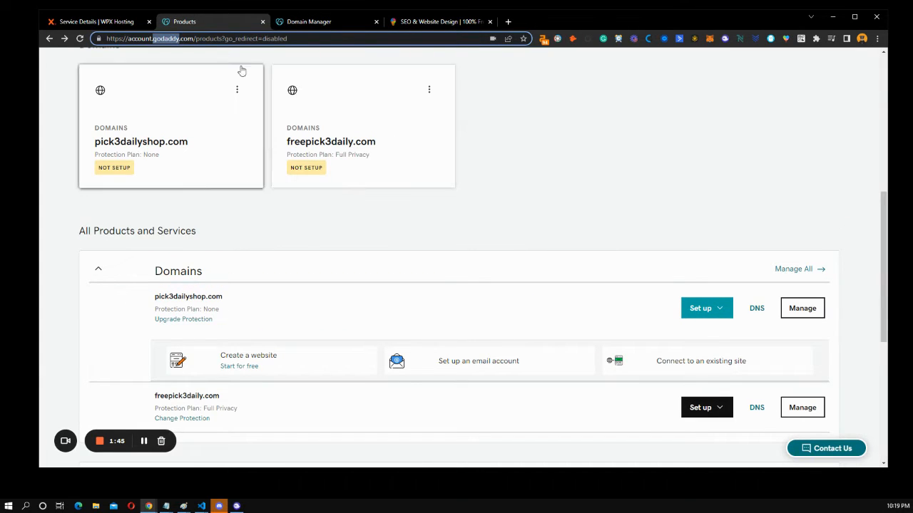
# - Reach Google Domains via a web search and enter 'xzindesign' in its domain search box
pyautogui.click(620, 22)
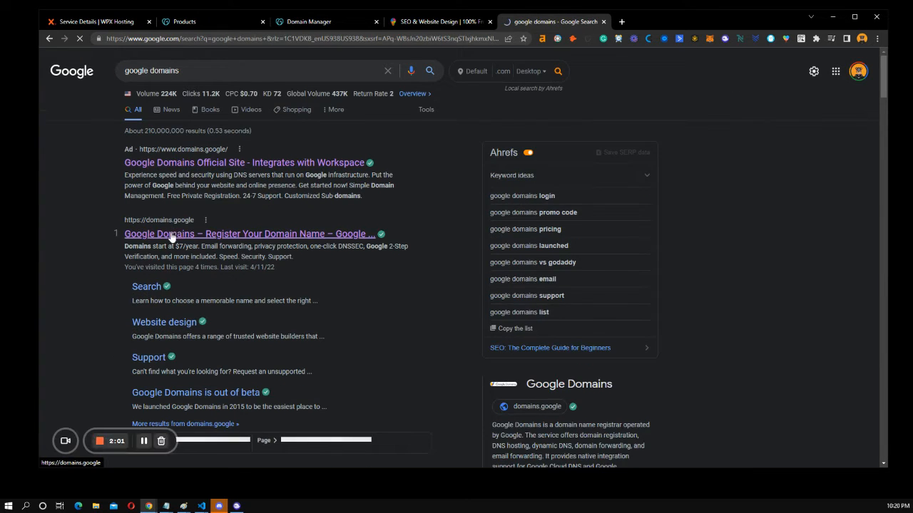
pyautogui.click(248, 234)
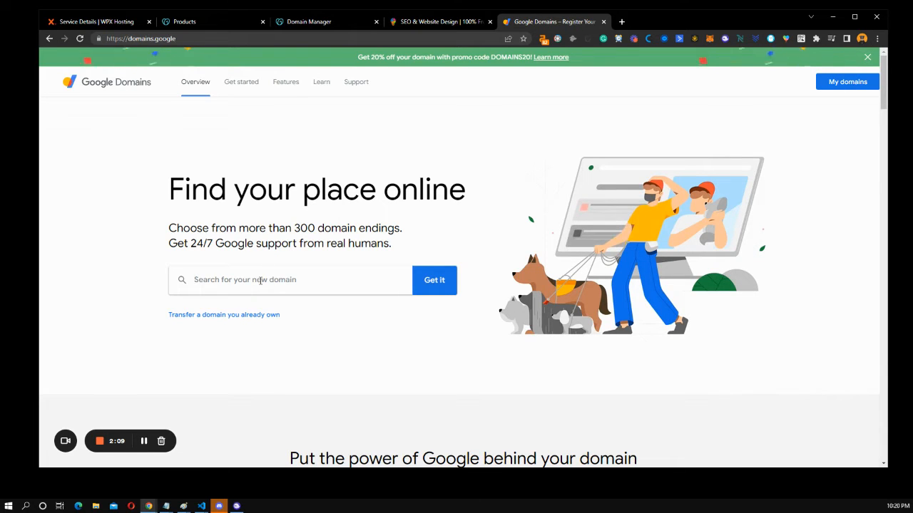
pyautogui.write('seodesignlab')
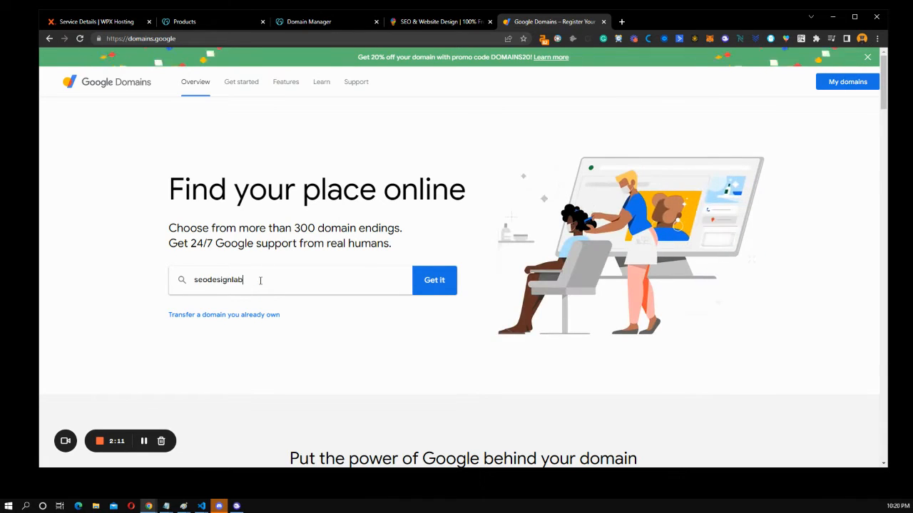
pyautogui.write('xzi')
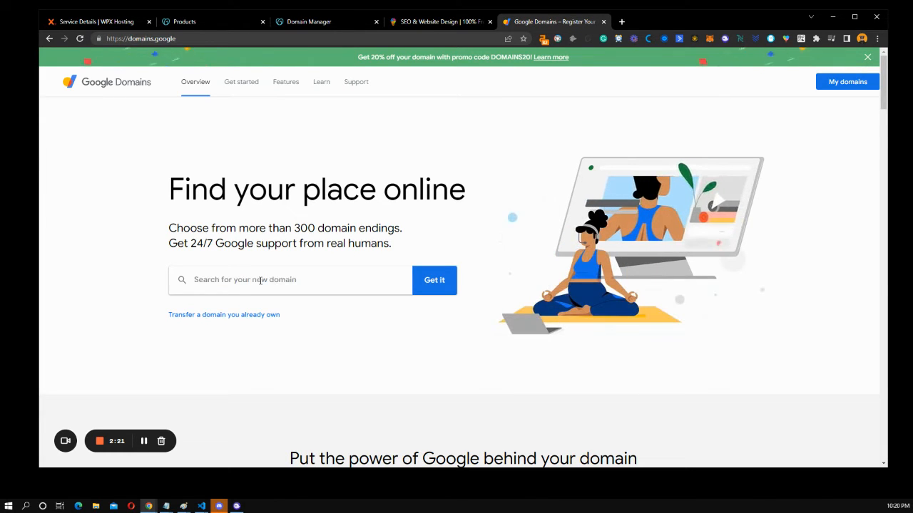
pyautogui.write('xzindesign')
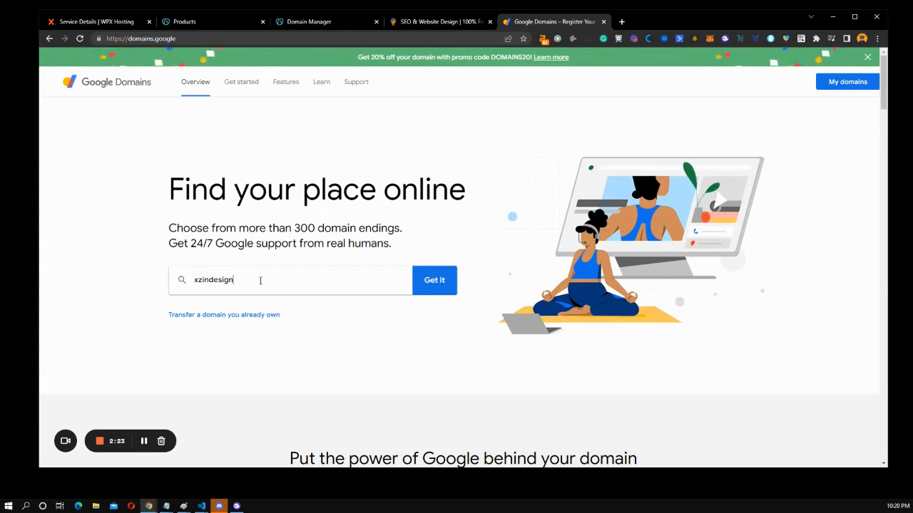
# - Search xzindesign and expand xzindesign.com to see it available at $12/year with its insights
pyautogui.click(434, 279)
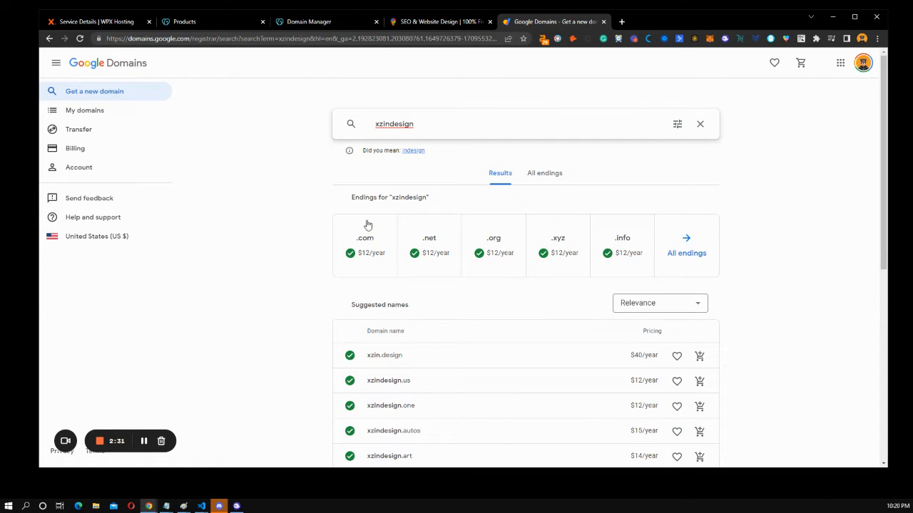
pyautogui.moveTo(570, 209)
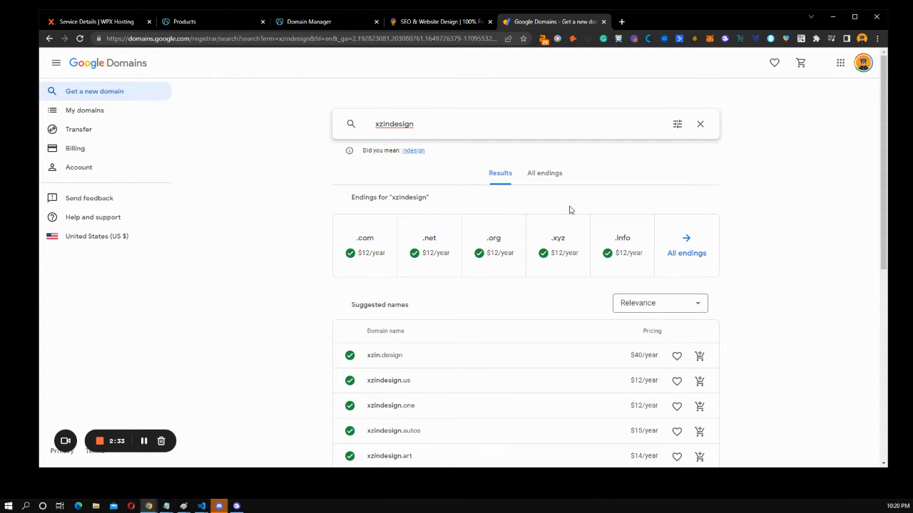
pyautogui.moveTo(636, 232)
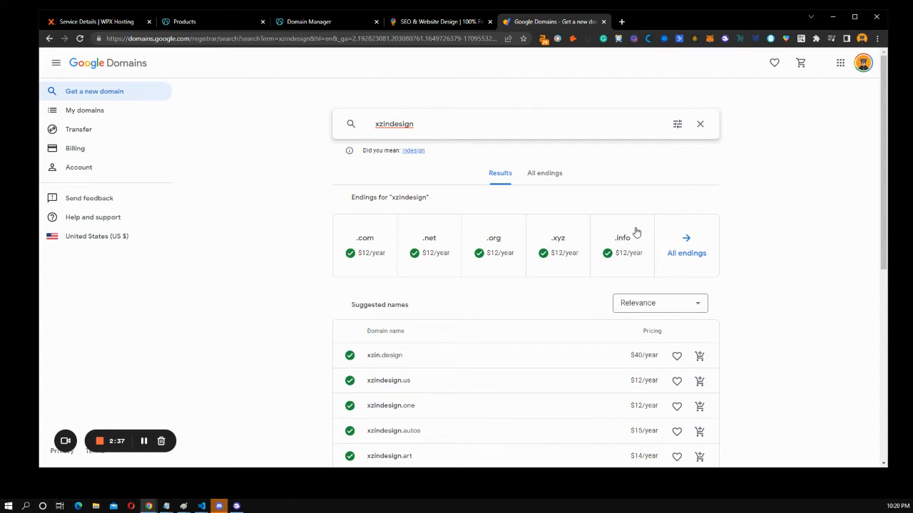
pyautogui.moveTo(501, 244)
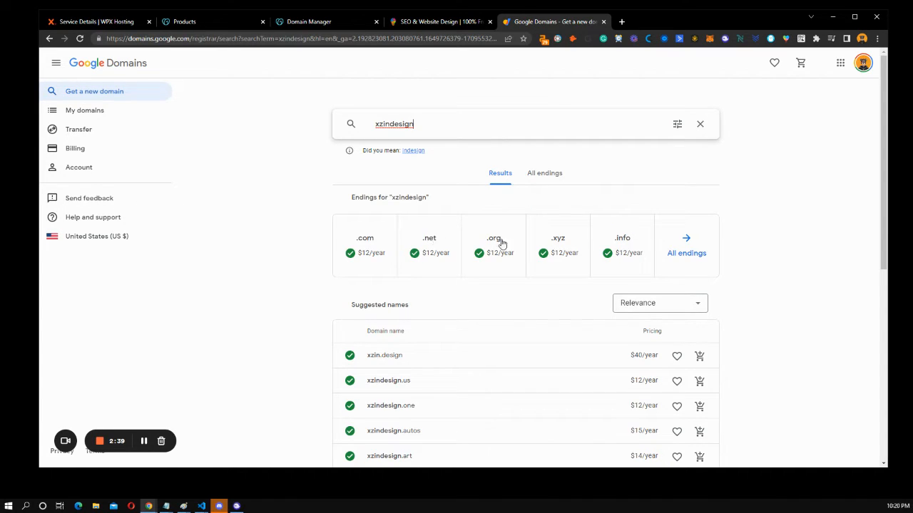
pyautogui.moveTo(611, 252)
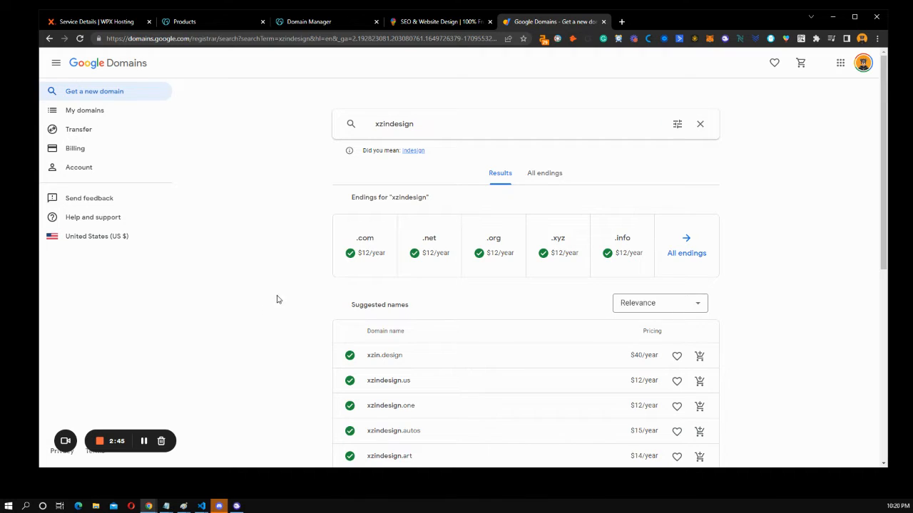
pyautogui.scroll(-3)
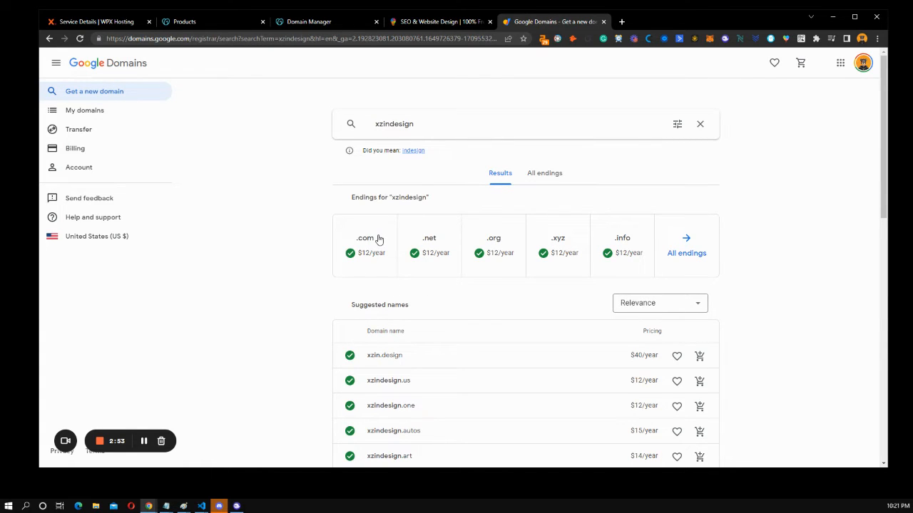
pyautogui.click(365, 246)
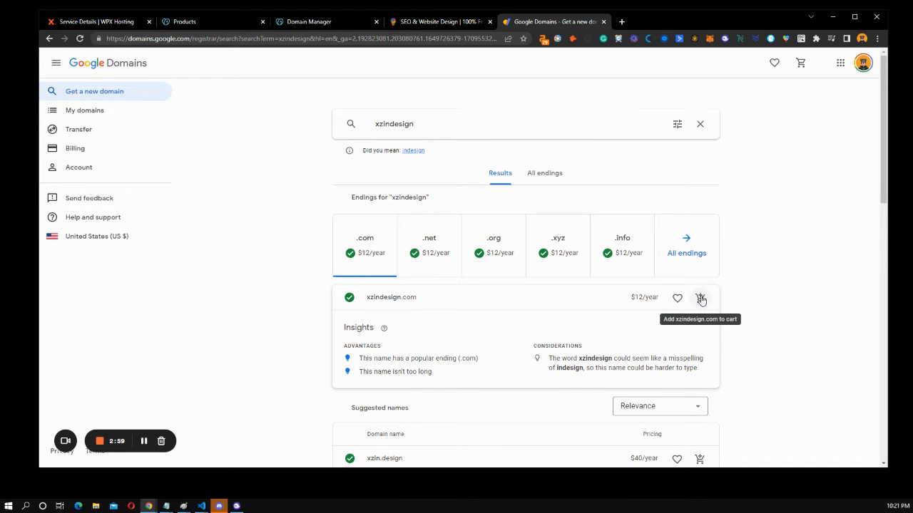
pyautogui.moveTo(718, 299)
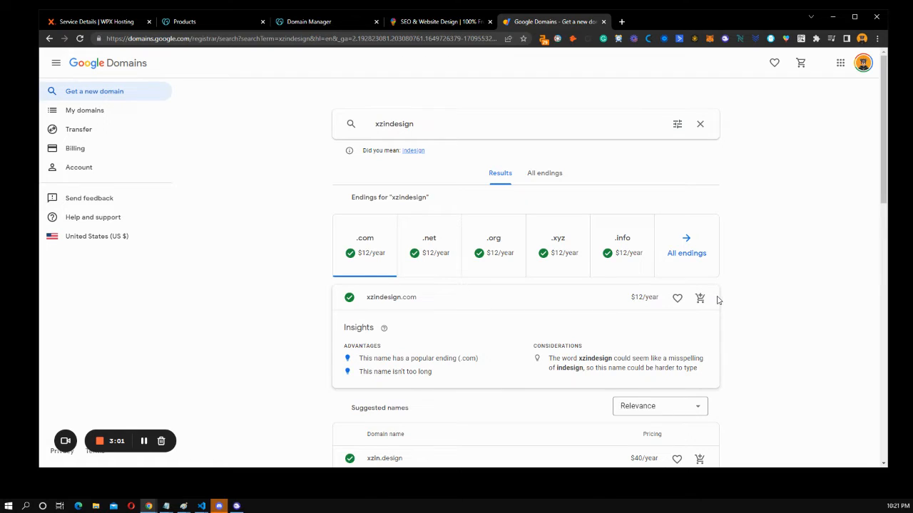
pyautogui.moveTo(390, 222)
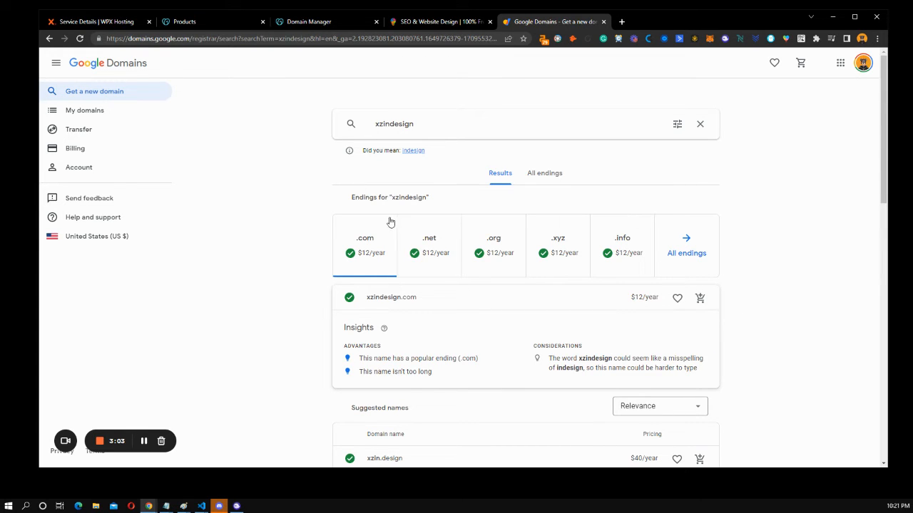
pyautogui.moveTo(636, 324)
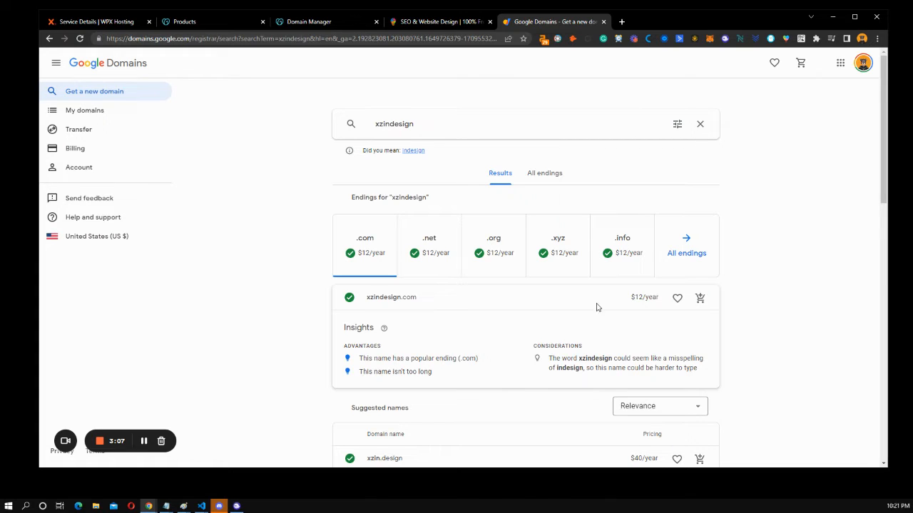
pyautogui.moveTo(699, 298)
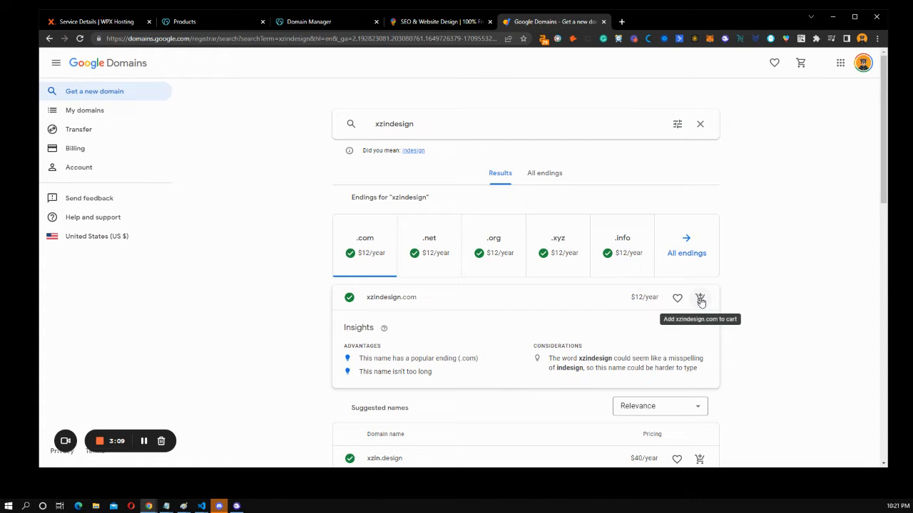
pyautogui.moveTo(593, 268)
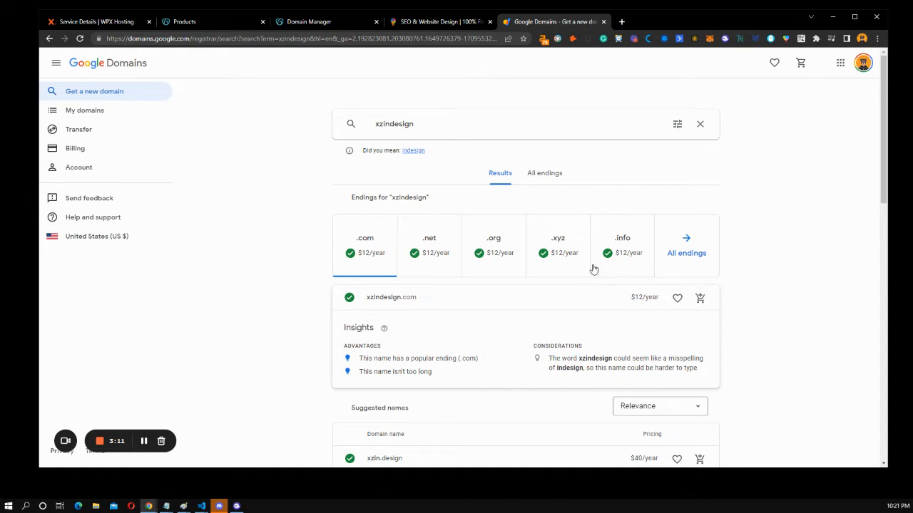
pyautogui.moveTo(699, 298)
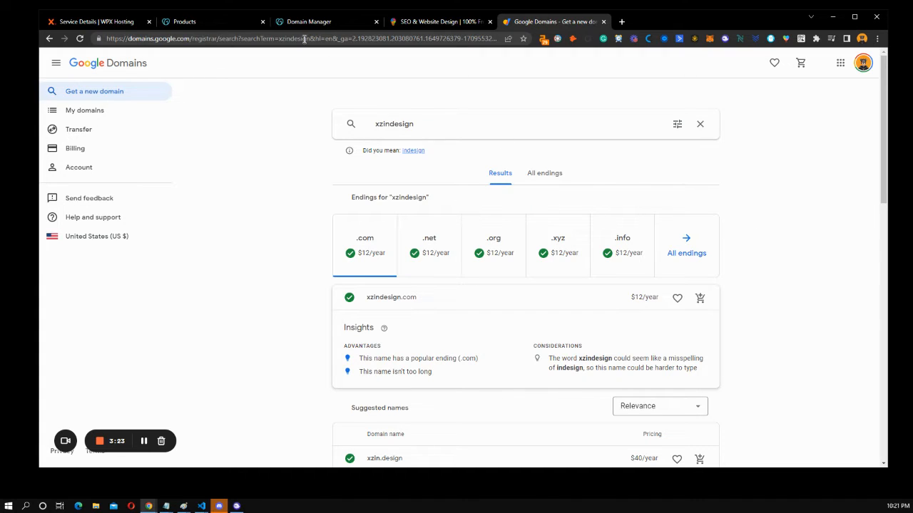
pyautogui.click(326, 21)
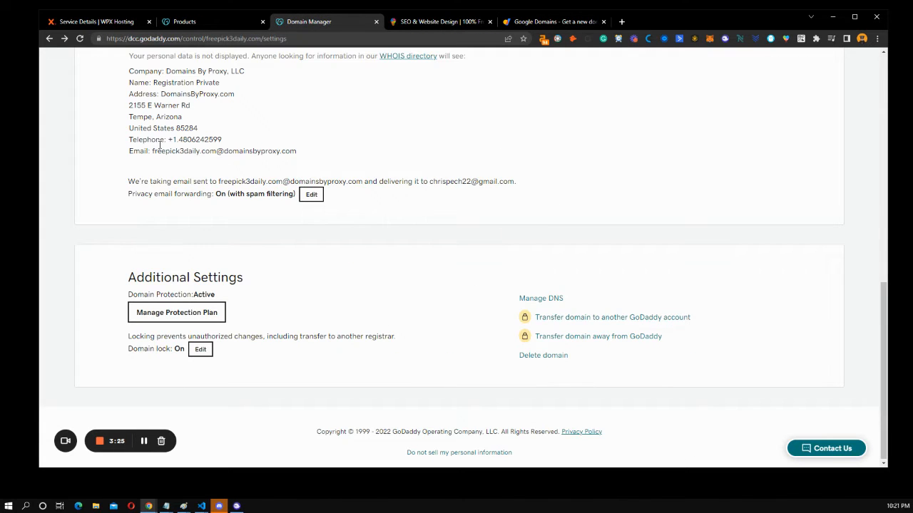
pyautogui.doubleClick(197, 94)
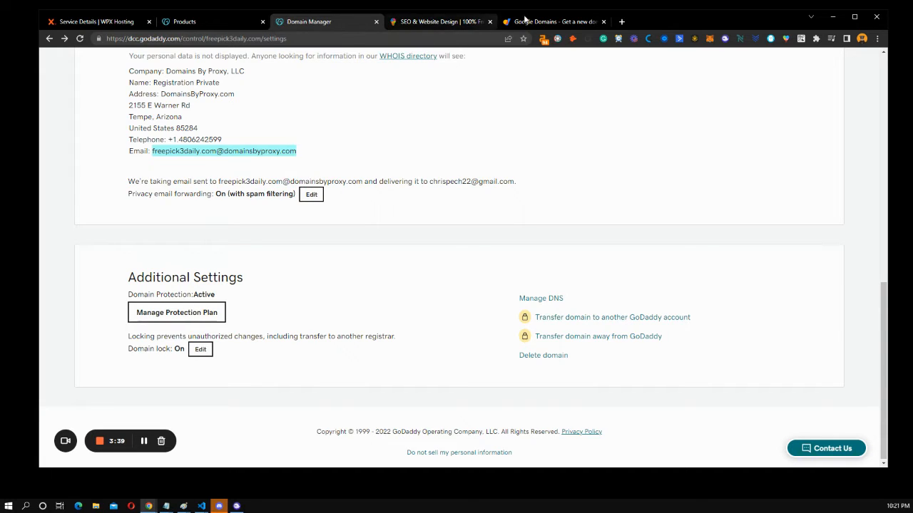
pyautogui.click(554, 22)
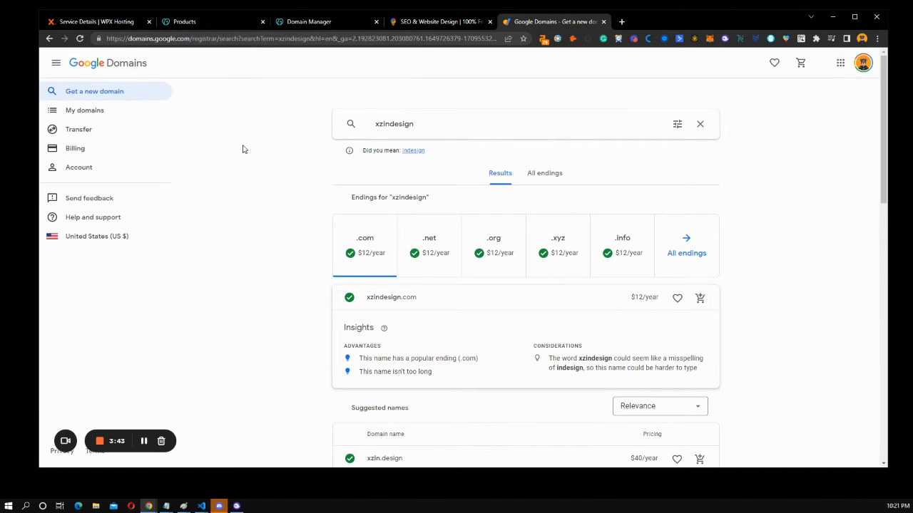
pyautogui.moveTo(202, 97)
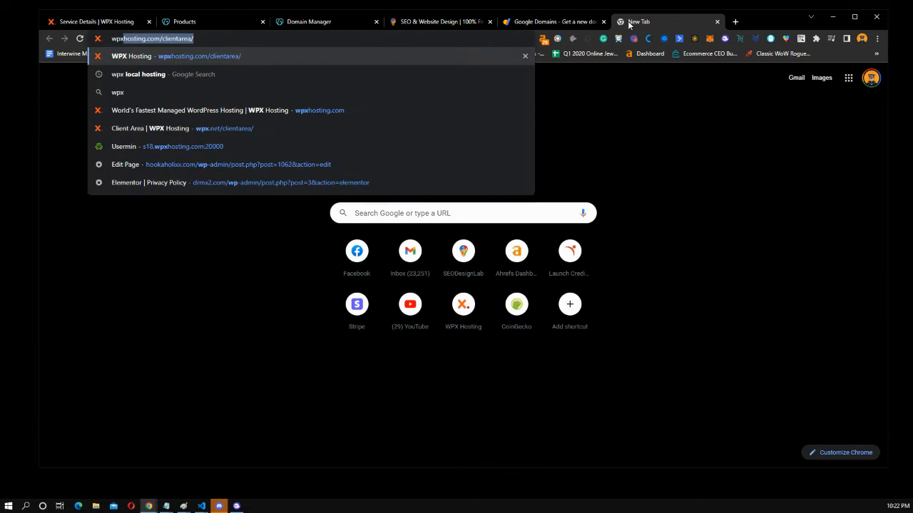
# - Go to wpxhosting.com/c in a new tab to load the WPX Hosting site
pyautogui.write('wpxhosting.com/c')
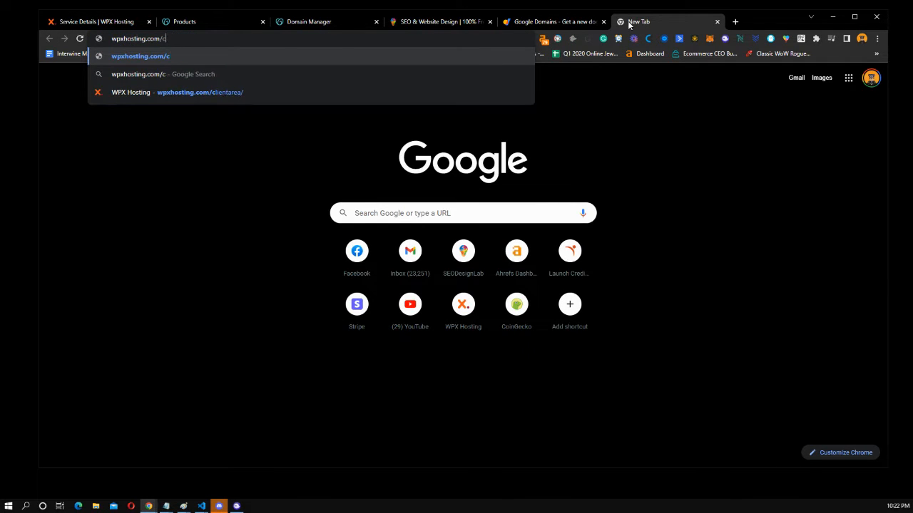
pyautogui.press('Enter')
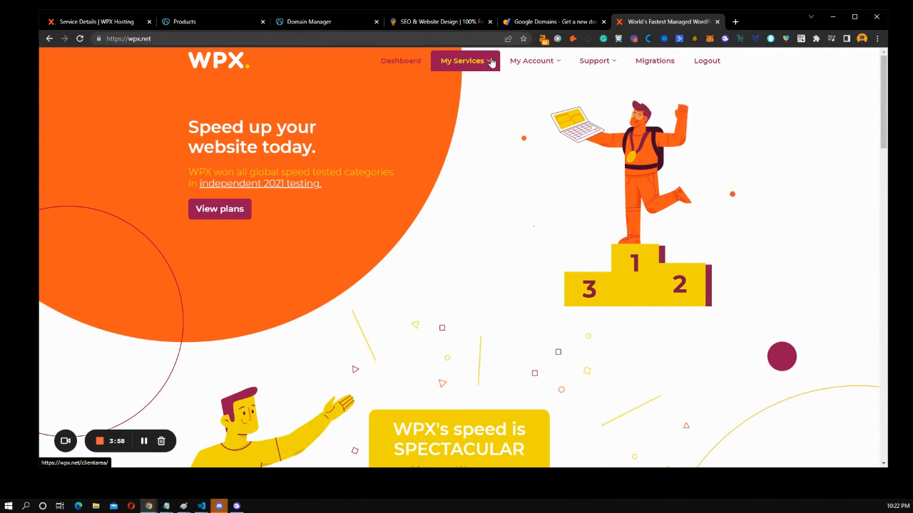
# - From the WPX client area, view the owned domains list and start a new domain search
pyautogui.click(462, 60)
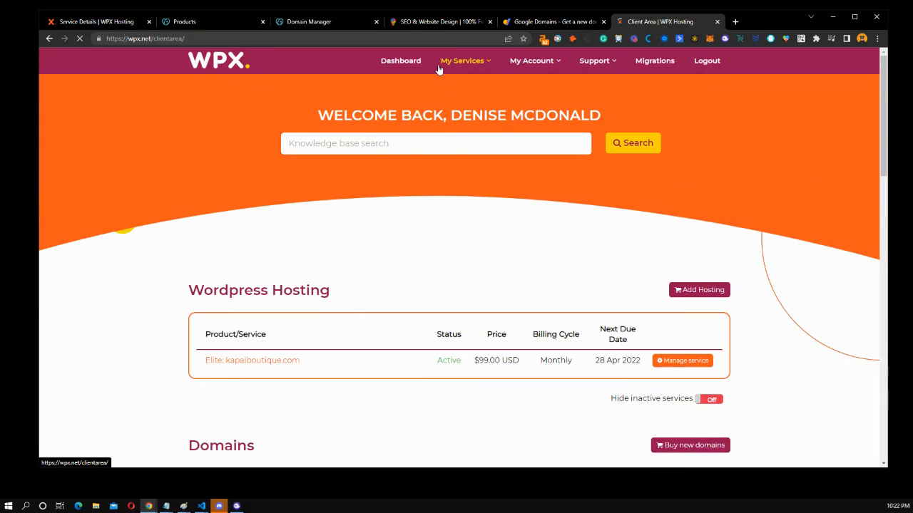
pyautogui.click(462, 60)
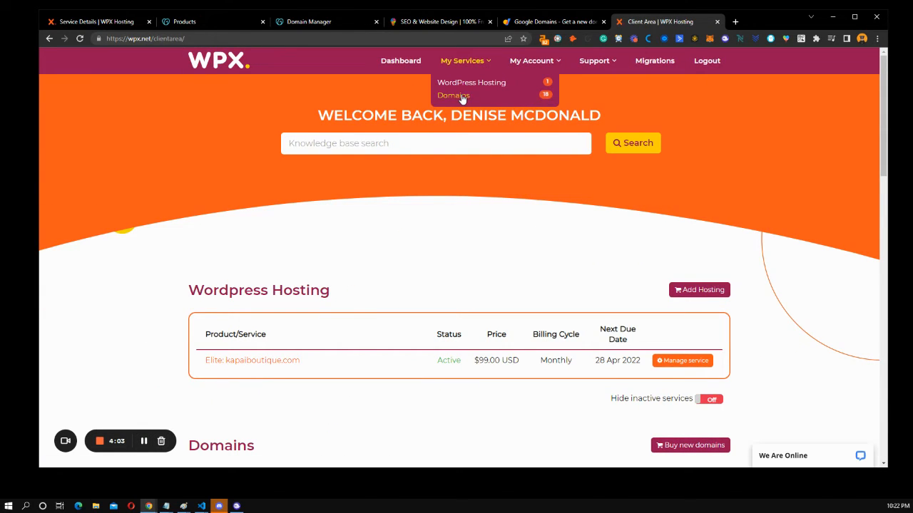
pyautogui.click(453, 96)
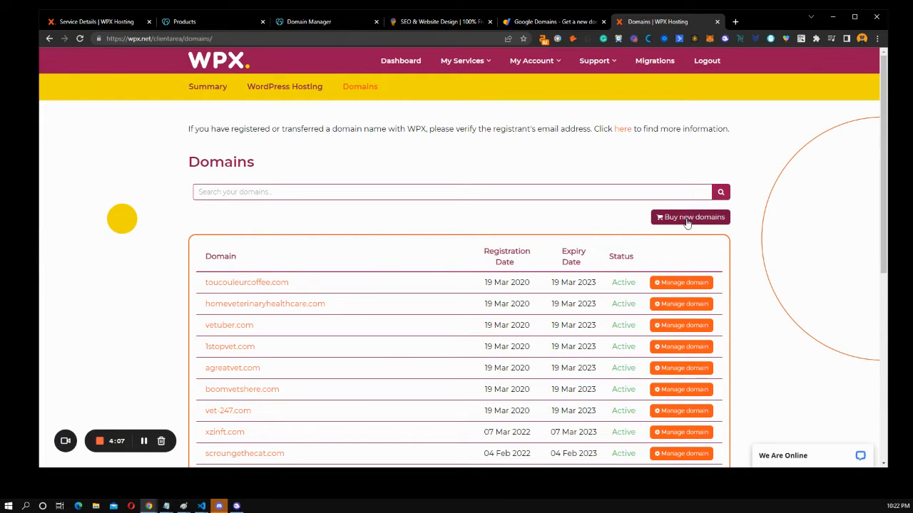
pyautogui.click(689, 217)
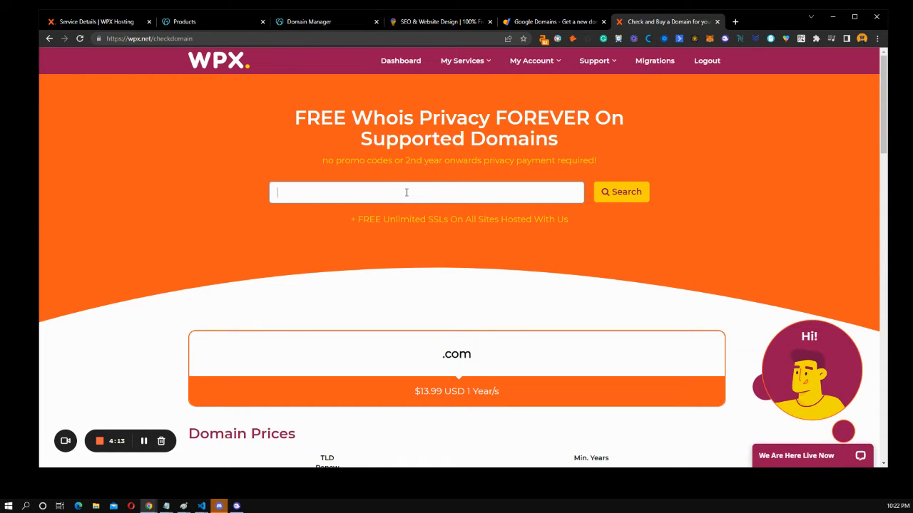
# - Search WPX for xzindesign and see xzindesign.com available at $13.99 USD per year
pyautogui.write('se')
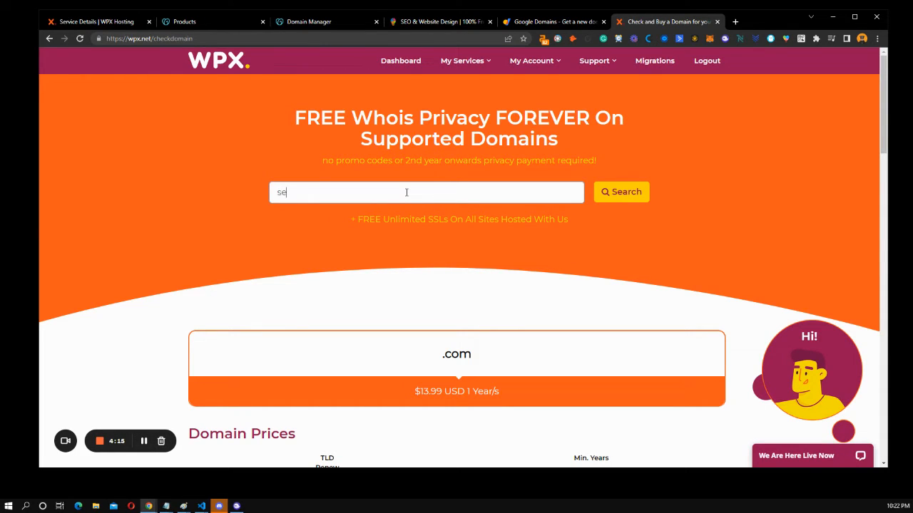
pyautogui.write('xzindesign')
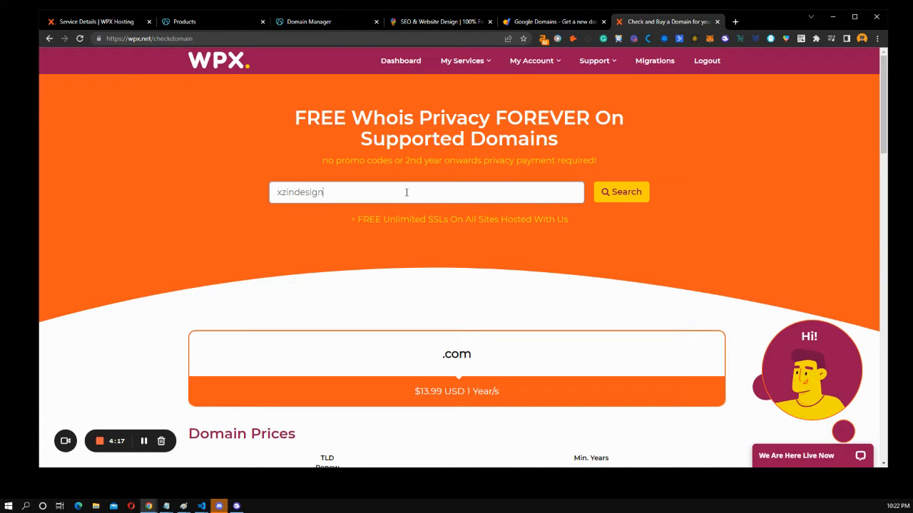
pyautogui.click(621, 191)
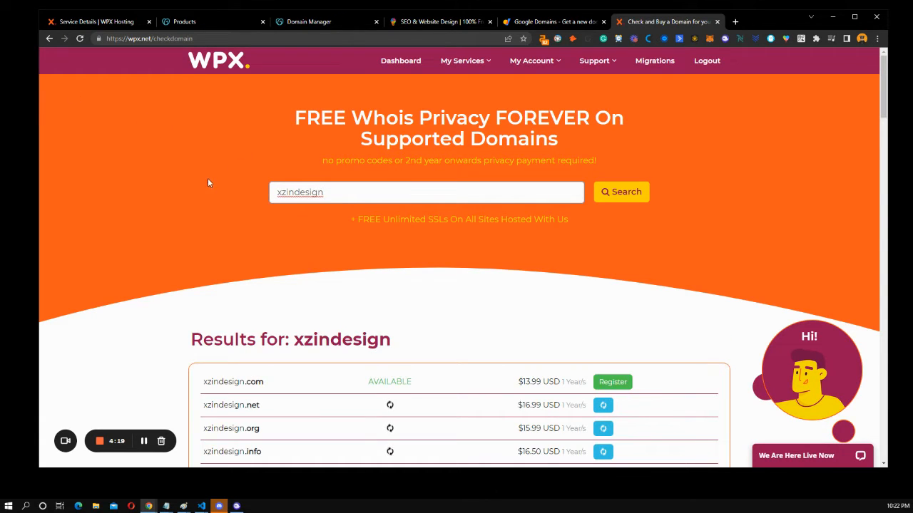
pyautogui.scroll(-3)
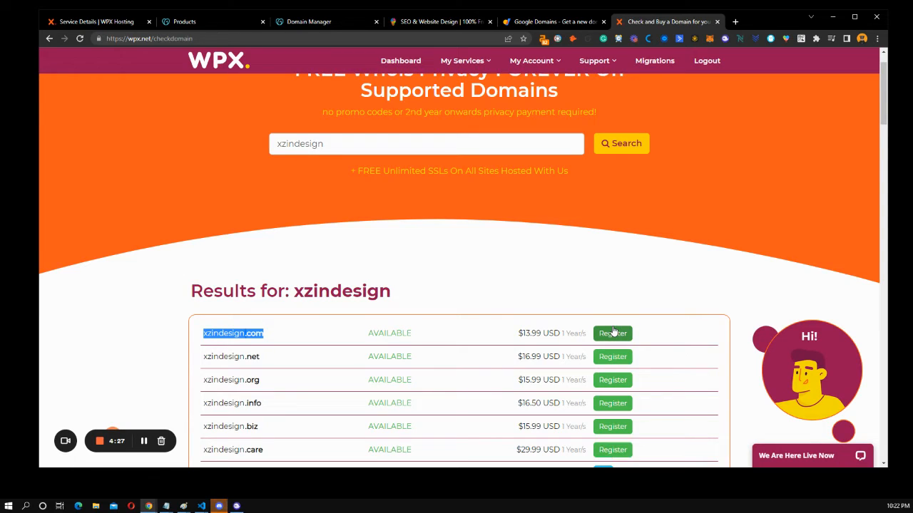
pyautogui.moveTo(307, 64)
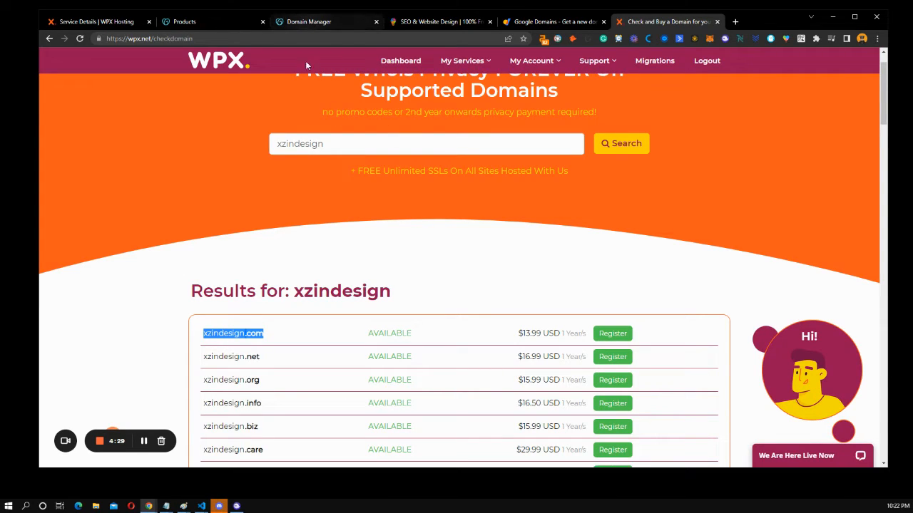
pyautogui.moveTo(540, 216)
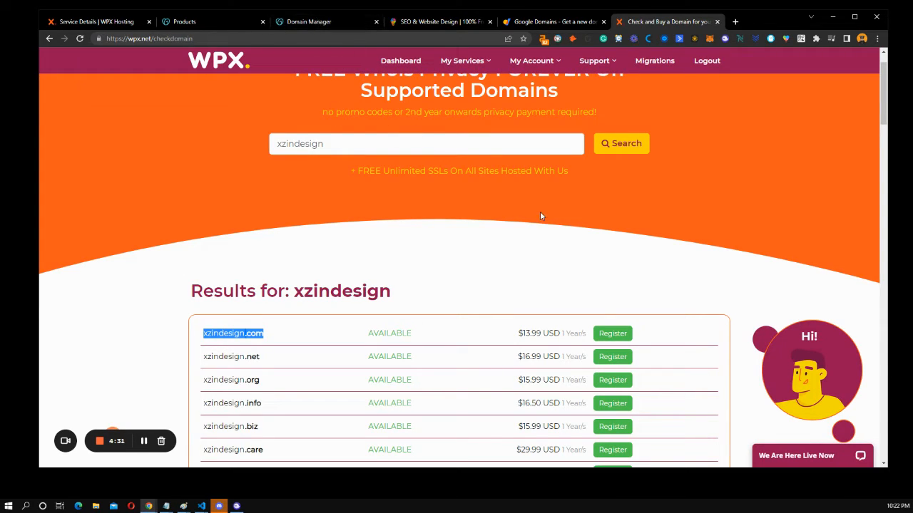
pyautogui.moveTo(534, 237)
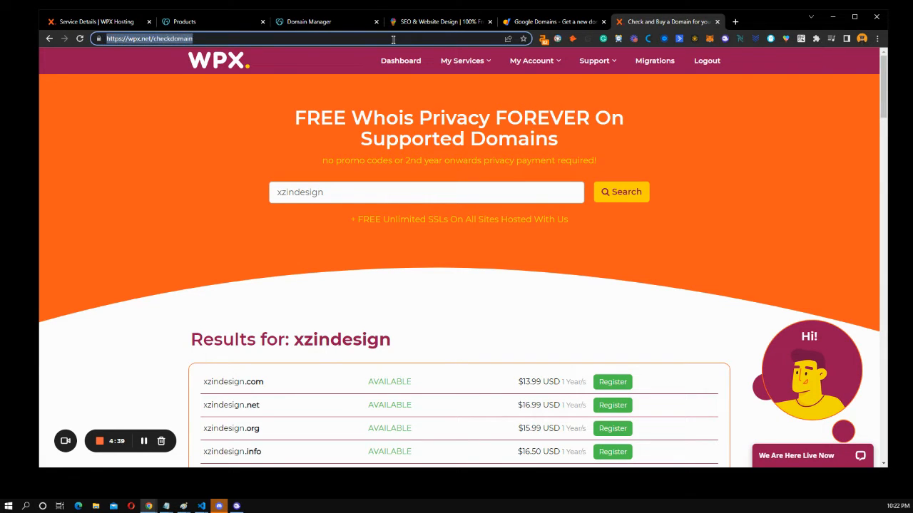
# - Browse the domain extension price list, then bring up the 'wpx hosting pricing' Google results
pyautogui.write('hosting w')
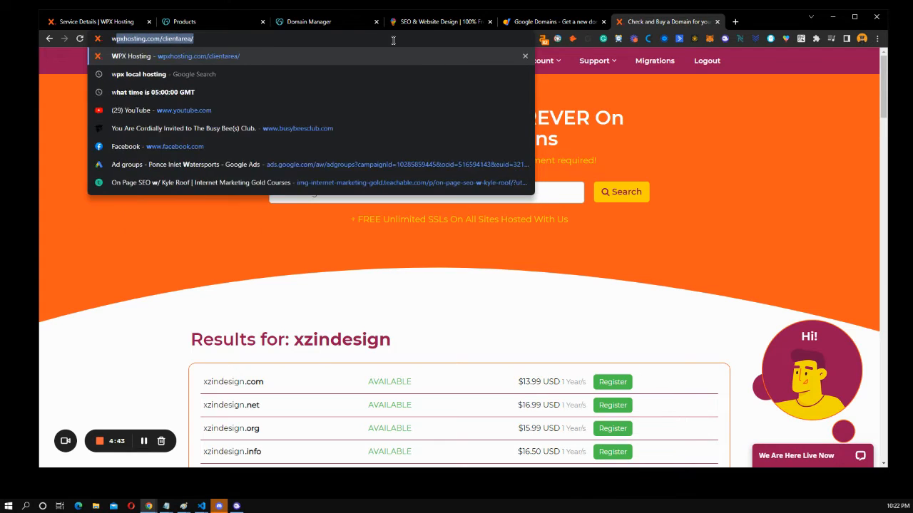
pyautogui.write('wpx hosting pr')
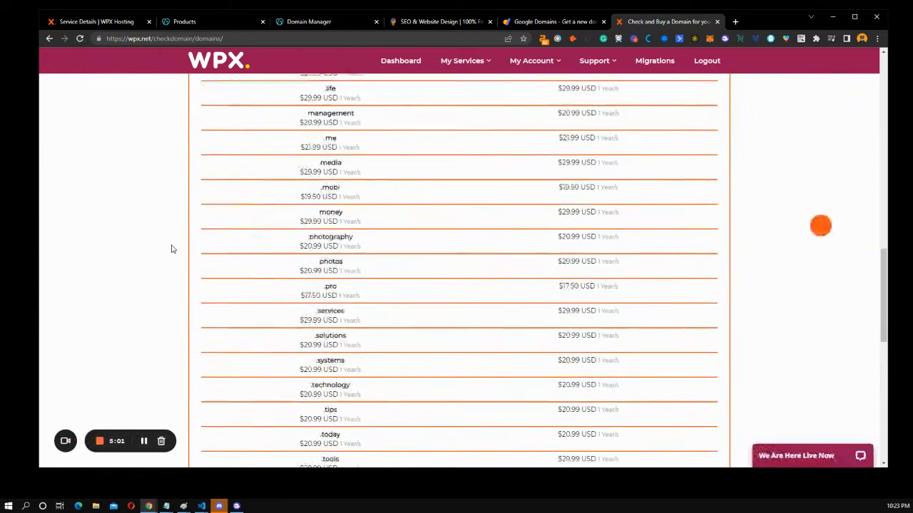
pyautogui.click(462, 59)
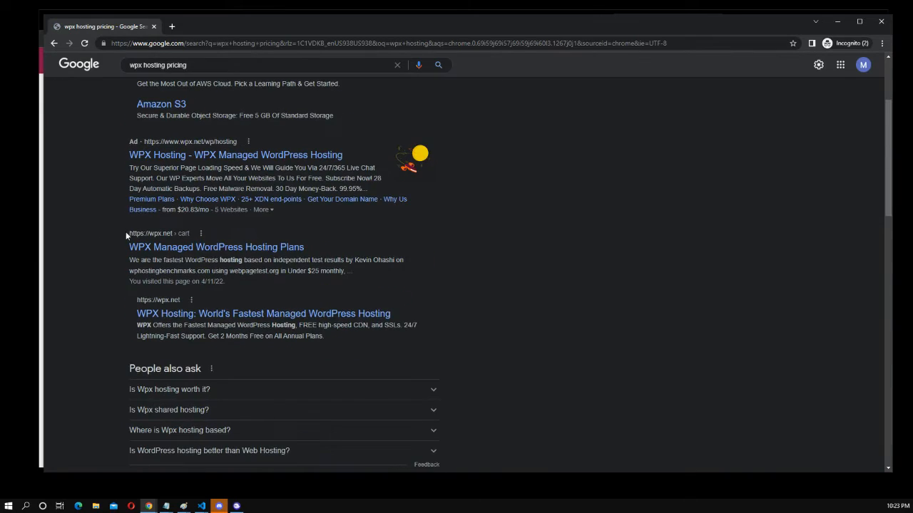
# - Review WPX's Business $20.83, Professional $41.58 and Elite $83.25 plans, highlighting Elite's website limit
pyautogui.click(217, 247)
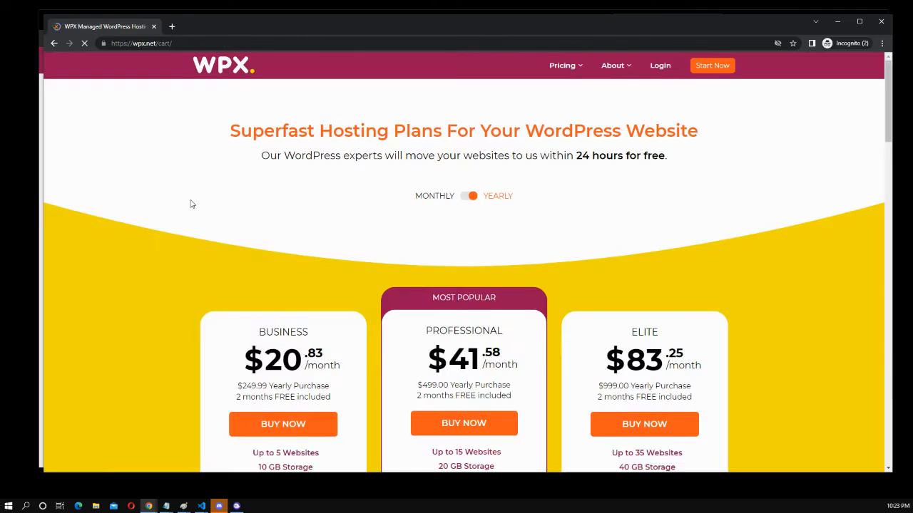
pyautogui.scroll(-3)
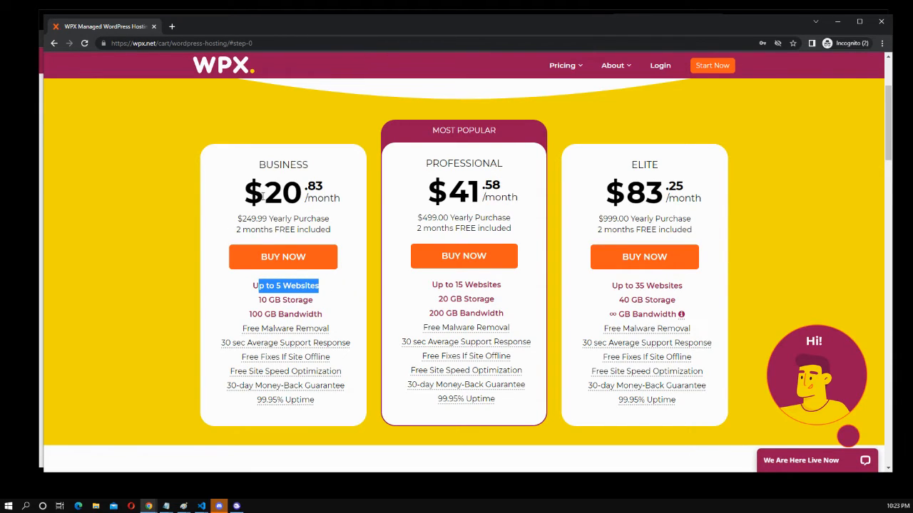
pyautogui.moveTo(198, 97)
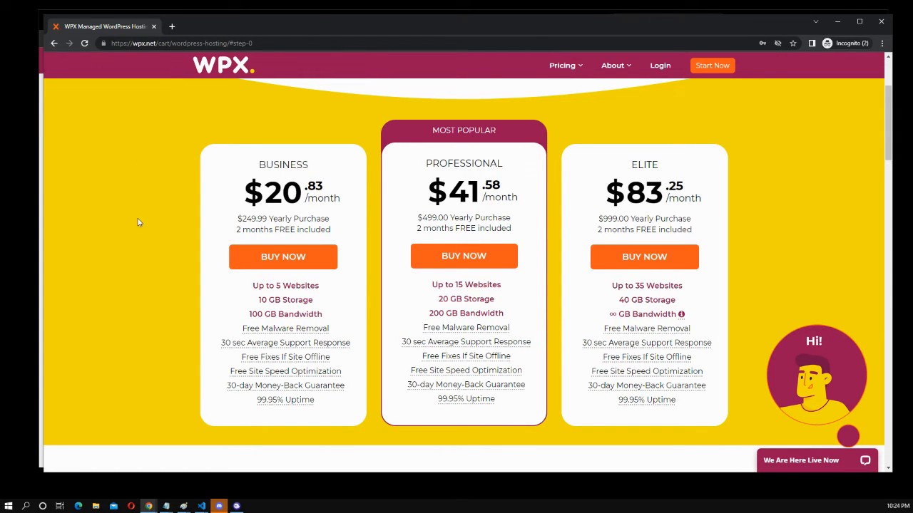
pyautogui.moveTo(688, 294)
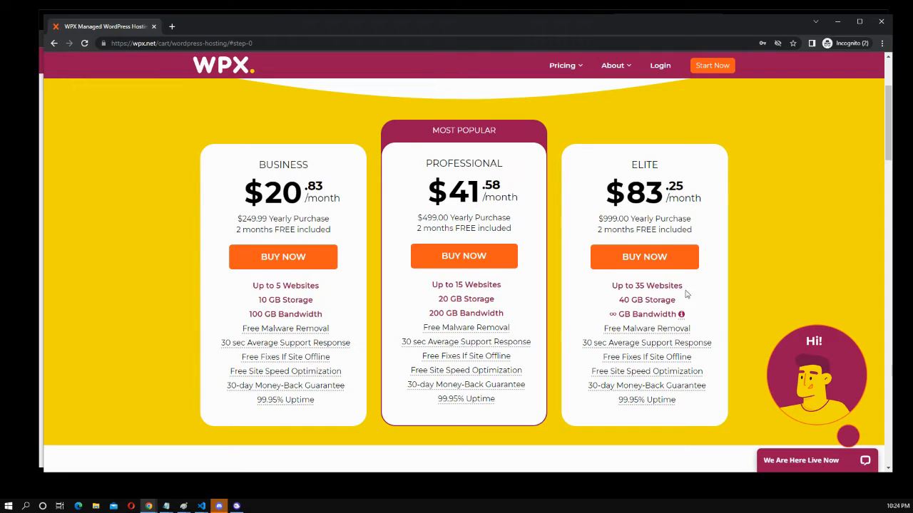
pyautogui.doubleClick(636, 286)
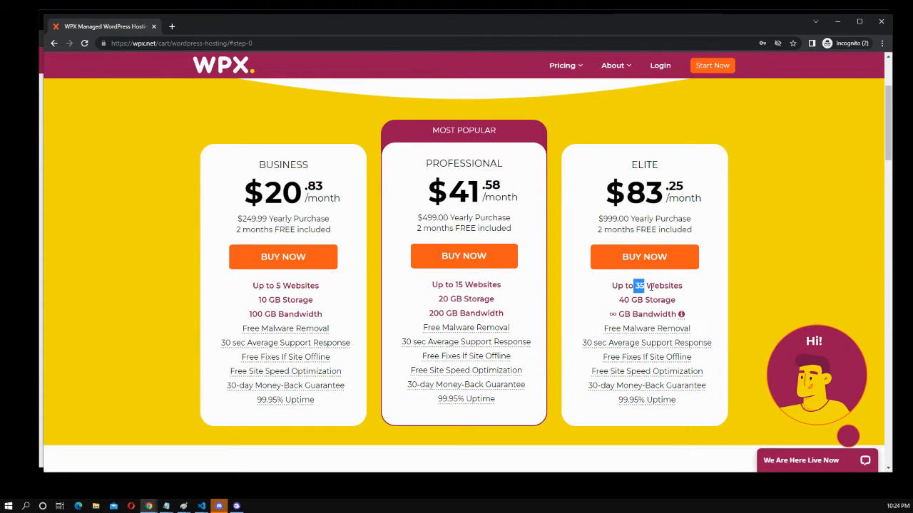
pyautogui.moveTo(467, 203)
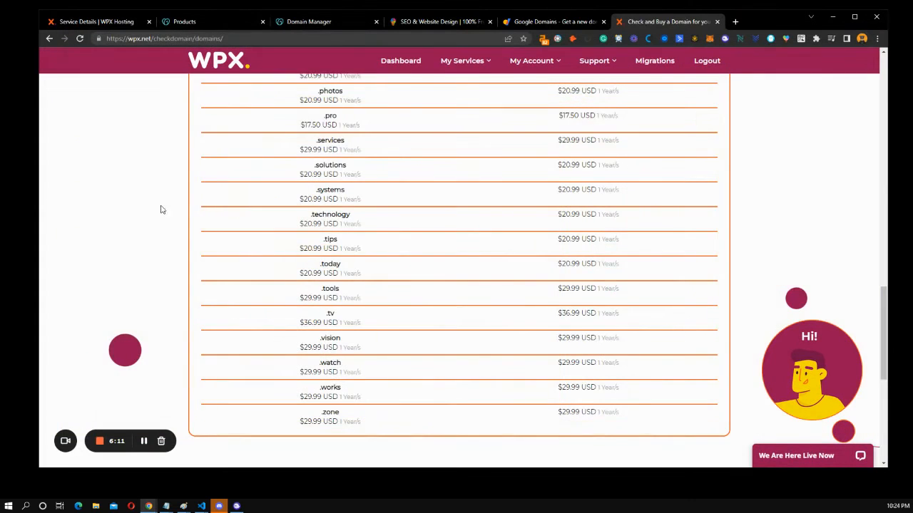
pyautogui.scroll(3)
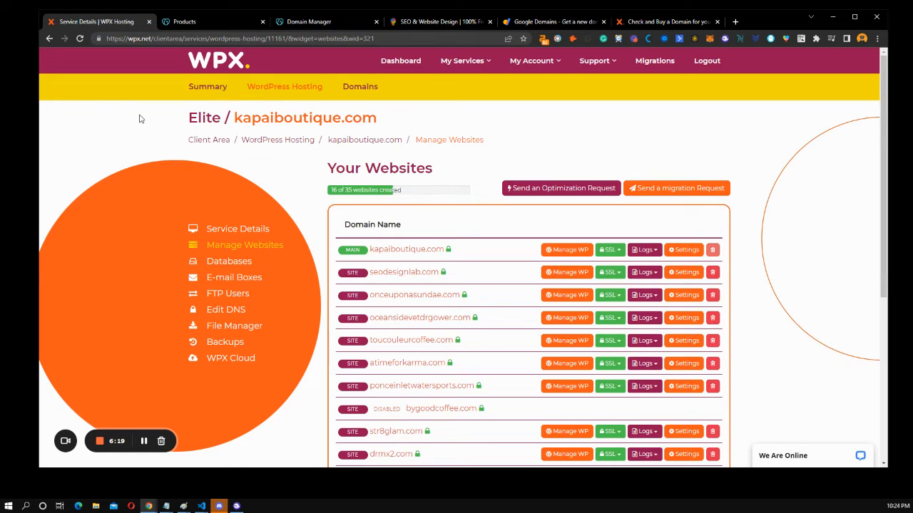
pyautogui.scroll(-3)
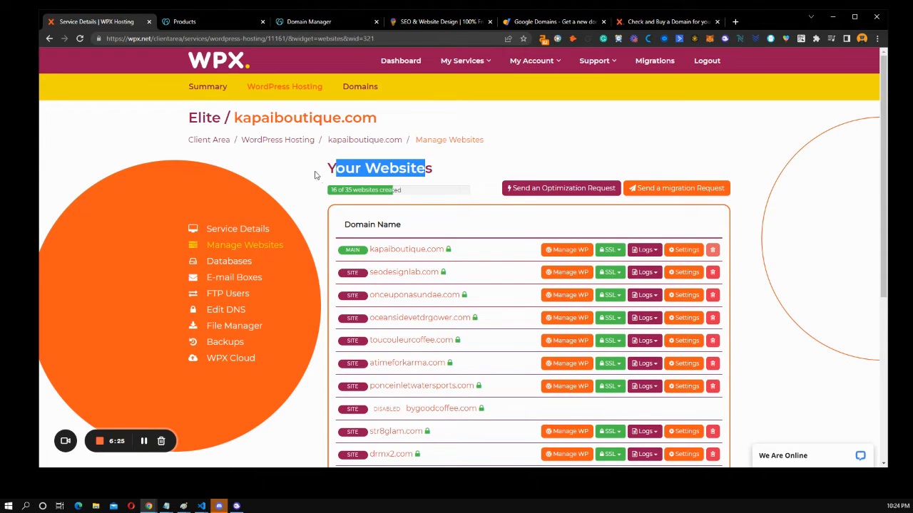
pyautogui.scroll(-3)
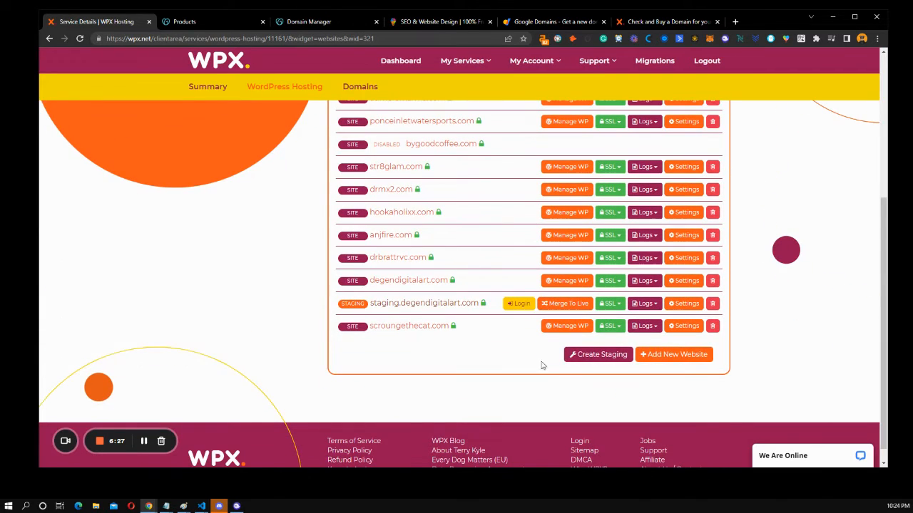
pyautogui.moveTo(648, 388)
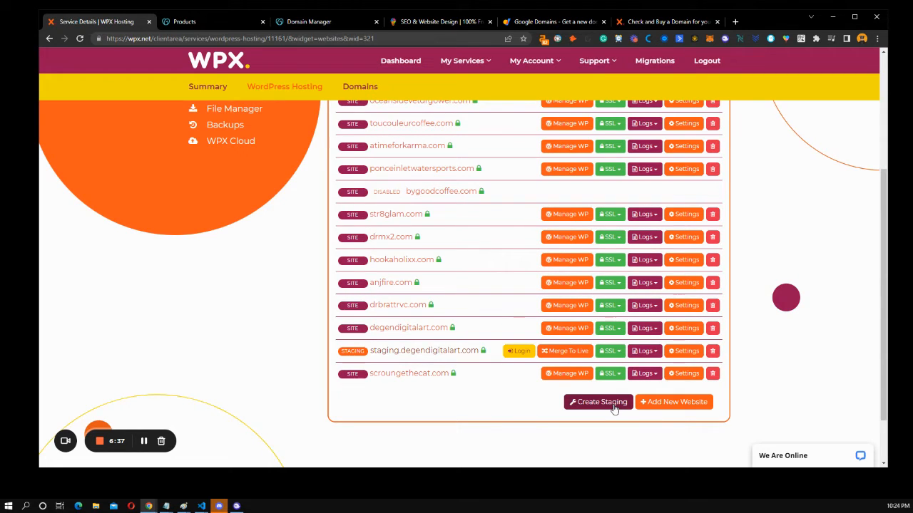
pyautogui.click(598, 402)
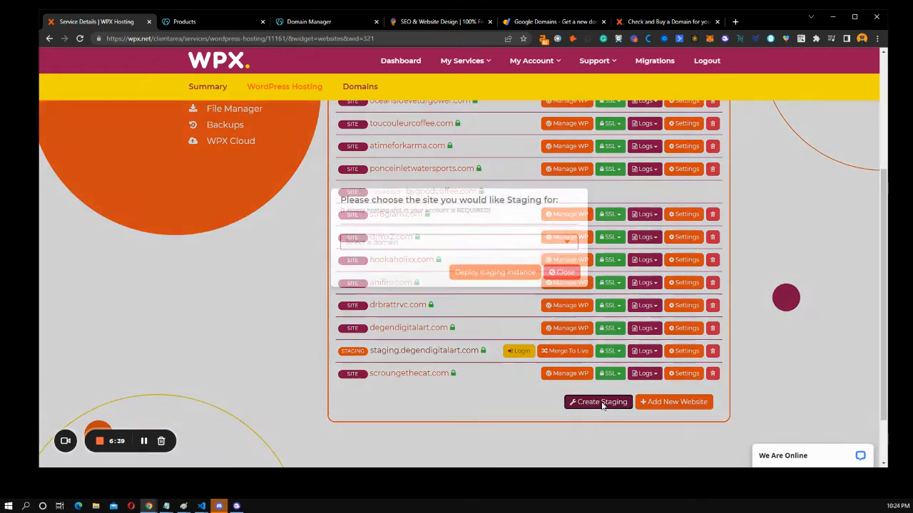
pyautogui.click(456, 263)
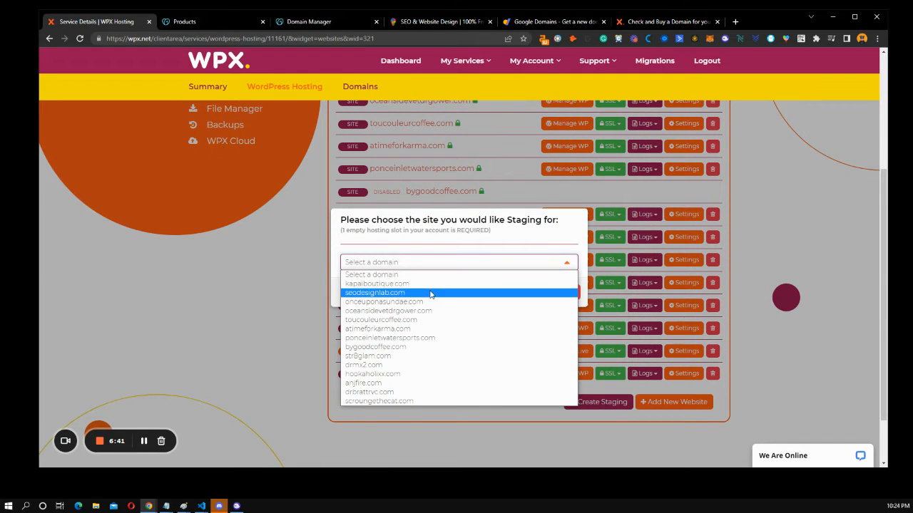
pyautogui.click(373, 293)
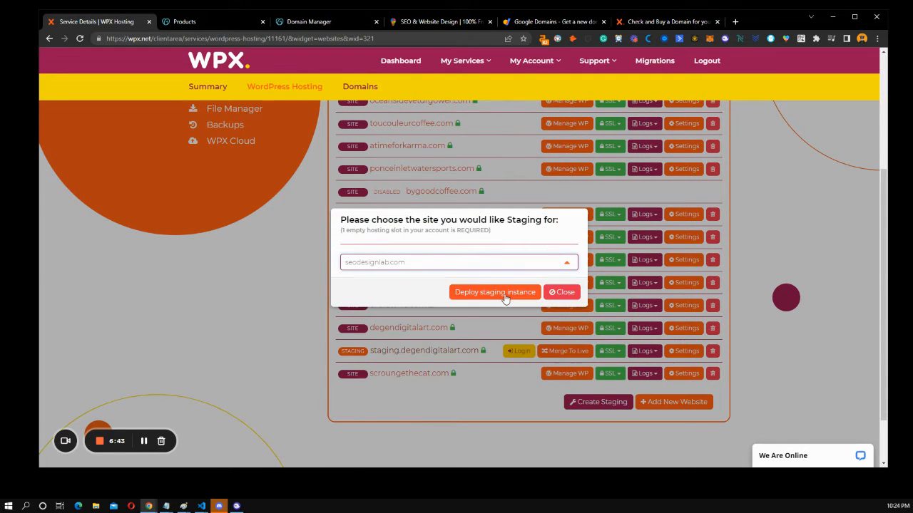
pyautogui.moveTo(565, 291)
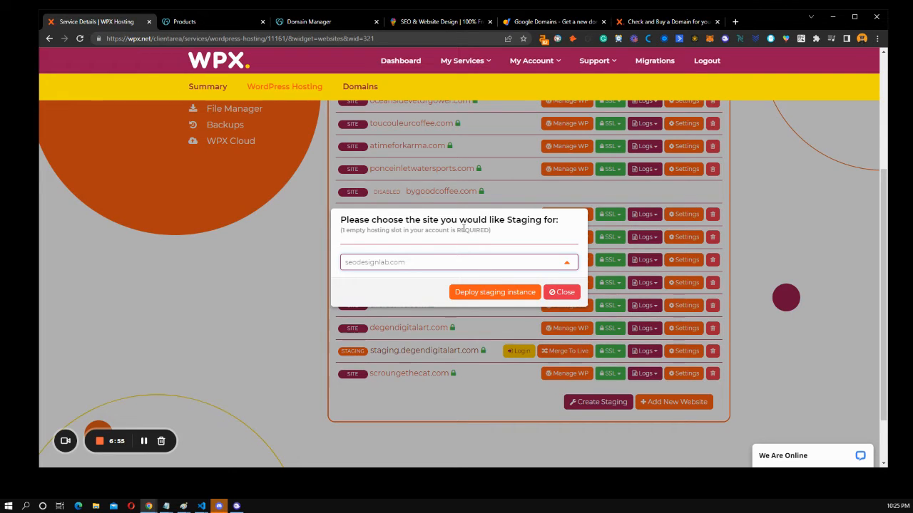
pyautogui.moveTo(420, 268)
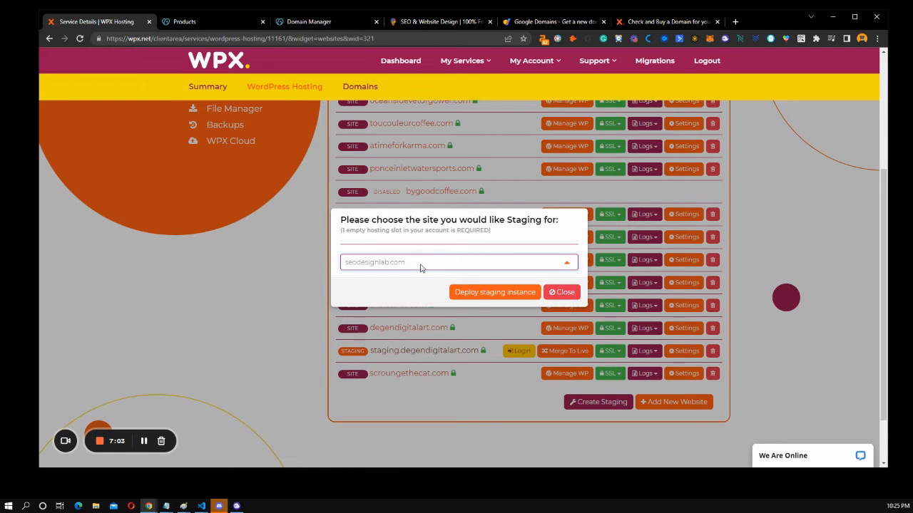
pyautogui.click(457, 262)
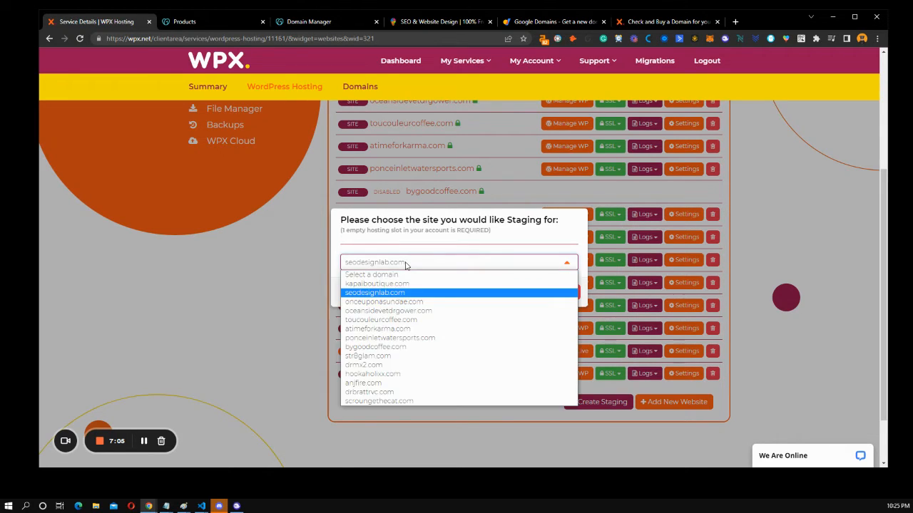
pyautogui.click(374, 292)
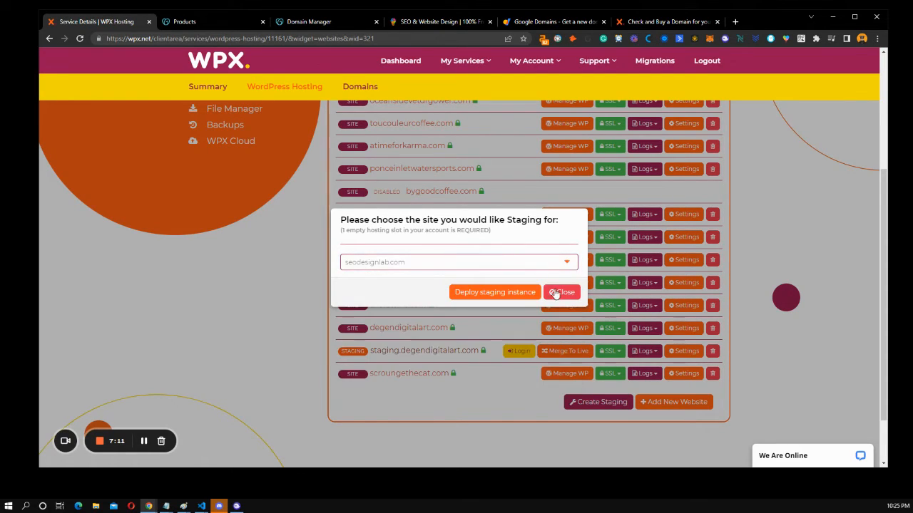
pyautogui.click(562, 293)
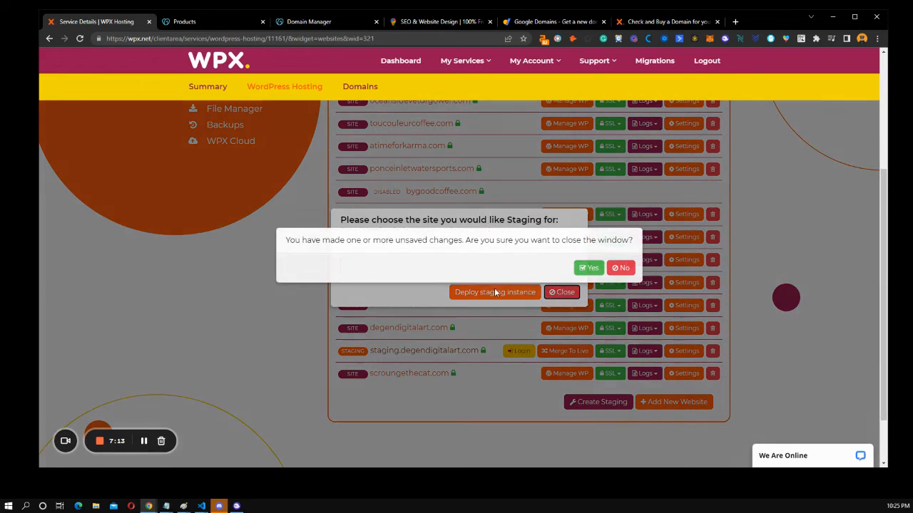
pyautogui.click(618, 268)
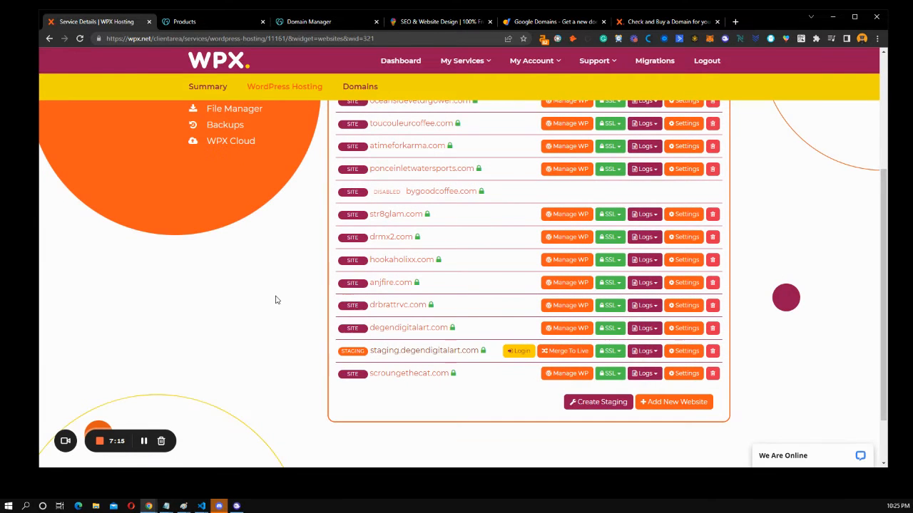
pyautogui.moveTo(270, 317)
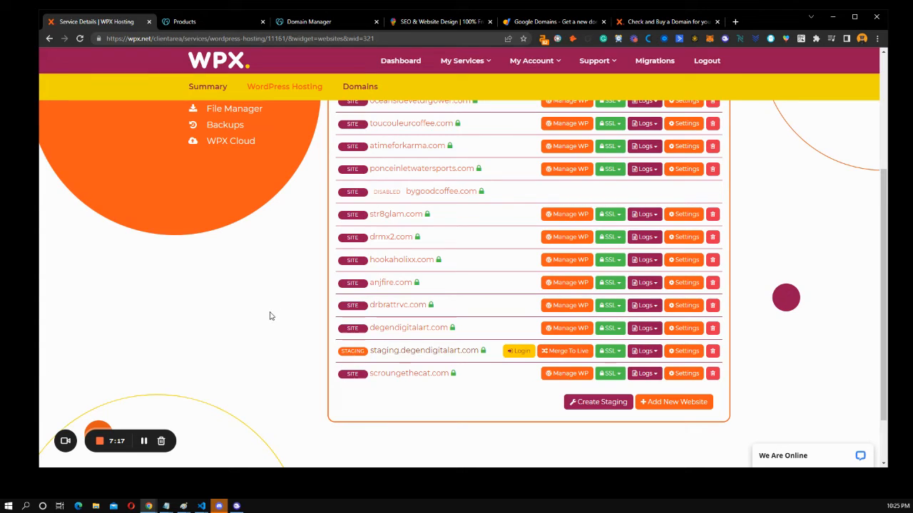
# - Bring up WPX's Add New Website form, then start a new browser tab
pyautogui.scroll(-3)
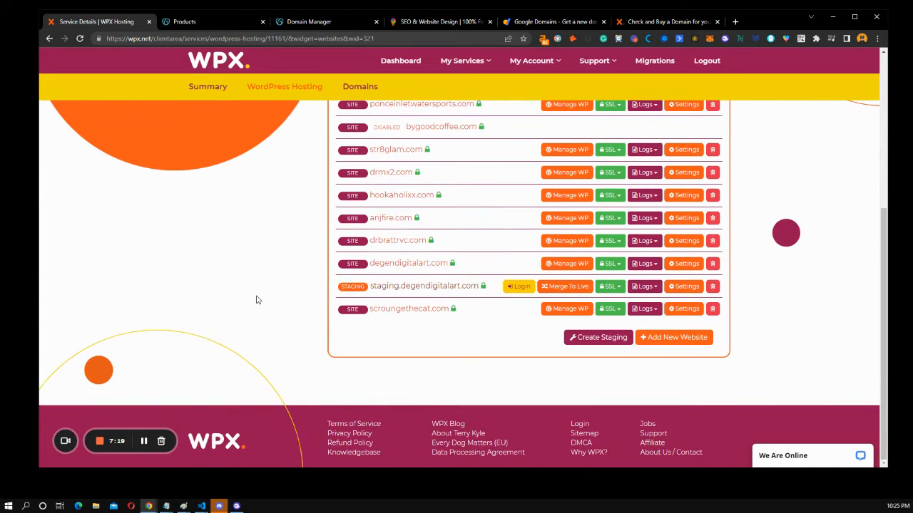
pyautogui.moveTo(598, 319)
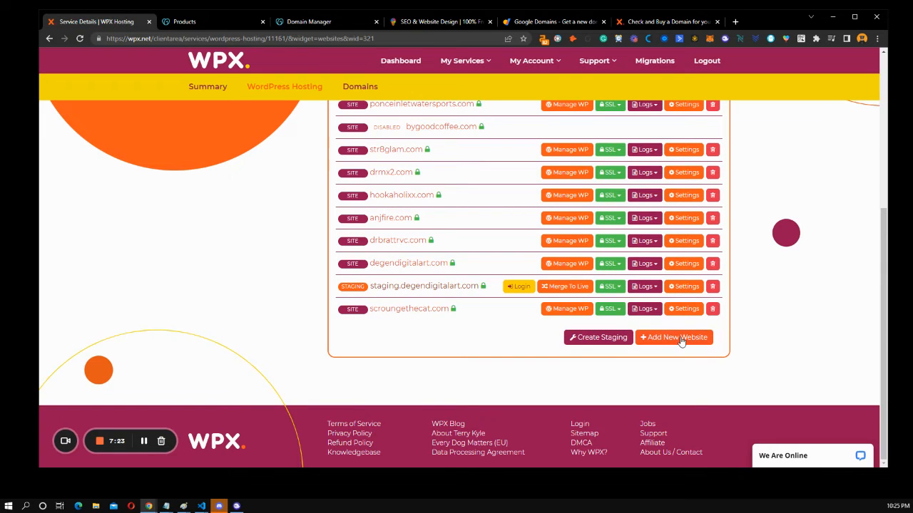
pyautogui.click(673, 337)
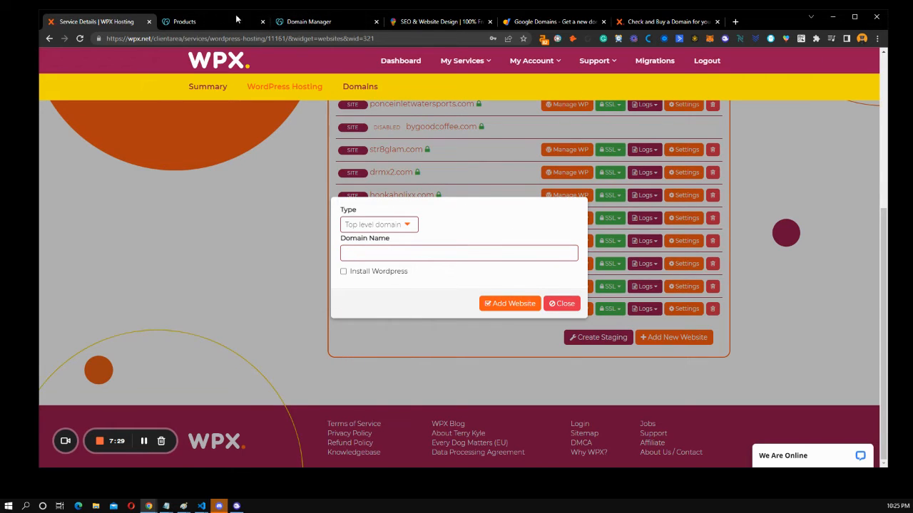
pyautogui.click(308, 21)
pyautogui.write('freepick3daily.com')
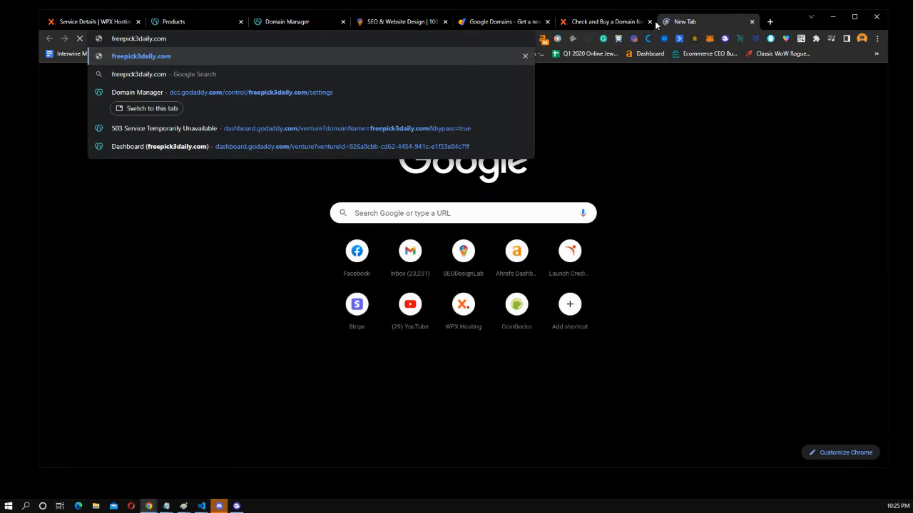
# - Load freepick3daily.com's parked page, close extra tabs, select the domain name and return to WPX
pyautogui.click(602, 22)
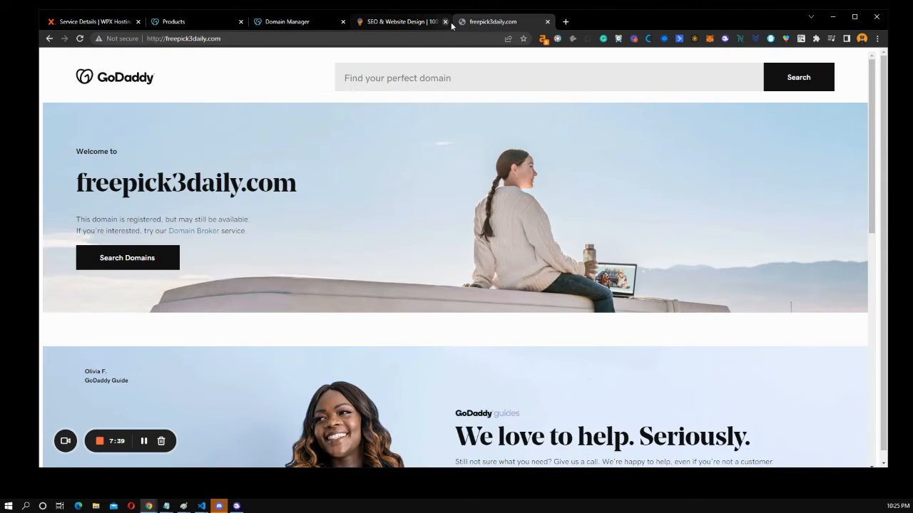
pyautogui.click(445, 22)
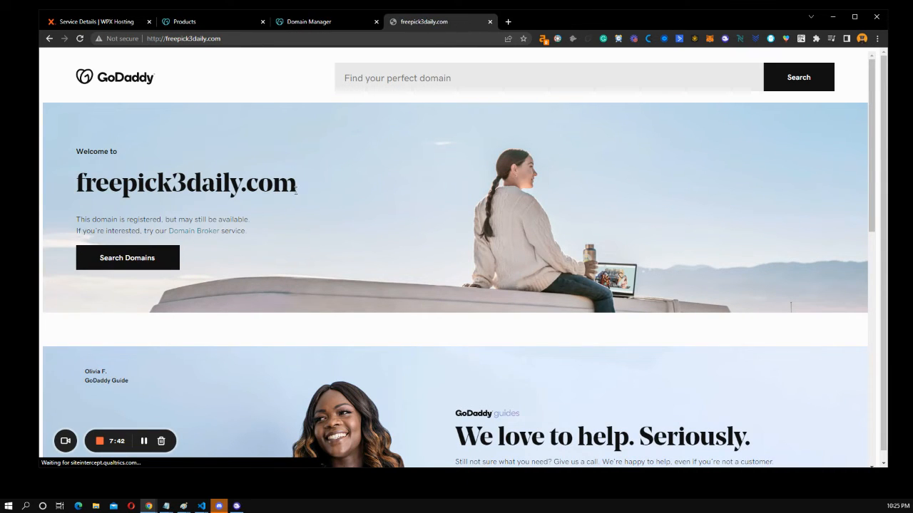
pyautogui.doubleClick(185, 182)
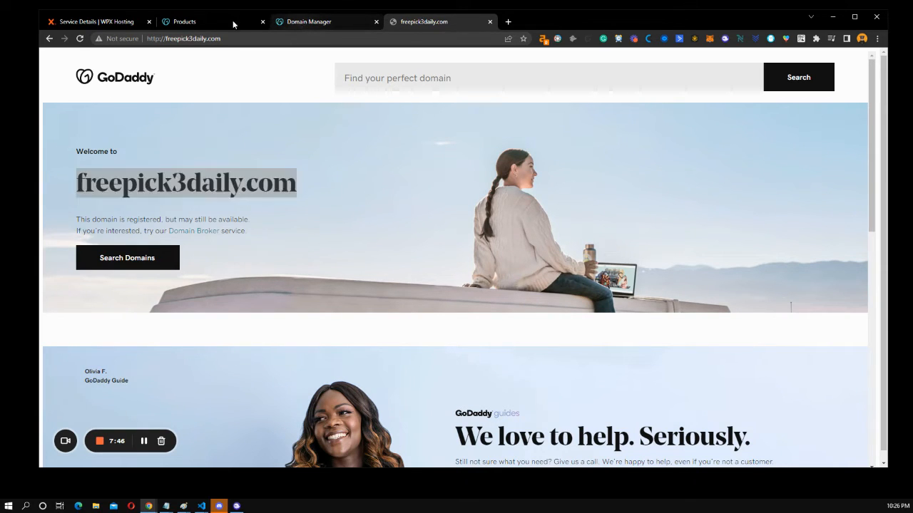
pyautogui.click(184, 22)
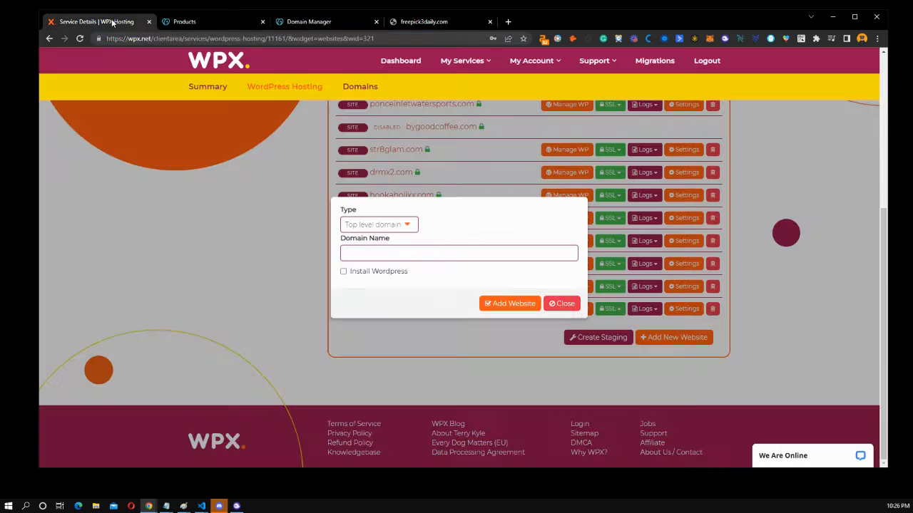
# - Start a new website for freepick3daily.com with Install WordPress ticked and continue to its details
pyautogui.click(459, 254)
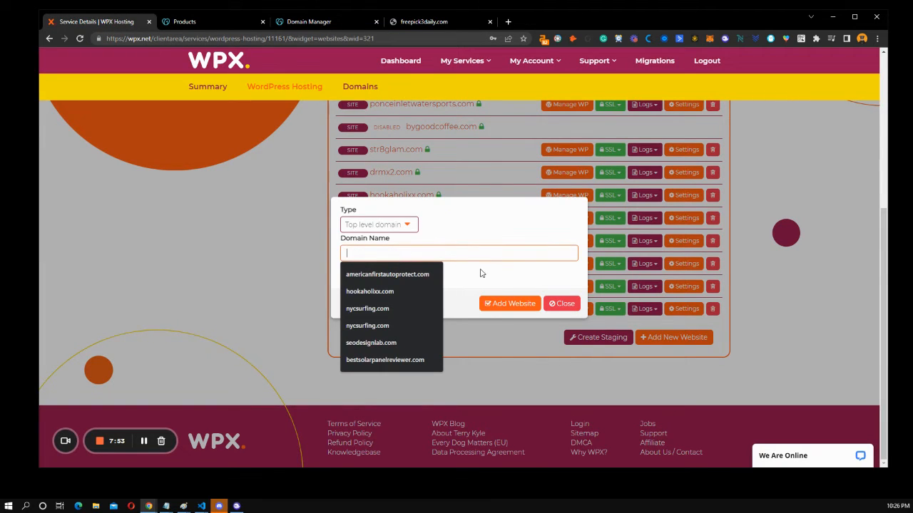
pyautogui.write('freepick3daily.com')
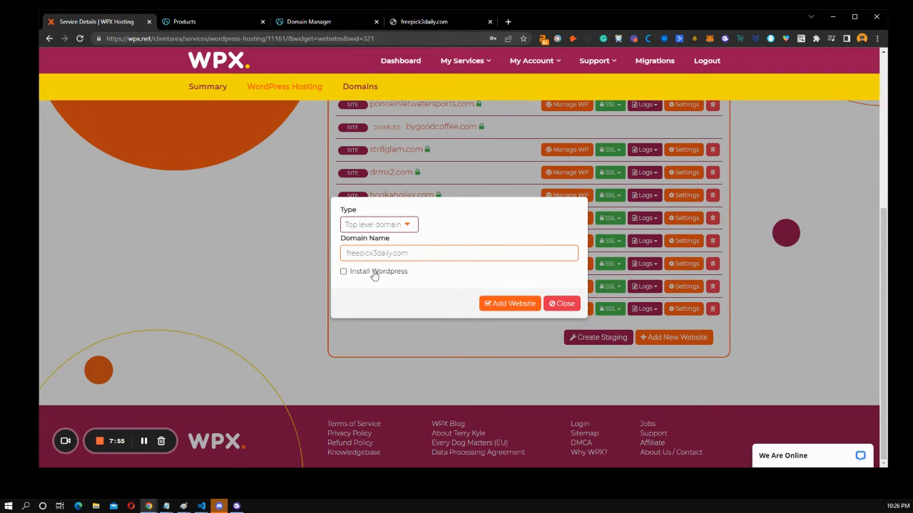
pyautogui.click(343, 271)
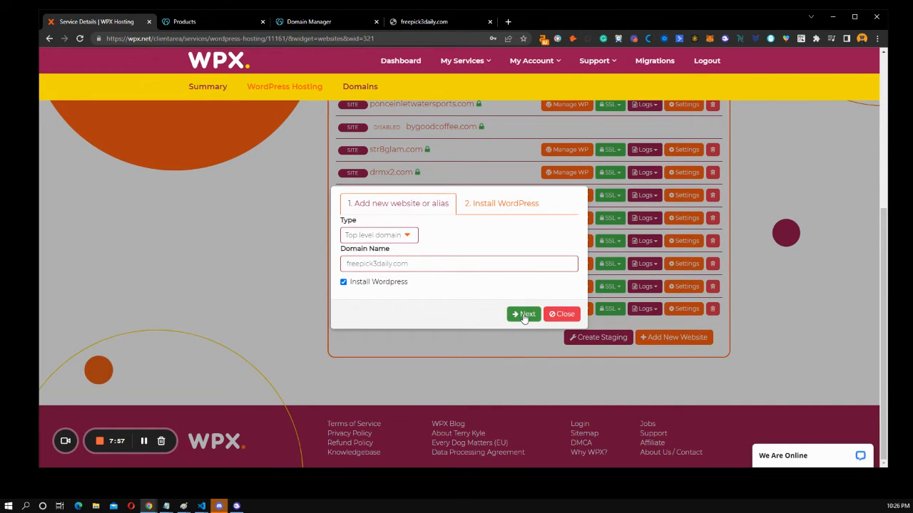
pyautogui.click(523, 315)
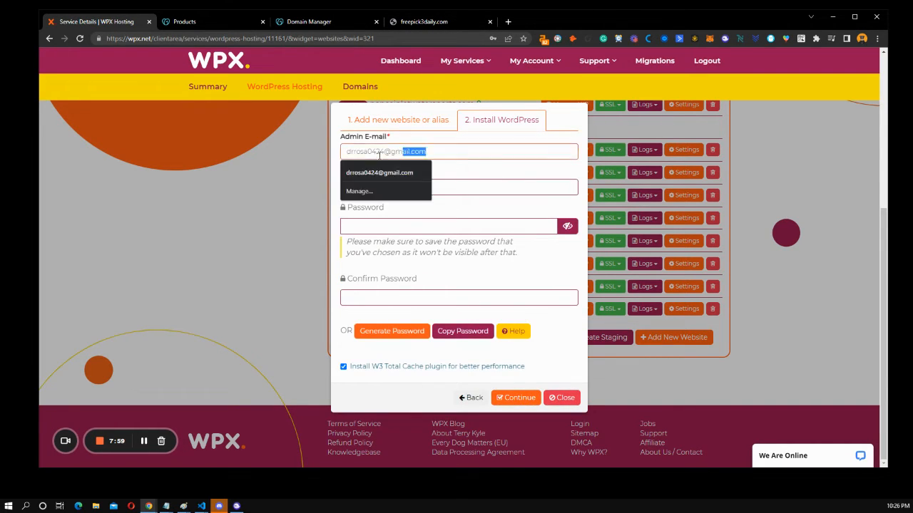
# - Fill the WordPress admin e-mail and username 'Joshua' and generate a compliant password
pyautogui.write('joshu')
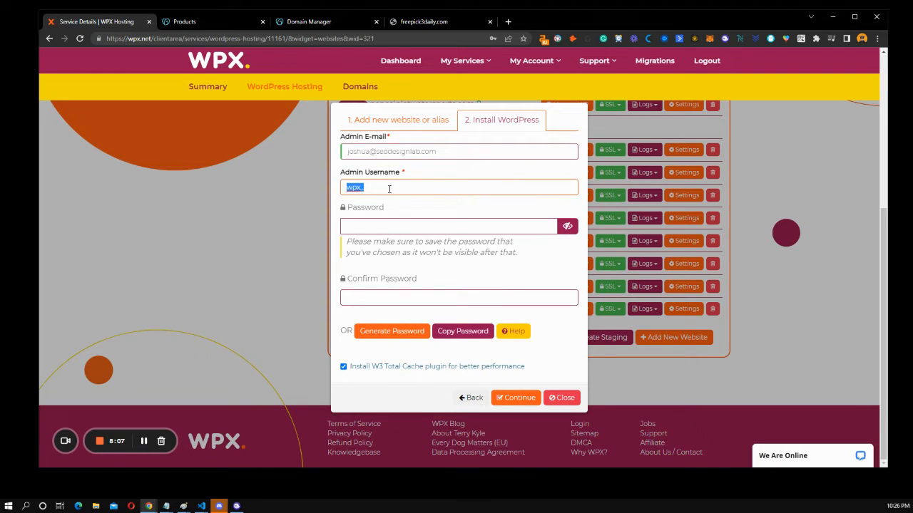
pyautogui.write('Joshua')
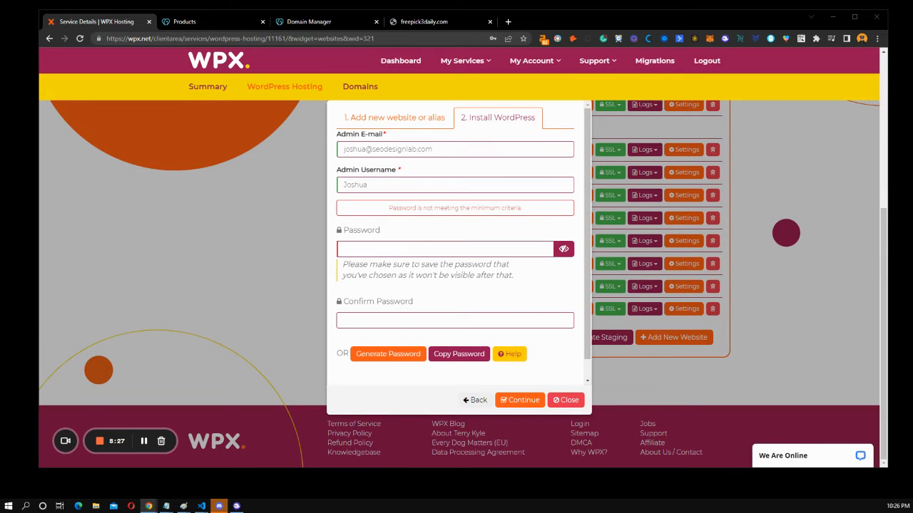
pyautogui.click(442, 248)
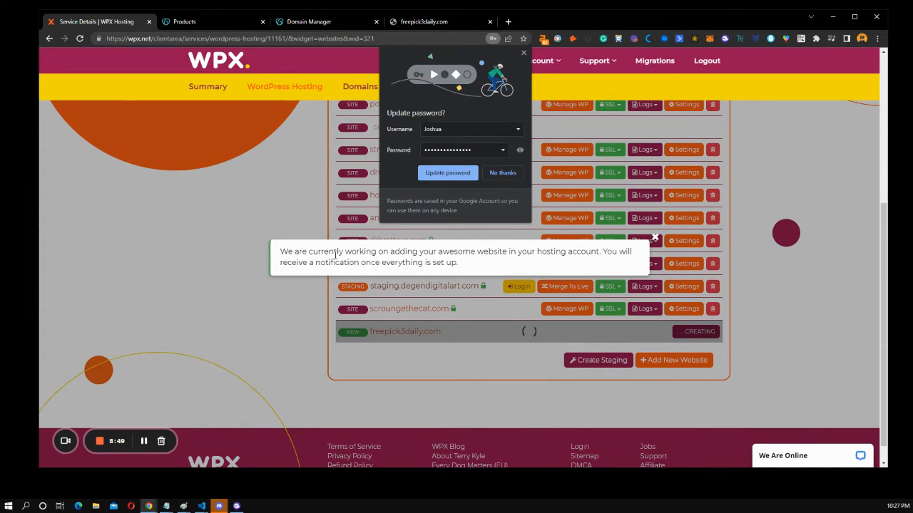
# - Decline the browser's password-save prompt and dismiss the site-creation notice, leaving freepick3daily.com creating
pyautogui.tripleClick(454, 257)
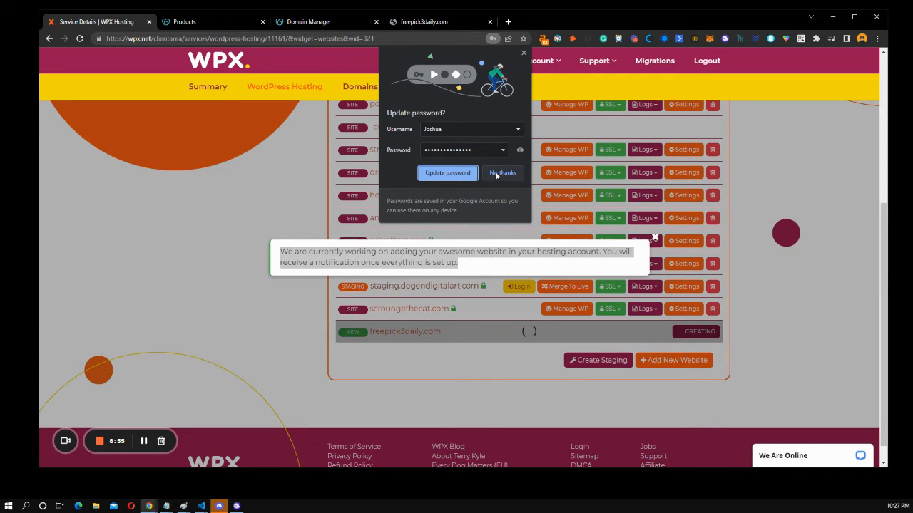
pyautogui.click(502, 173)
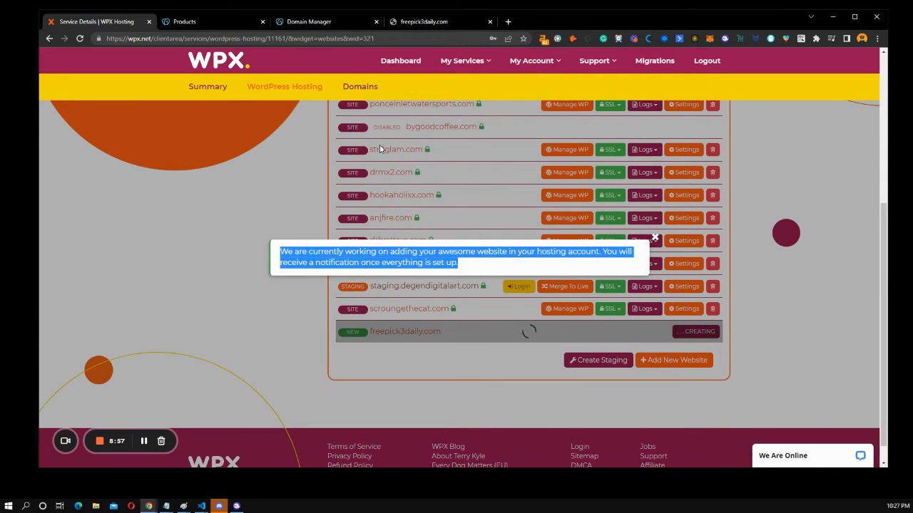
pyautogui.moveTo(219, 60)
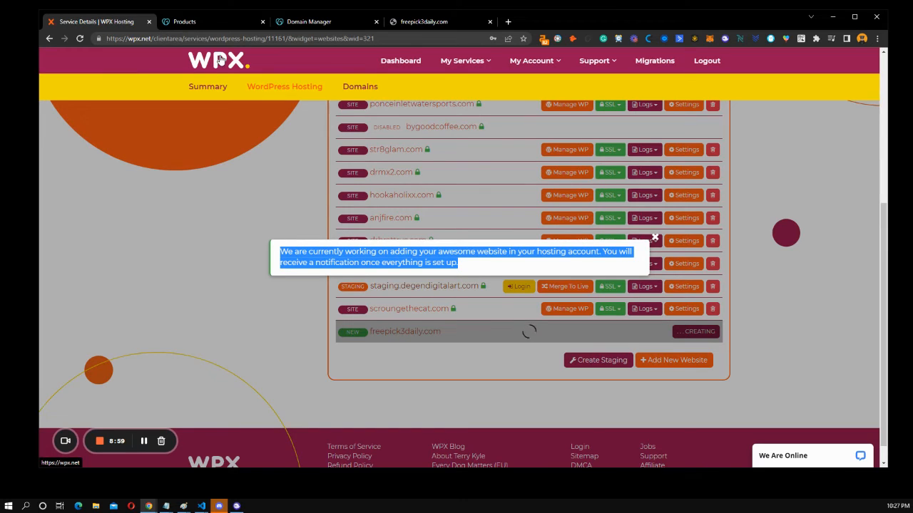
pyautogui.moveTo(311, 63)
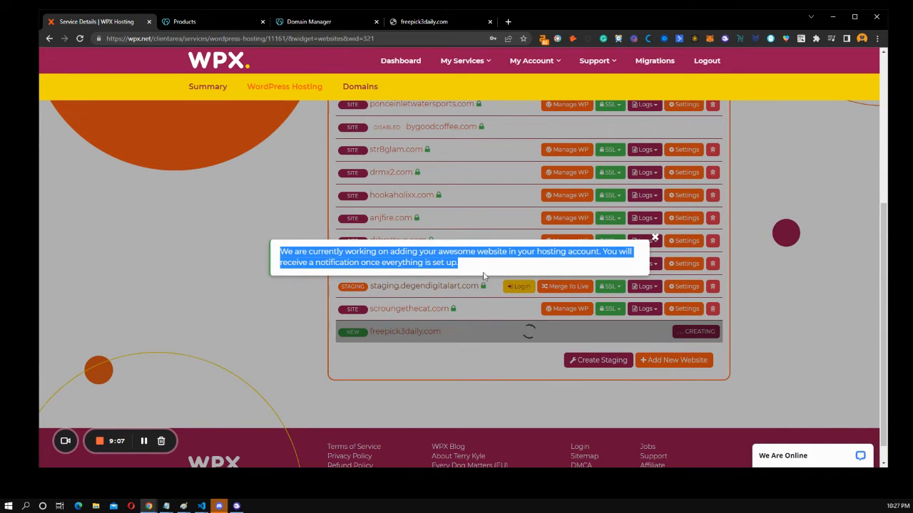
pyautogui.click(653, 237)
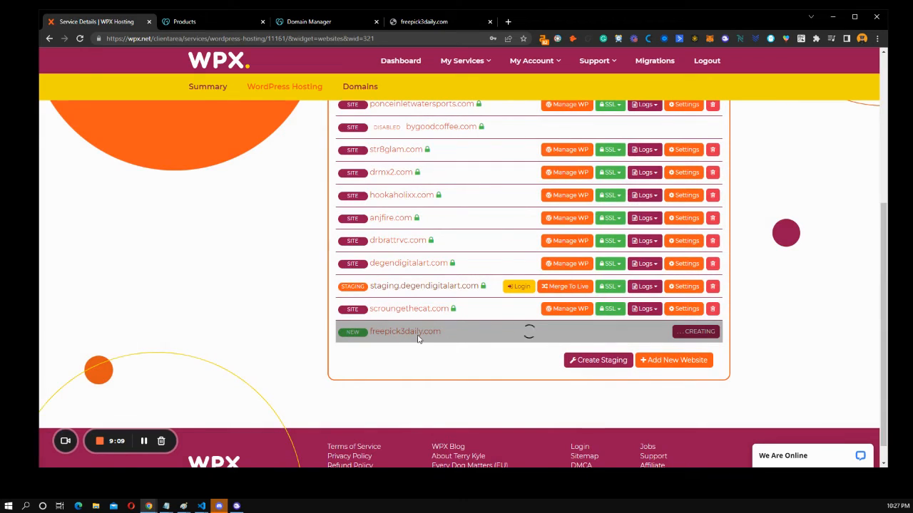
pyautogui.moveTo(447, 338)
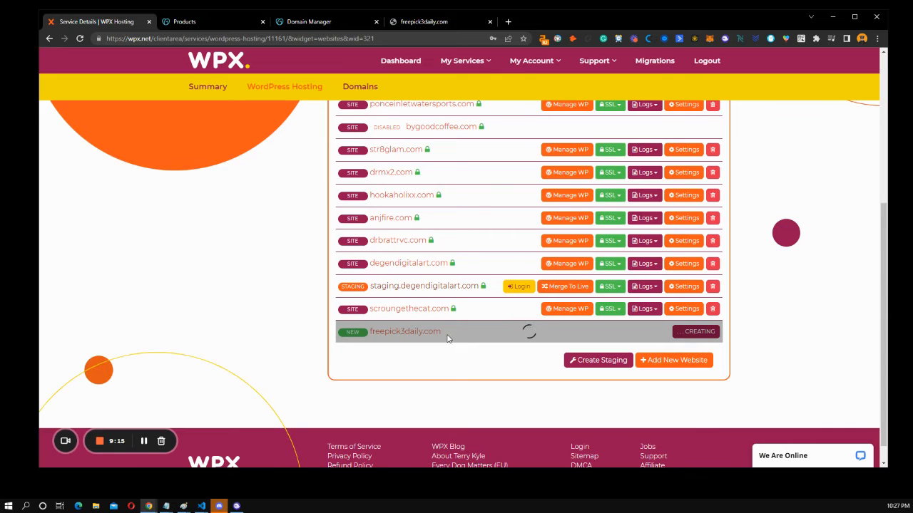
pyautogui.moveTo(171, 189)
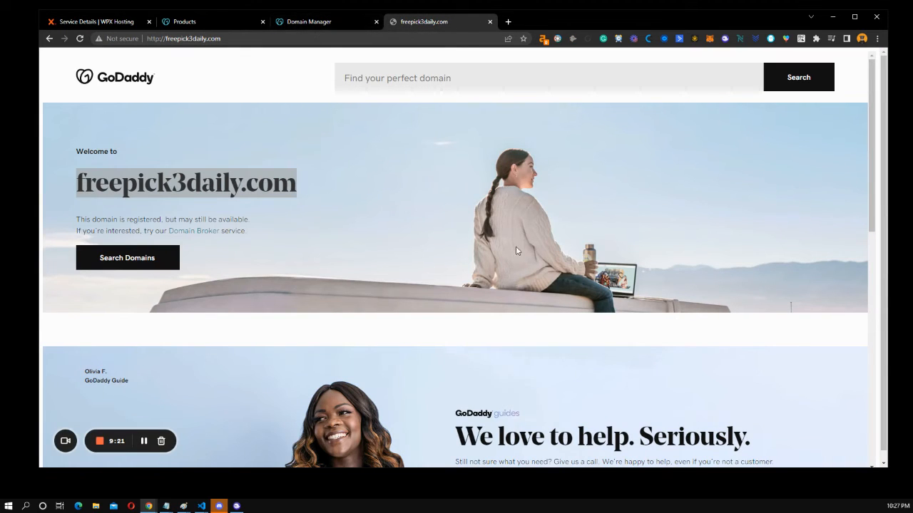
# - Review freepick3daily.com's GoDaddy settings page, return to the WPX site list, and load the SEODesignLab site
pyautogui.click(308, 21)
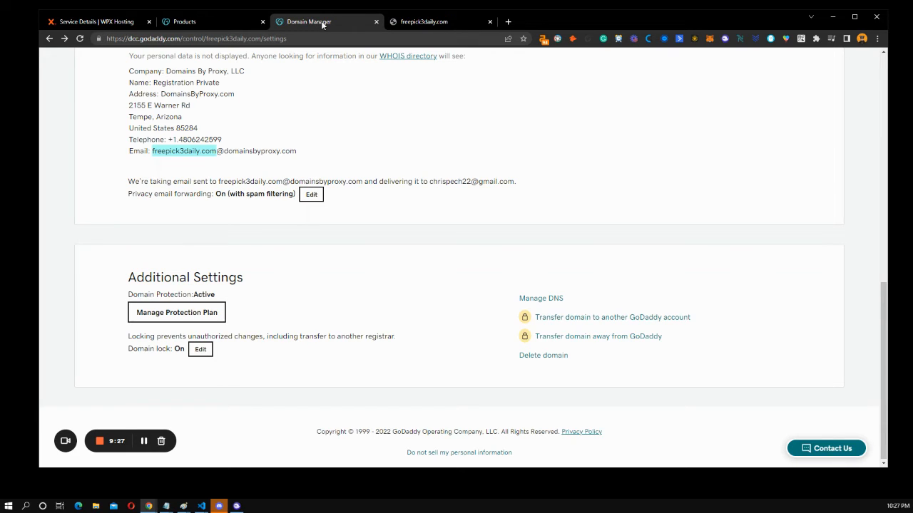
pyautogui.click(93, 22)
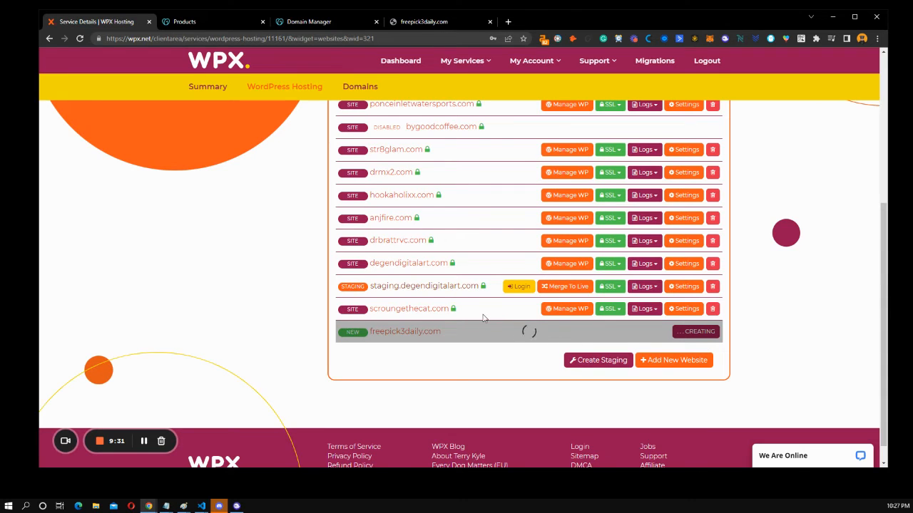
pyautogui.click(531, 60)
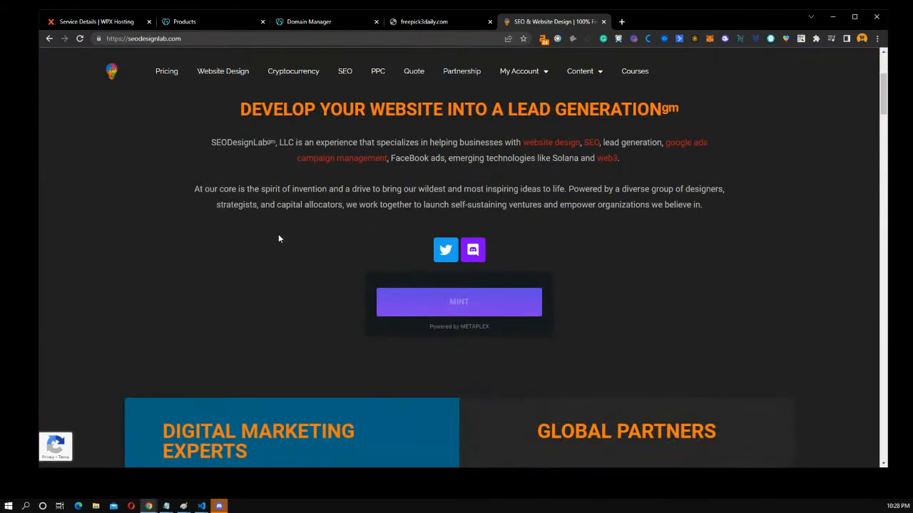
pyautogui.moveTo(514, 308)
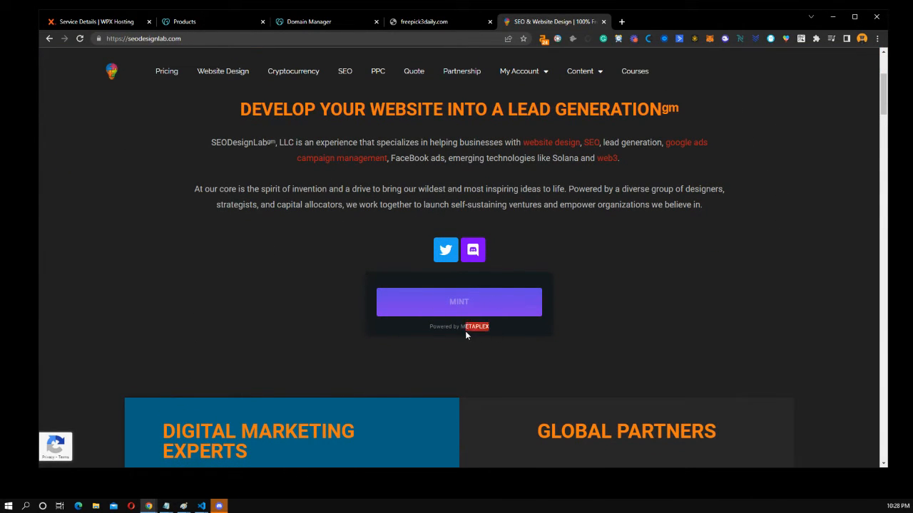
pyautogui.moveTo(451, 294)
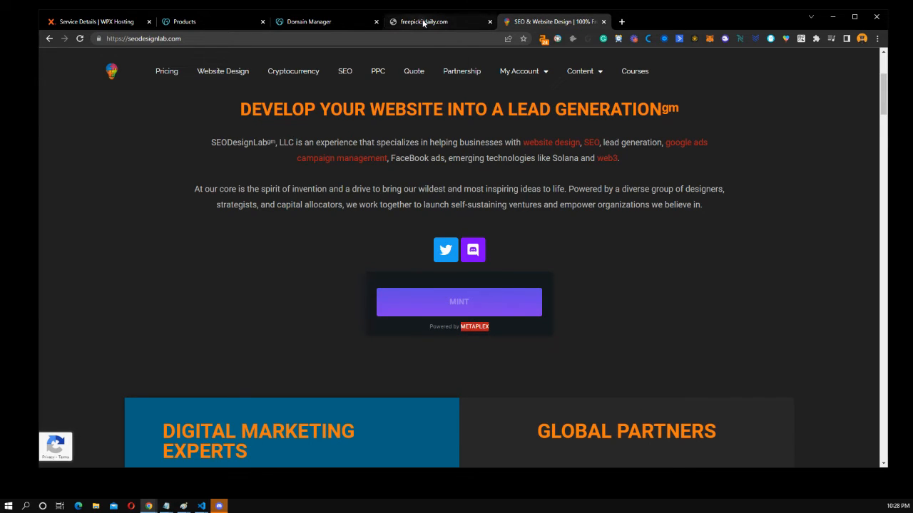
pyautogui.moveTo(424, 21)
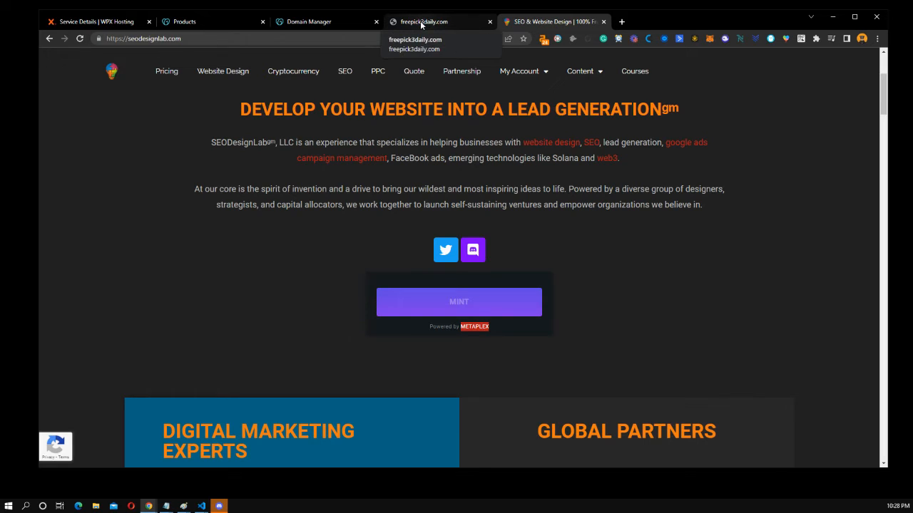
# - Go to the GoDaddy products list and select the freepick3daily.com domain under Domains
pyautogui.click(424, 21)
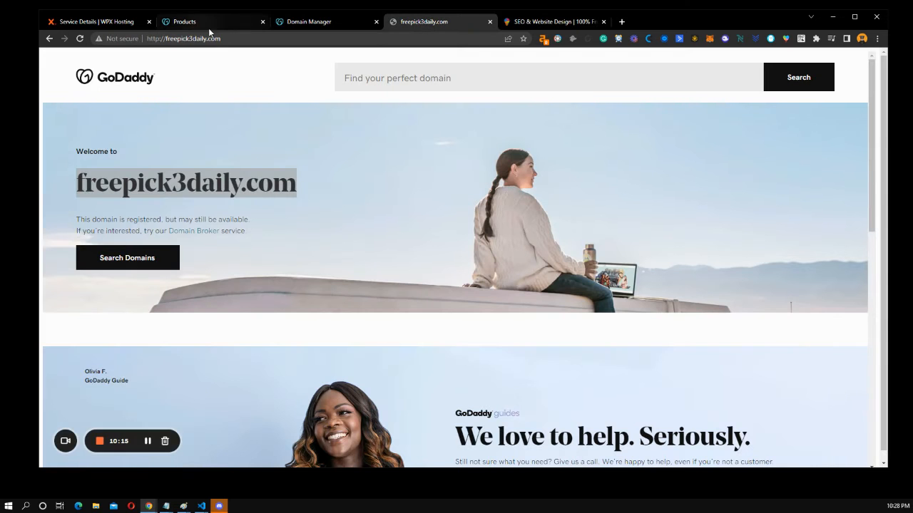
pyautogui.click(211, 21)
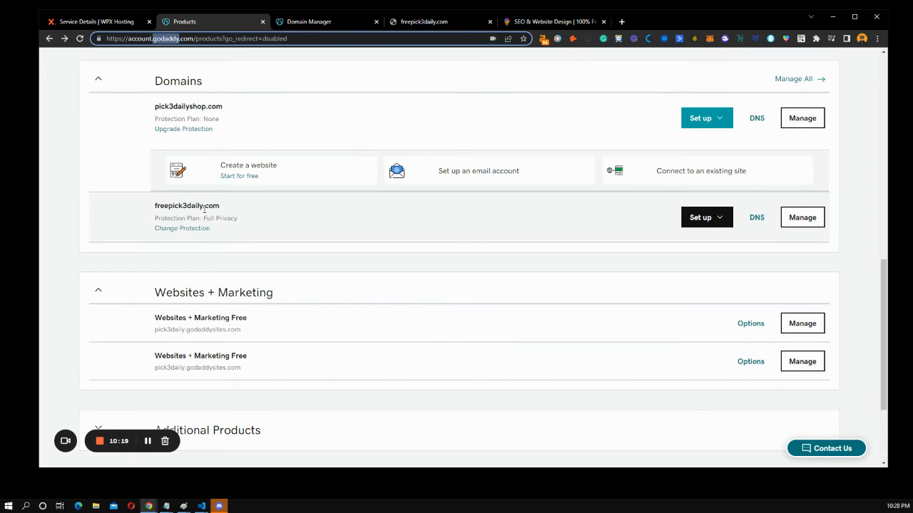
pyautogui.doubleClick(187, 205)
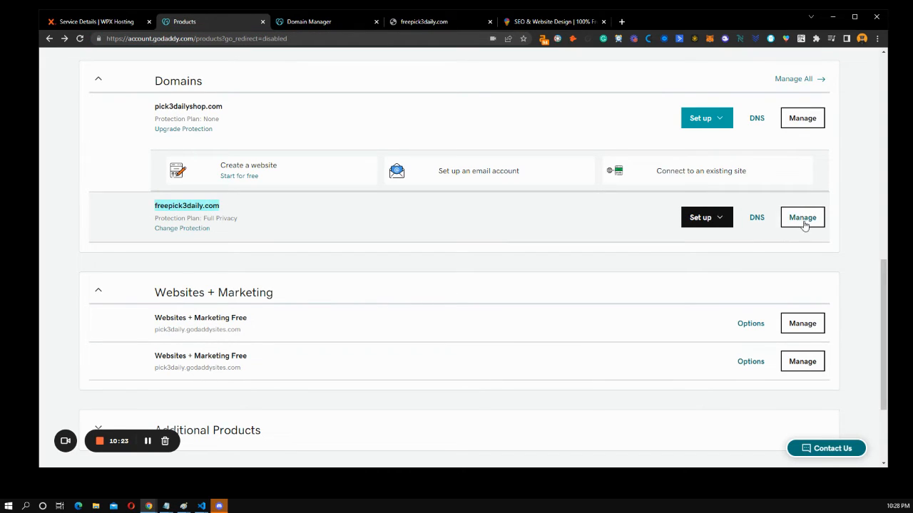
pyautogui.moveTo(145, 223)
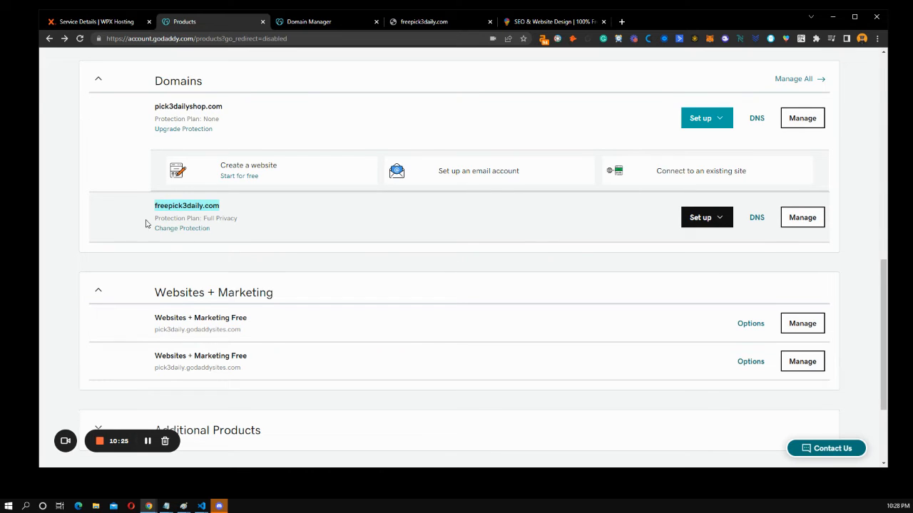
pyautogui.moveTo(221, 212)
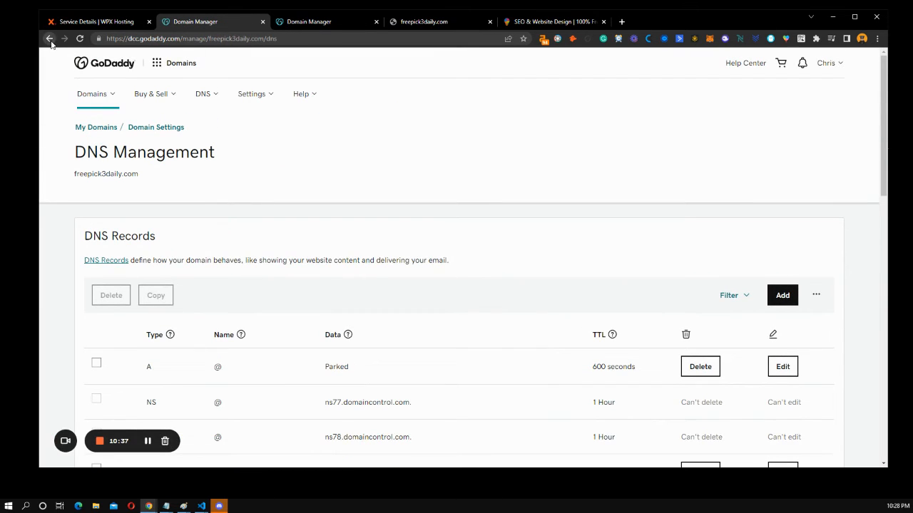
# - Reload DNS Management, skim freepick3daily.com's records, and check the WPX site list in between
pyautogui.click(49, 38)
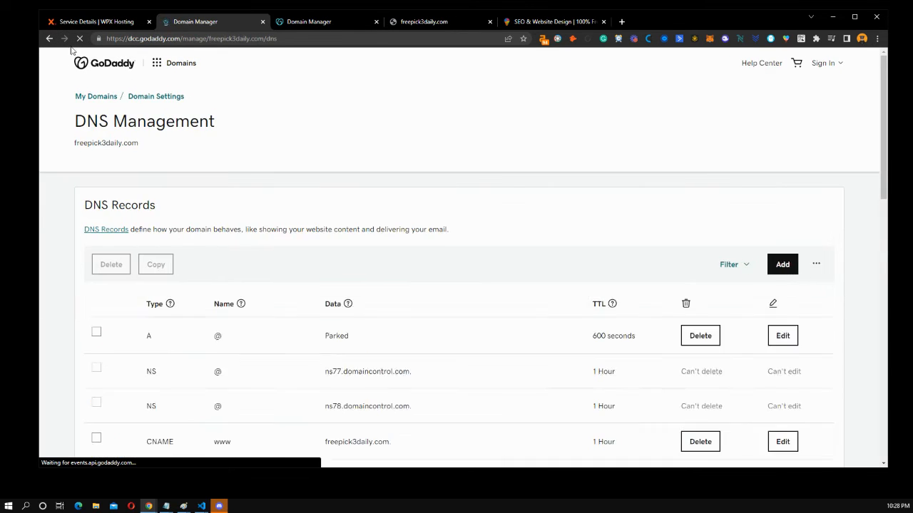
pyautogui.scroll(-3)
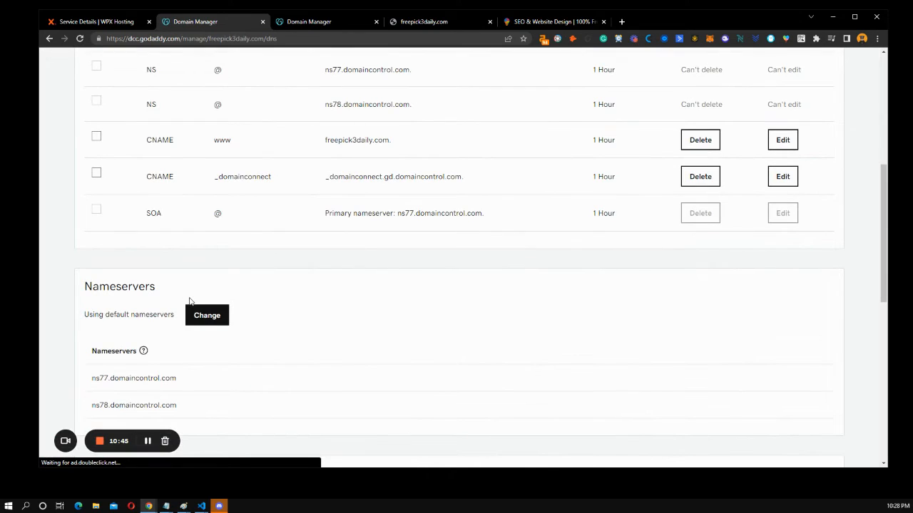
pyautogui.scroll(-3)
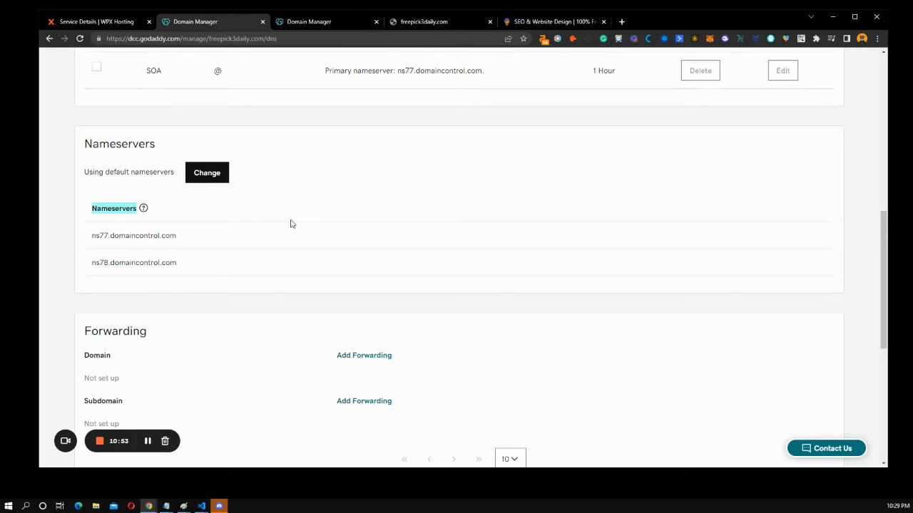
pyautogui.moveTo(191, 171)
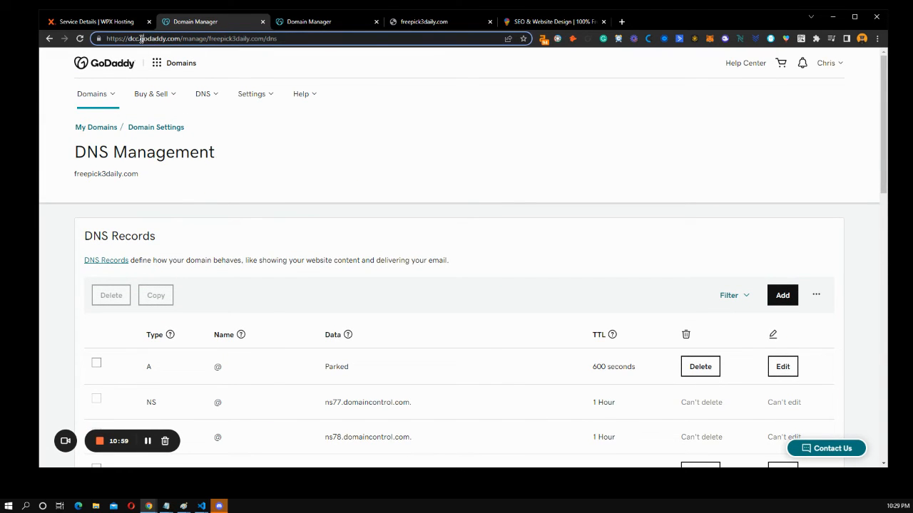
pyautogui.click(97, 21)
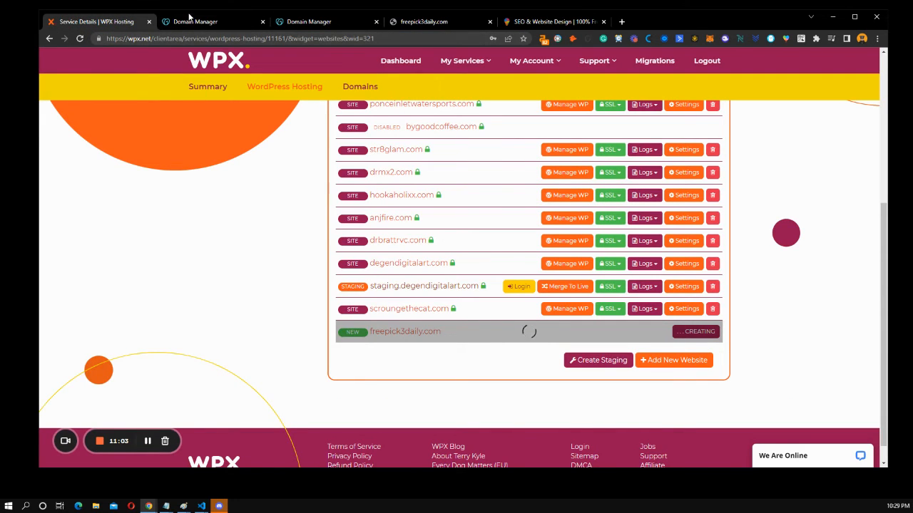
pyautogui.click(194, 21)
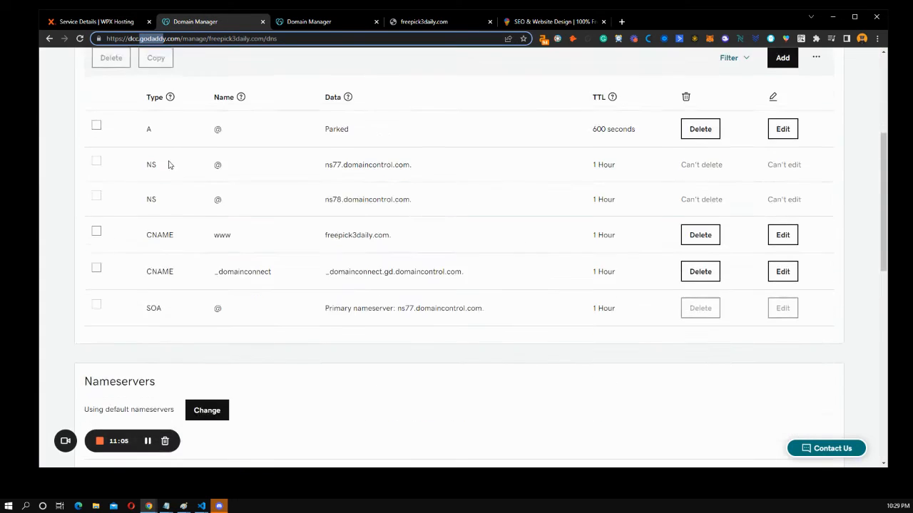
# - Scroll to the default ns77/ns78.domaincontrol.com nameservers and choose Change
pyautogui.scroll(-3)
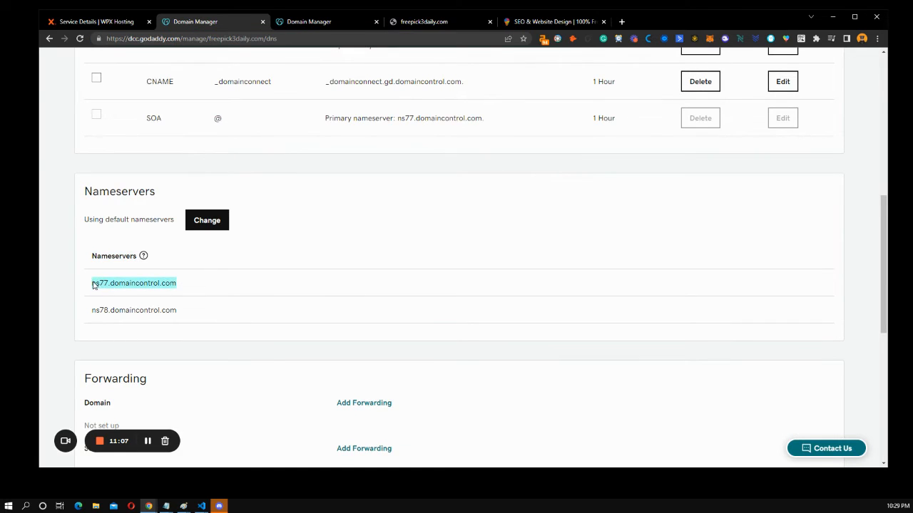
pyautogui.moveTo(119, 260)
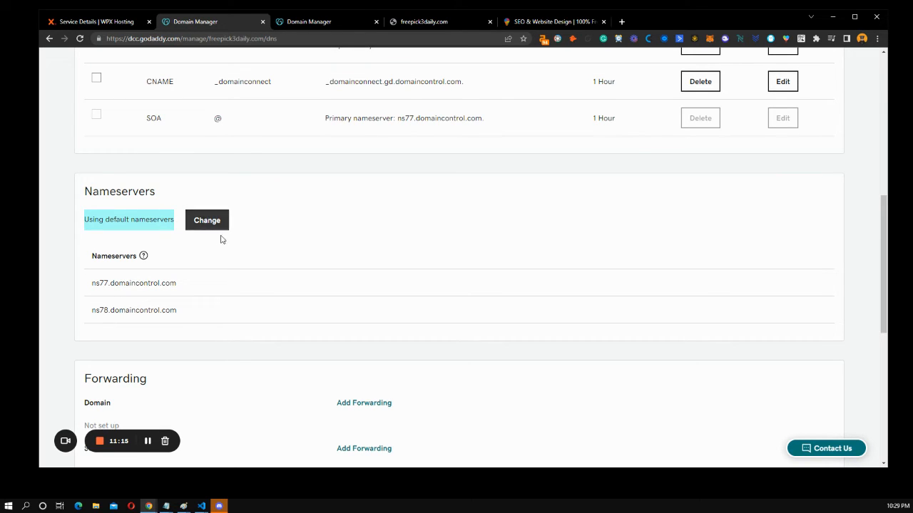
pyautogui.scroll(-3)
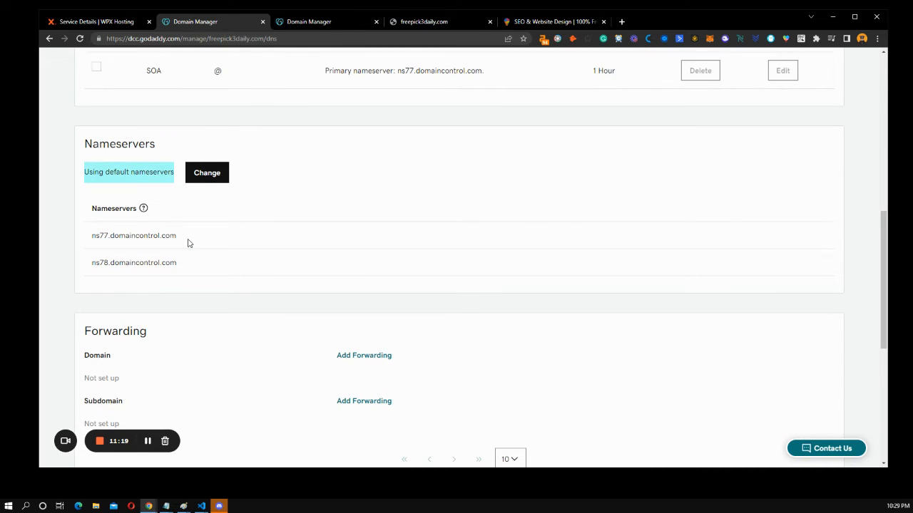
pyautogui.moveTo(187, 222)
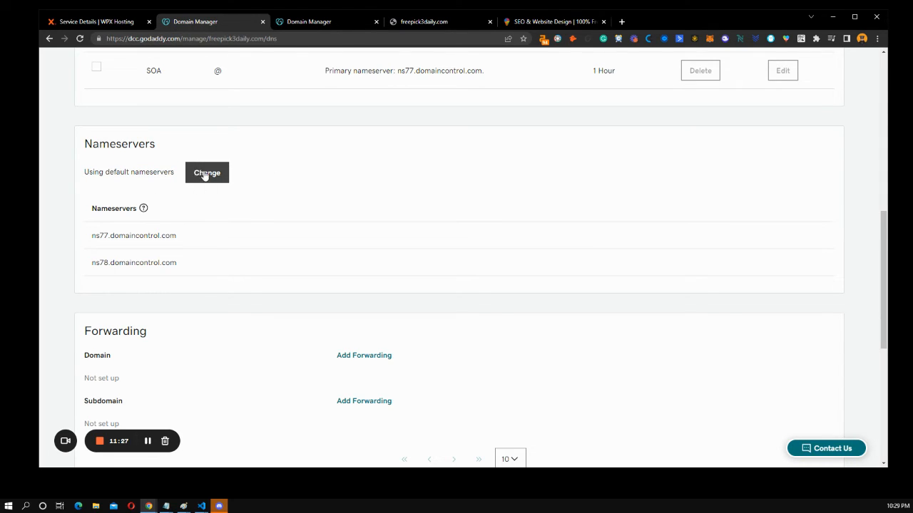
pyautogui.click(207, 172)
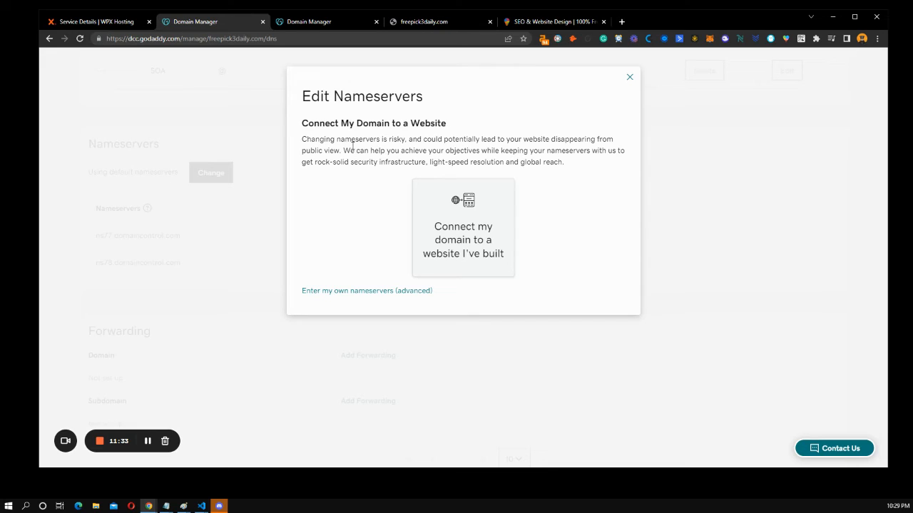
pyautogui.moveTo(356, 145)
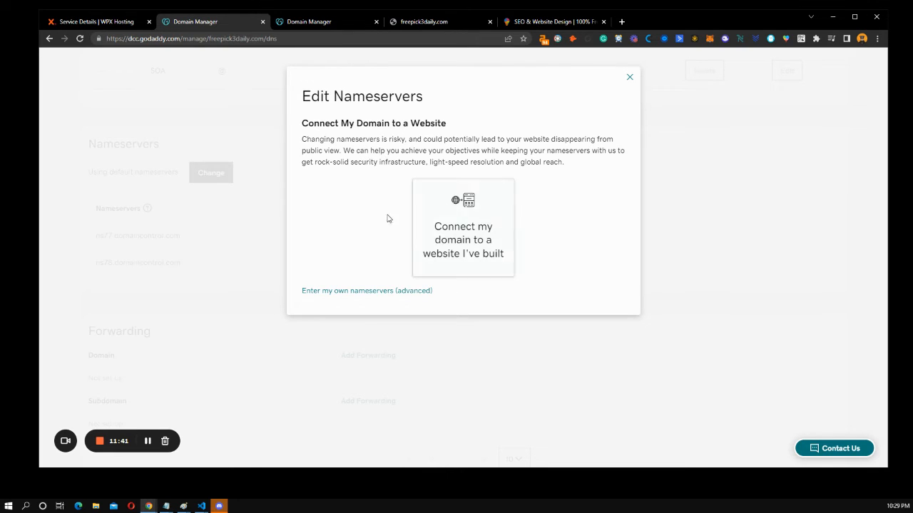
pyautogui.moveTo(349, 262)
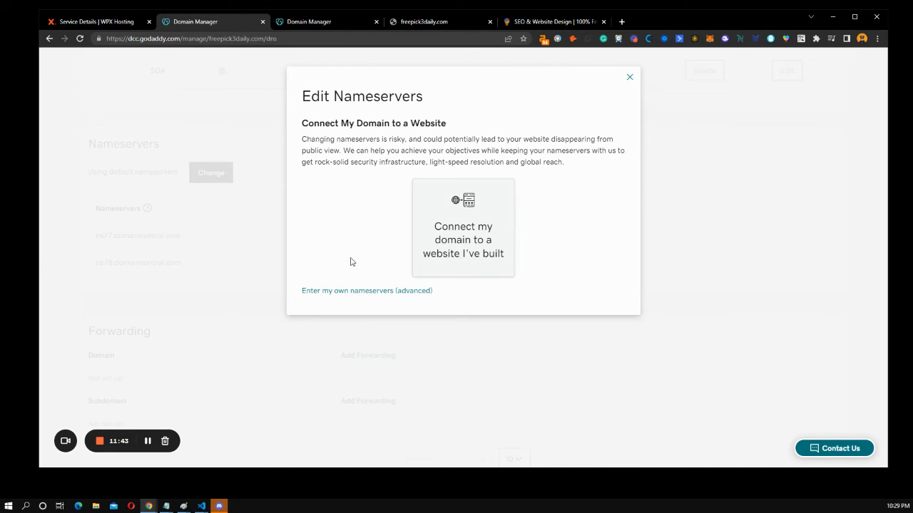
pyautogui.moveTo(339, 295)
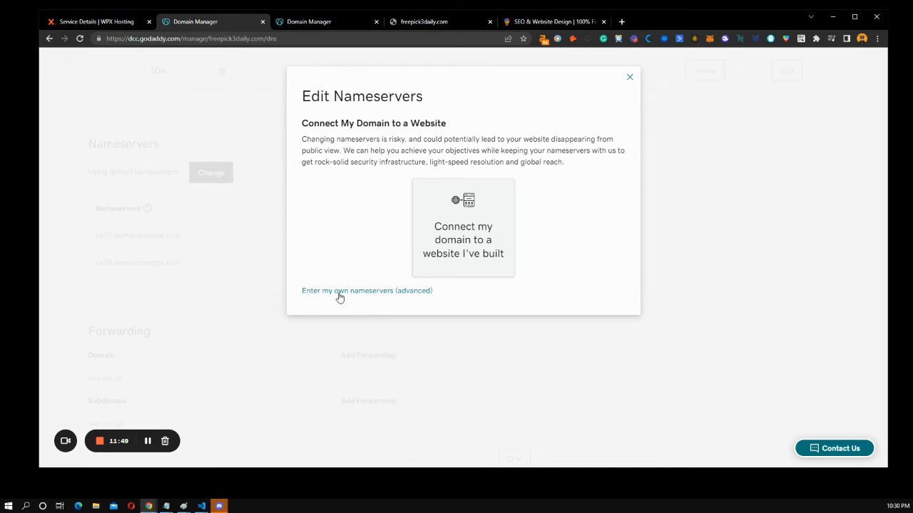
# - Select 'Enter my own nameservers (advanced)' to get empty Nameserver 1 and 2 fields
pyautogui.click(366, 290)
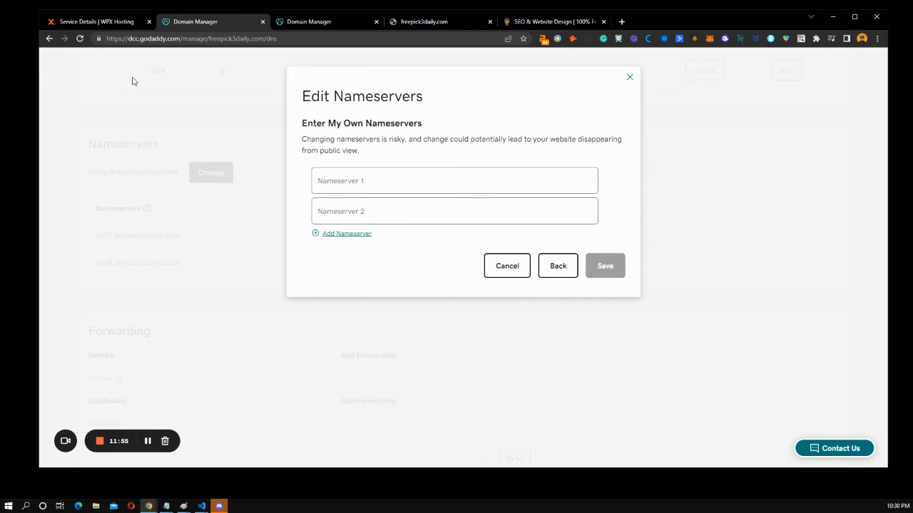
pyautogui.click(97, 21)
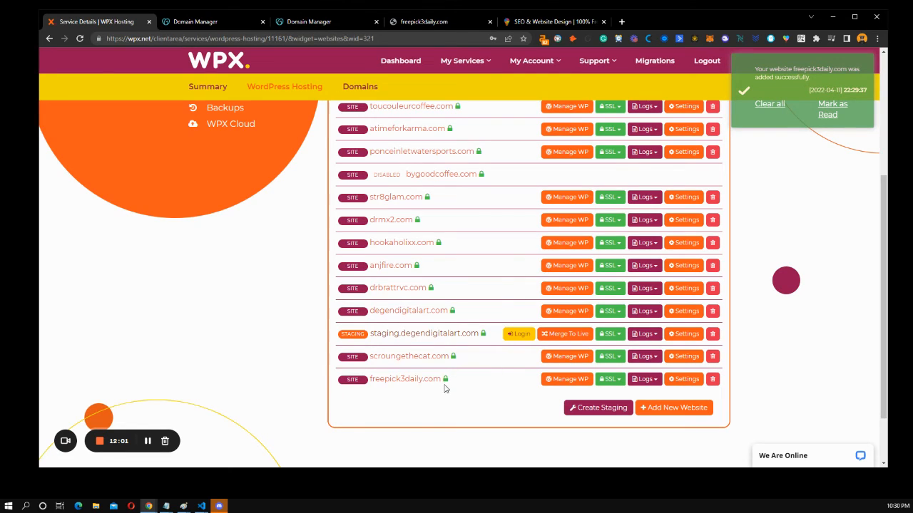
pyautogui.moveTo(453, 357)
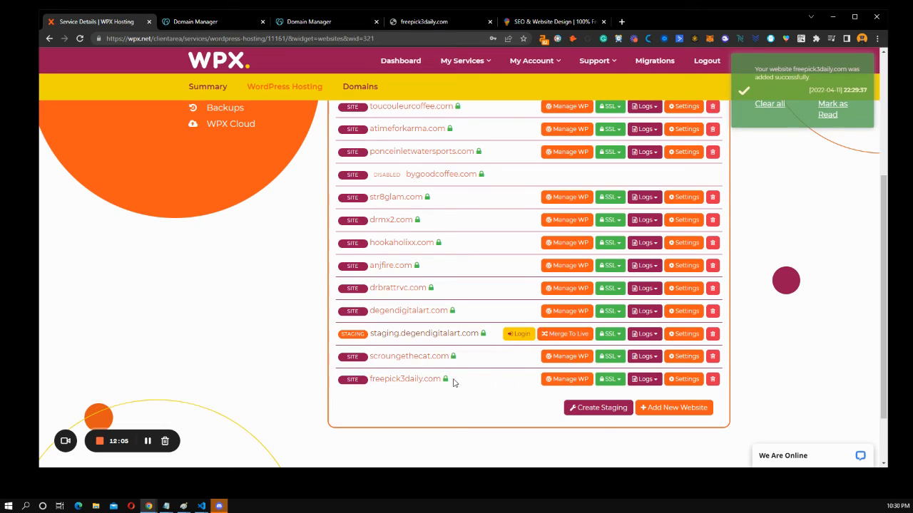
pyautogui.doubleClick(405, 380)
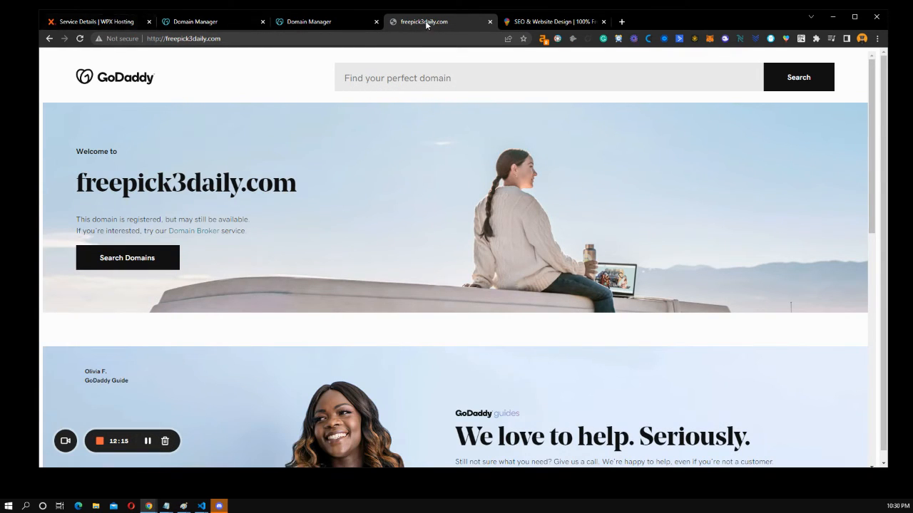
pyautogui.click(206, 21)
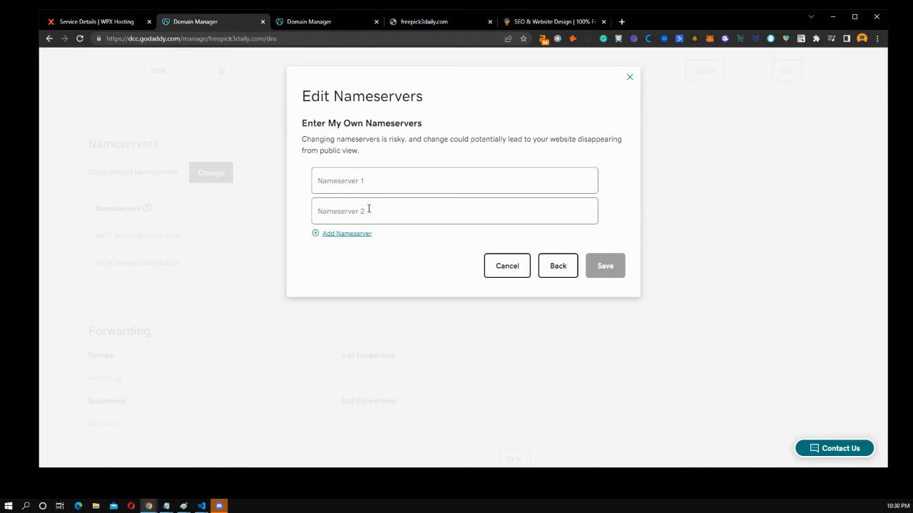
pyautogui.click(454, 211)
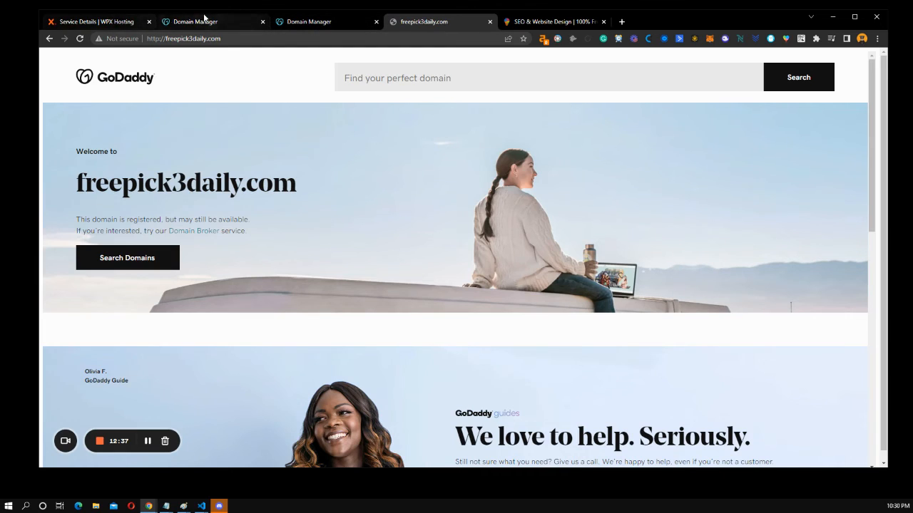
pyautogui.click(97, 21)
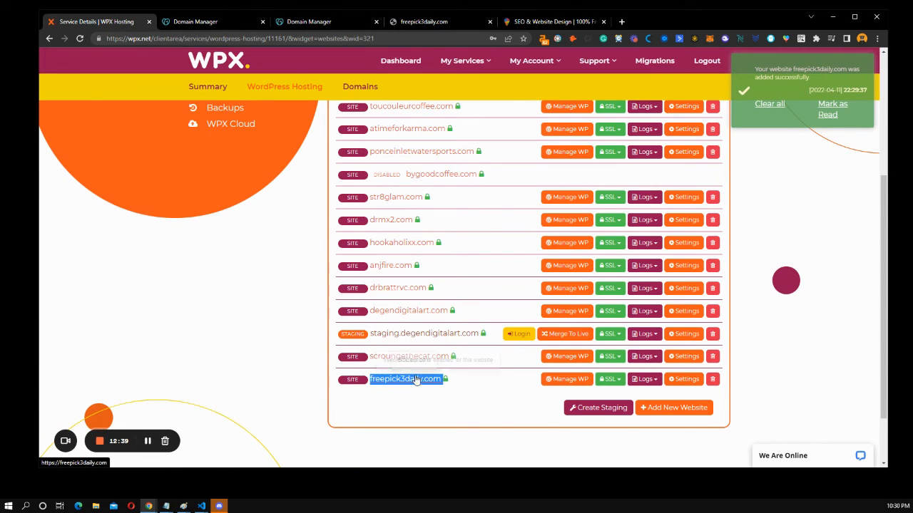
pyautogui.moveTo(568, 379)
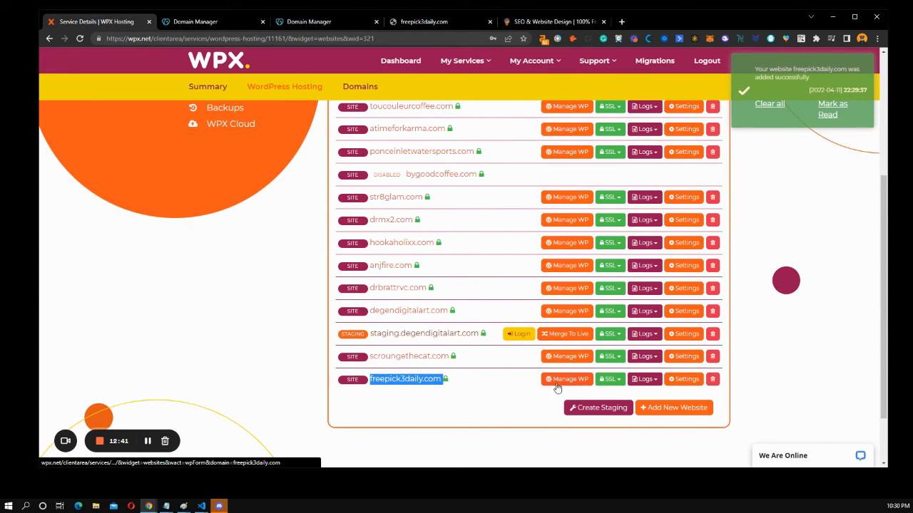
pyautogui.moveTo(462, 379)
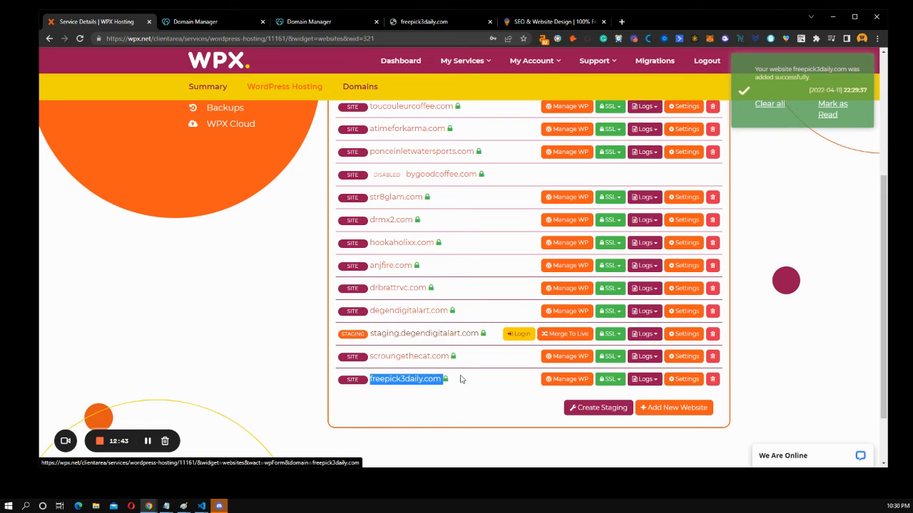
pyautogui.rightClick(405, 380)
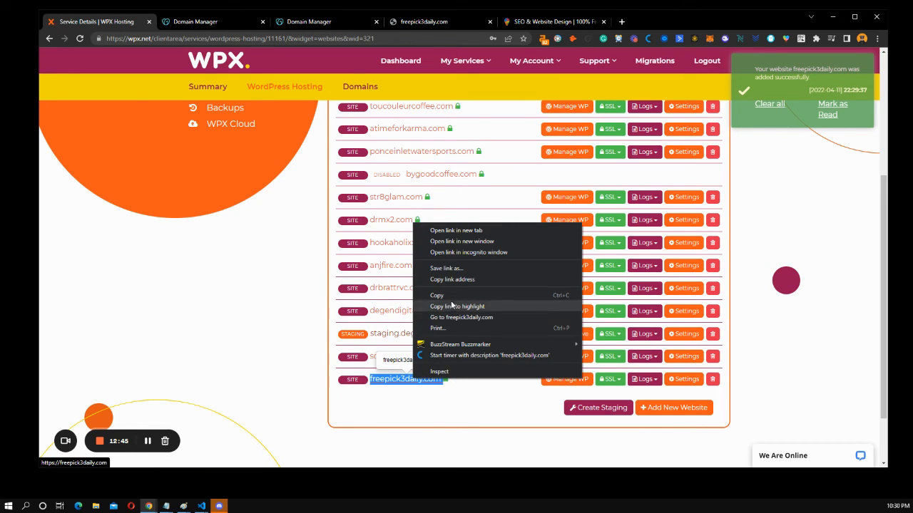
pyautogui.click(250, 335)
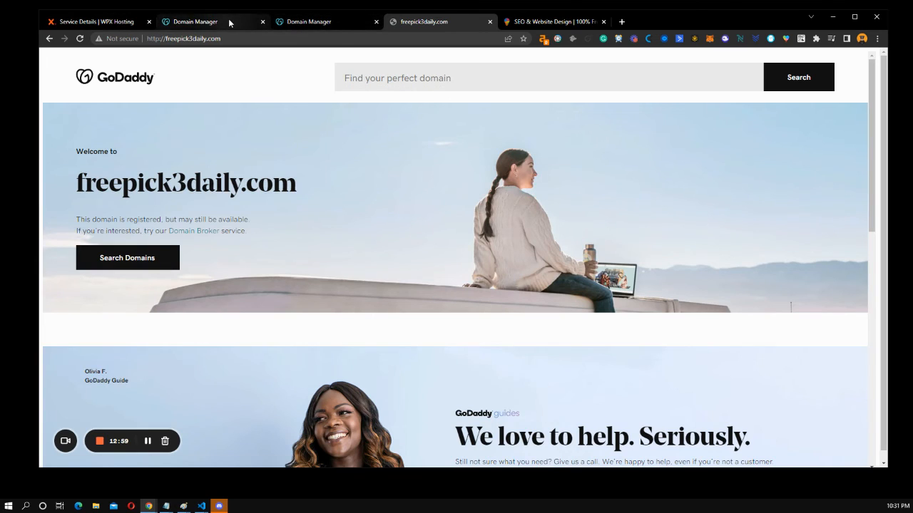
# - Enter ns44.wpxhosting.com and ns45.wpxhosting.com from Notepad as Nameserver 1 and 2 and save
pyautogui.click(194, 21)
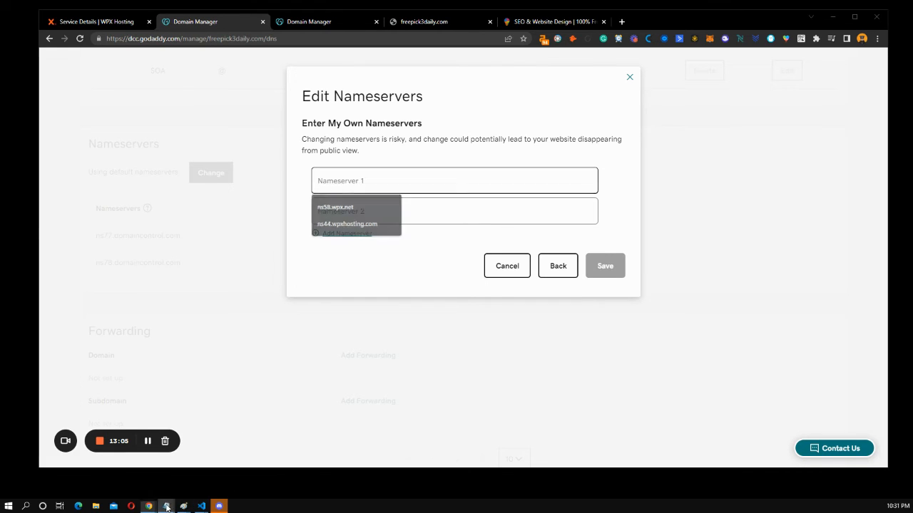
pyautogui.click(165, 506)
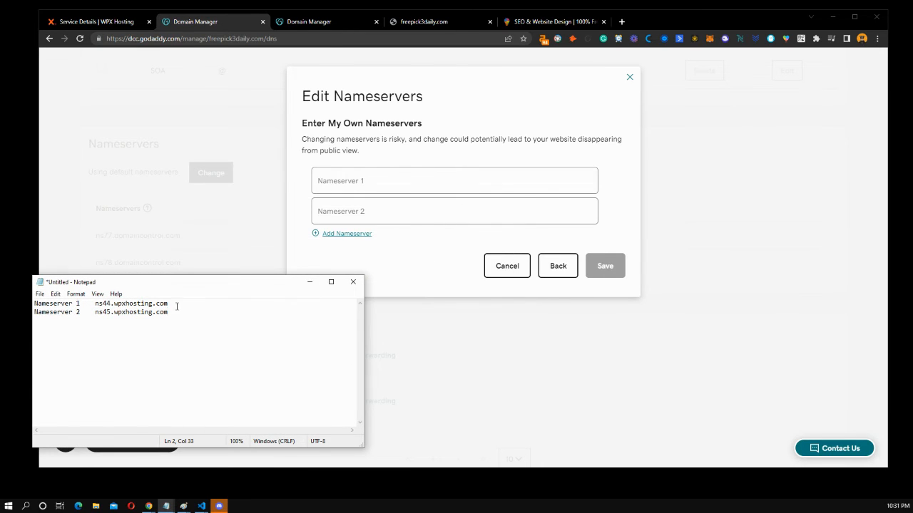
pyautogui.doubleClick(131, 302)
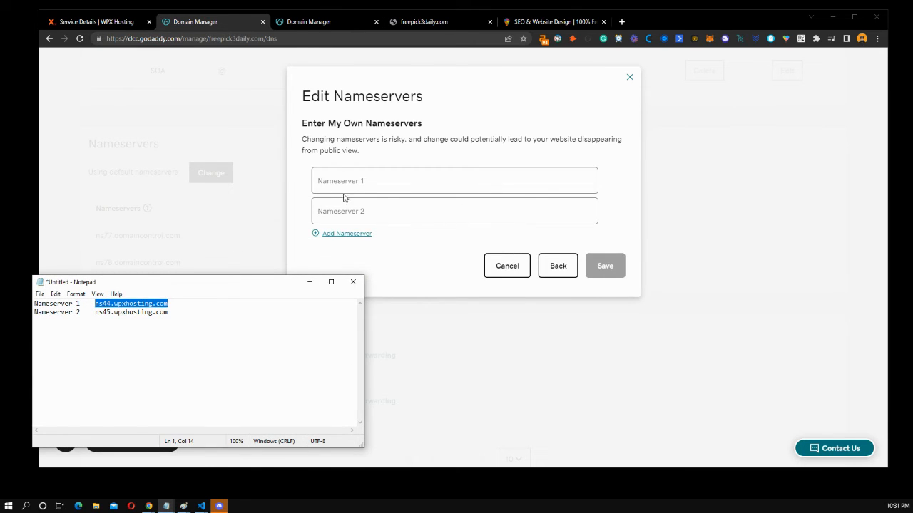
pyautogui.write('ns44.wpxhosting.com')
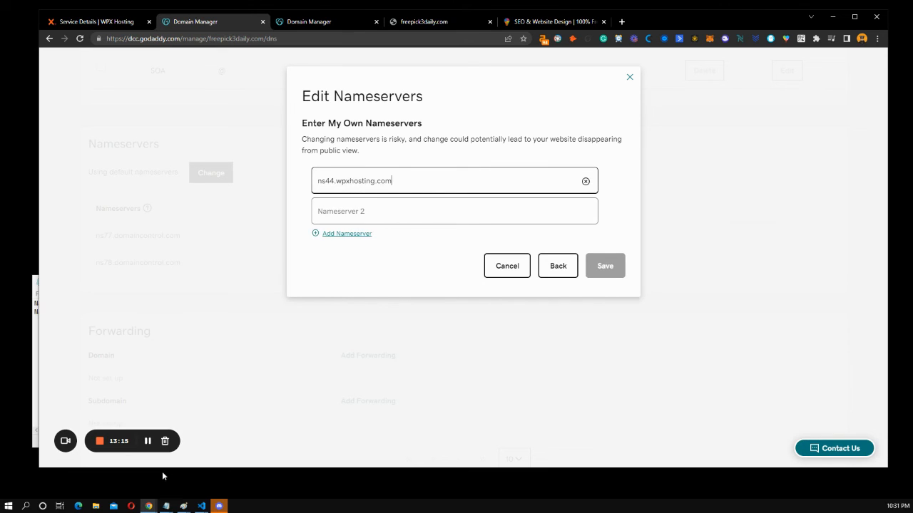
pyautogui.click(166, 506)
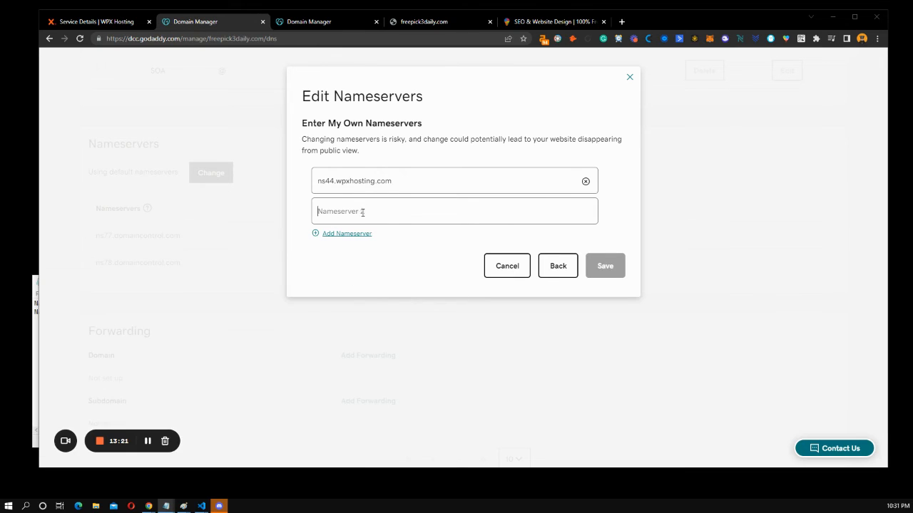
pyautogui.write('ns45.wpxhosting.com')
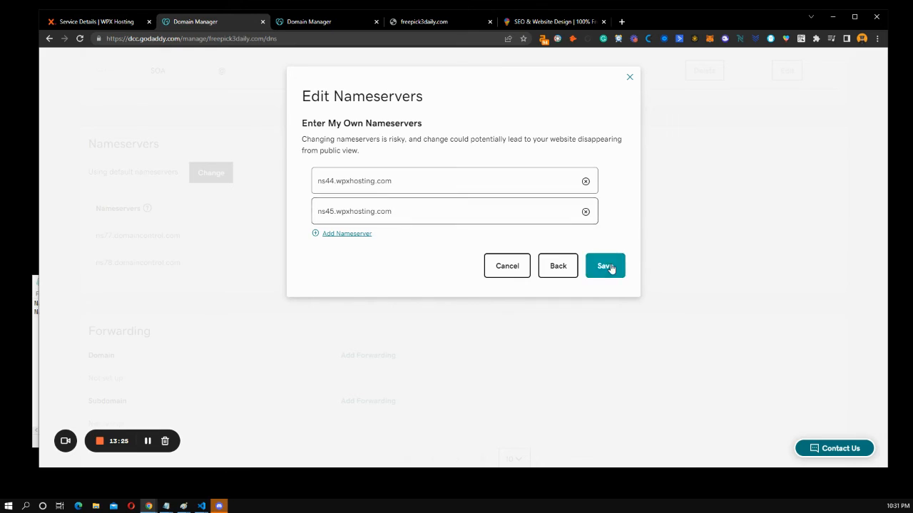
pyautogui.click(604, 265)
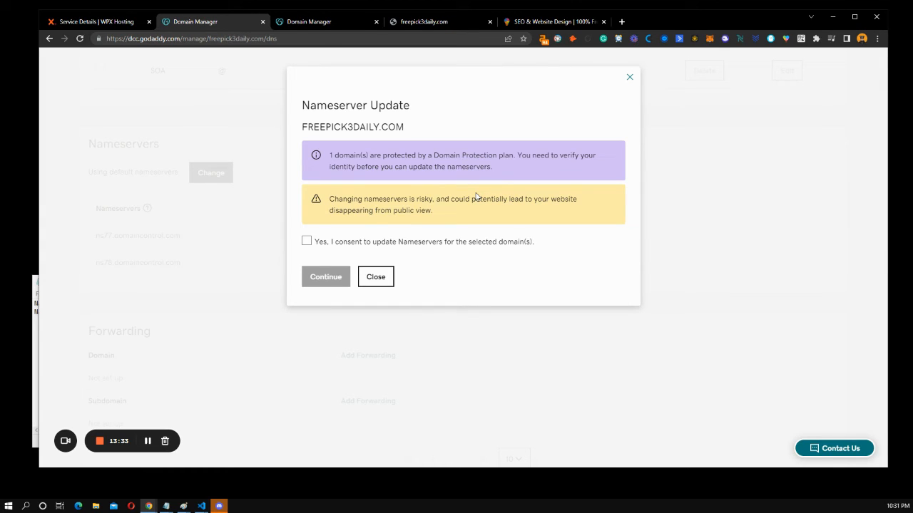
pyautogui.moveTo(359, 219)
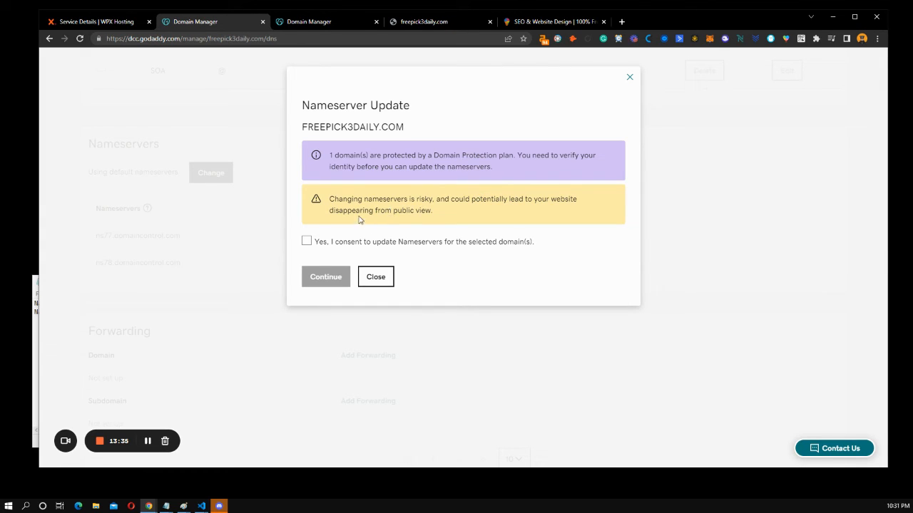
# - Tick the consent checkbox for FREEPICK3DAILY.COM's nameserver update and continue to identity verification
pyautogui.click(307, 241)
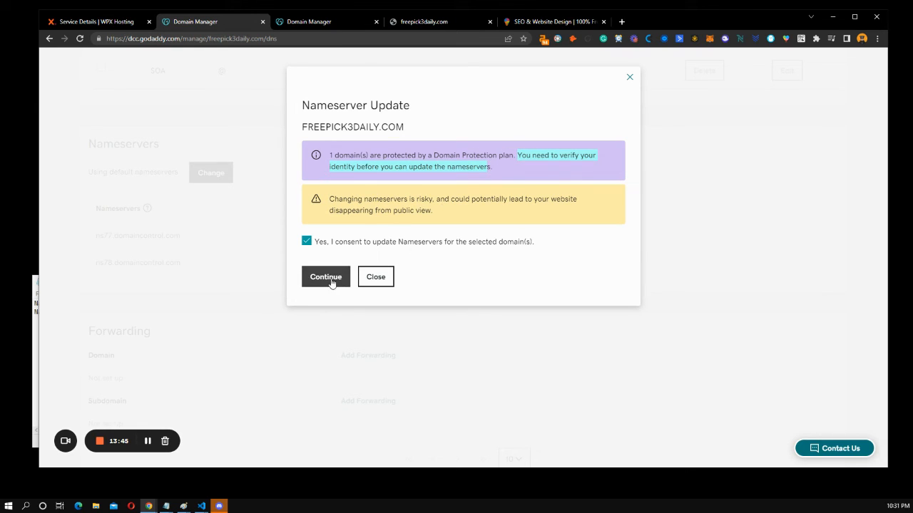
pyautogui.click(325, 277)
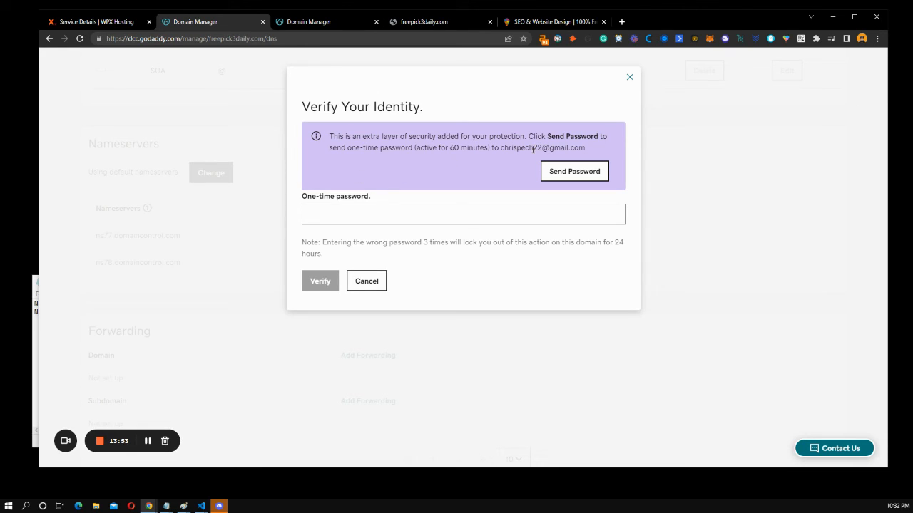
pyautogui.moveTo(421, 177)
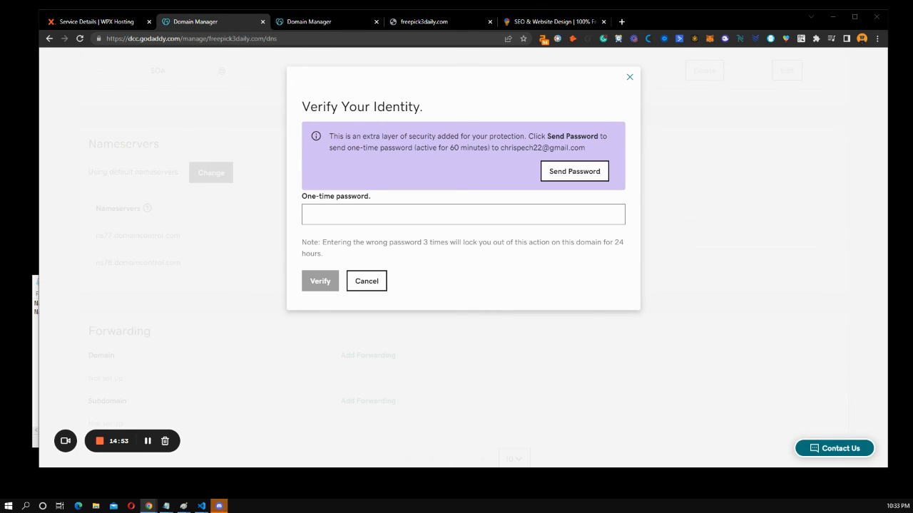
pyautogui.click(463, 214)
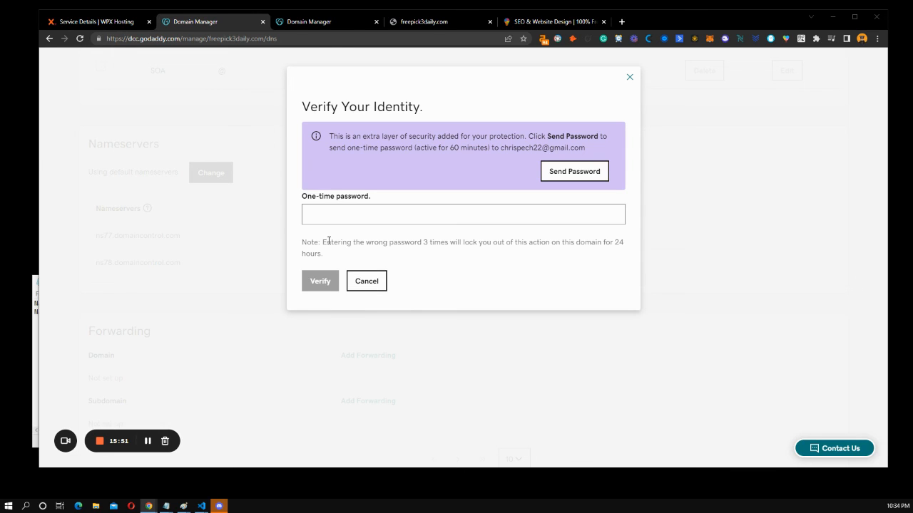
pyautogui.click(462, 214)
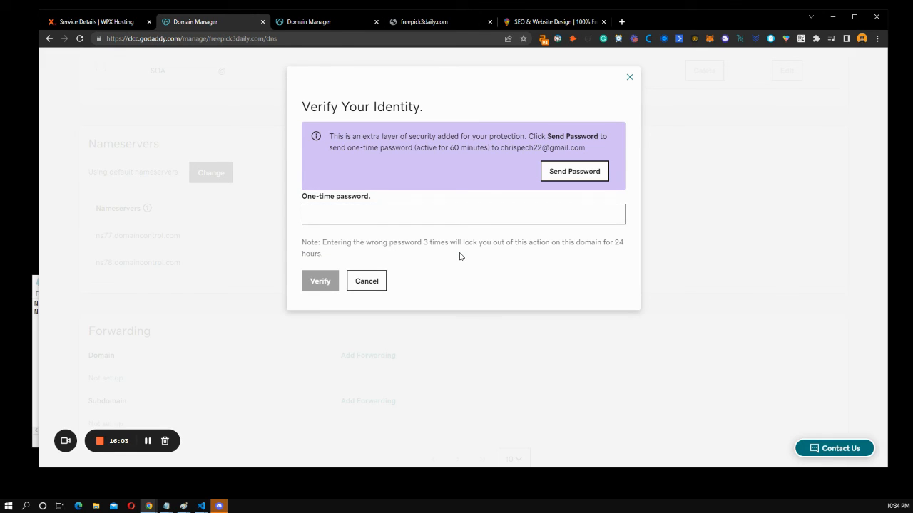
pyautogui.click(462, 214)
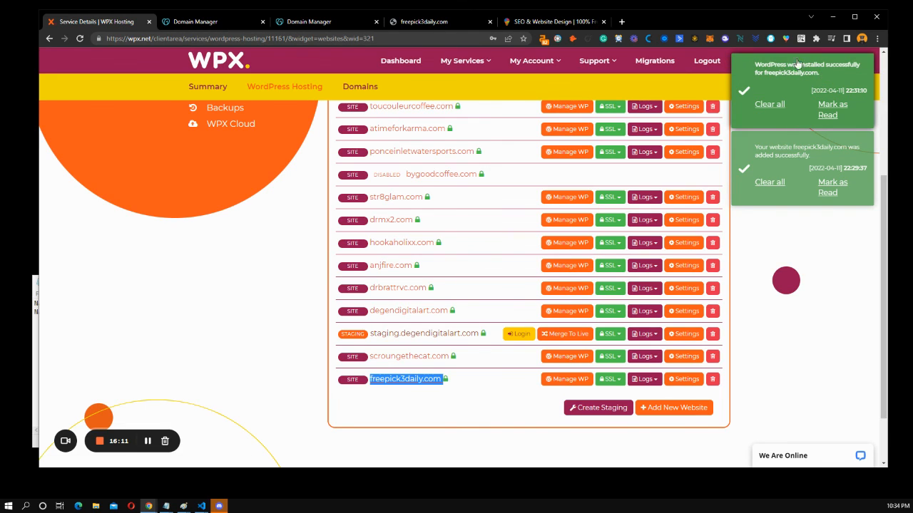
pyautogui.moveTo(772, 77)
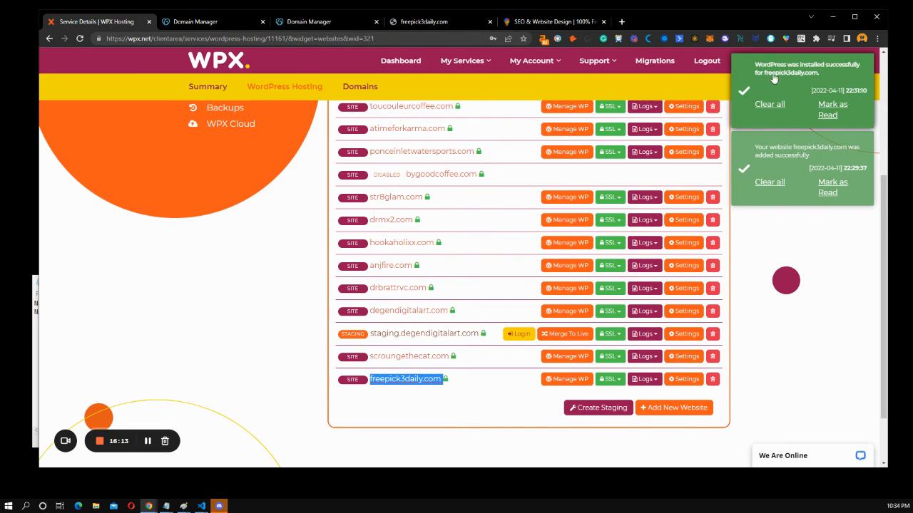
pyautogui.moveTo(811, 80)
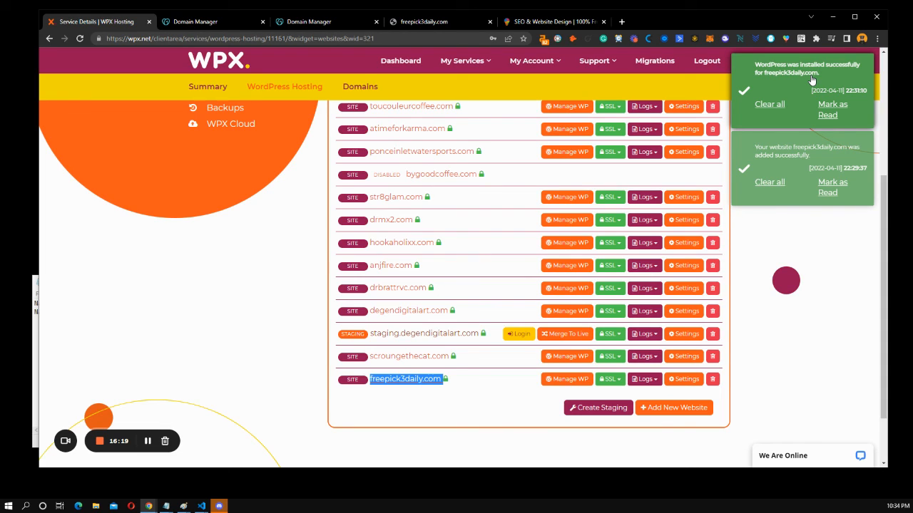
pyautogui.moveTo(248, 65)
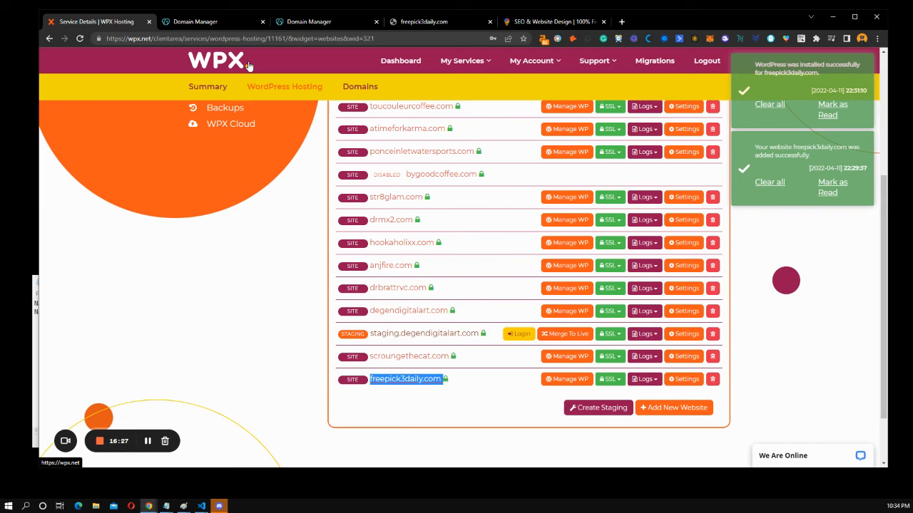
pyautogui.moveTo(201, 135)
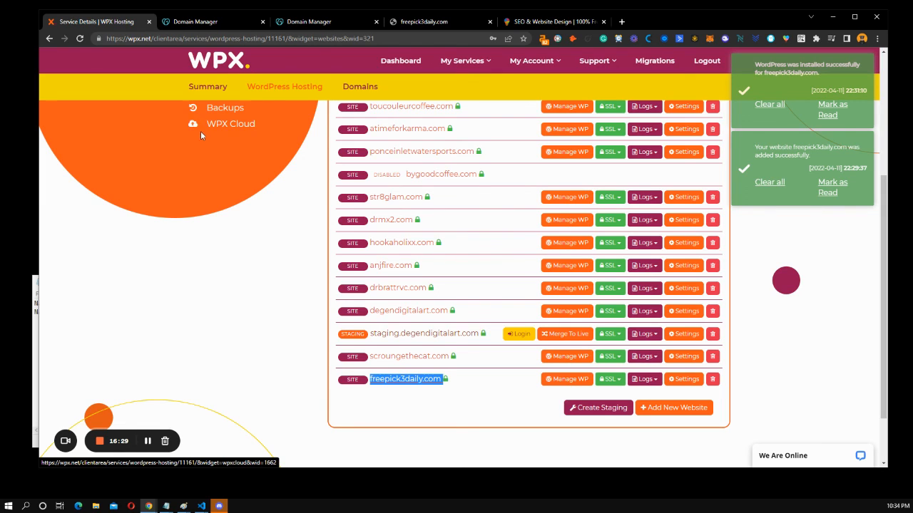
pyautogui.moveTo(146, 154)
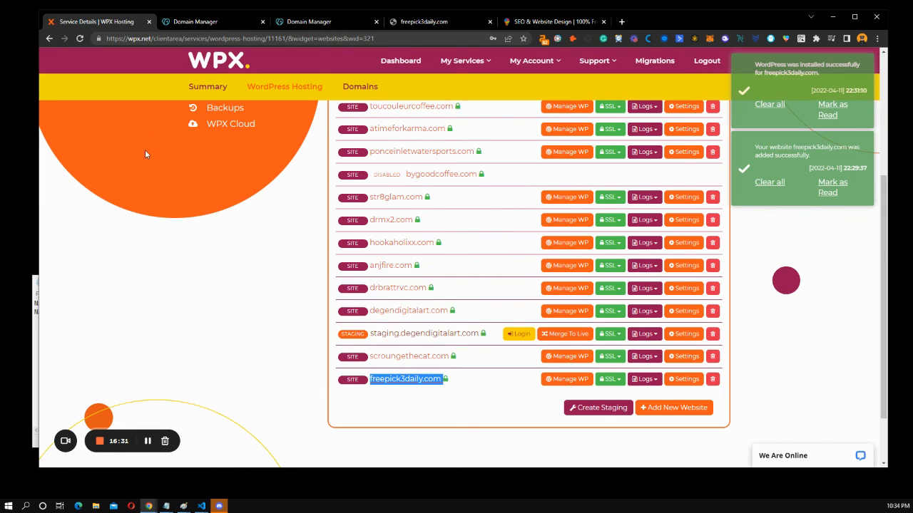
# - Scroll the WPX Manage Websites list to see freepick3daily.com at the end
pyautogui.scroll(3)
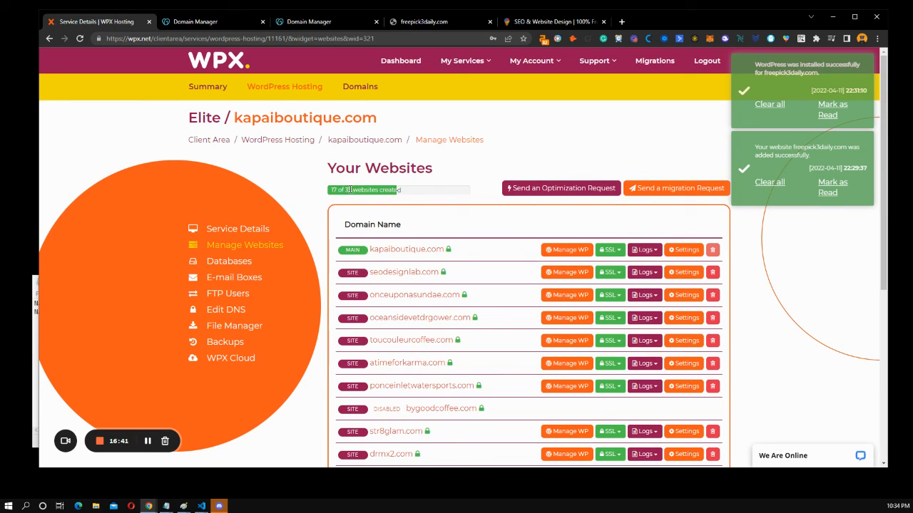
pyautogui.scroll(-3)
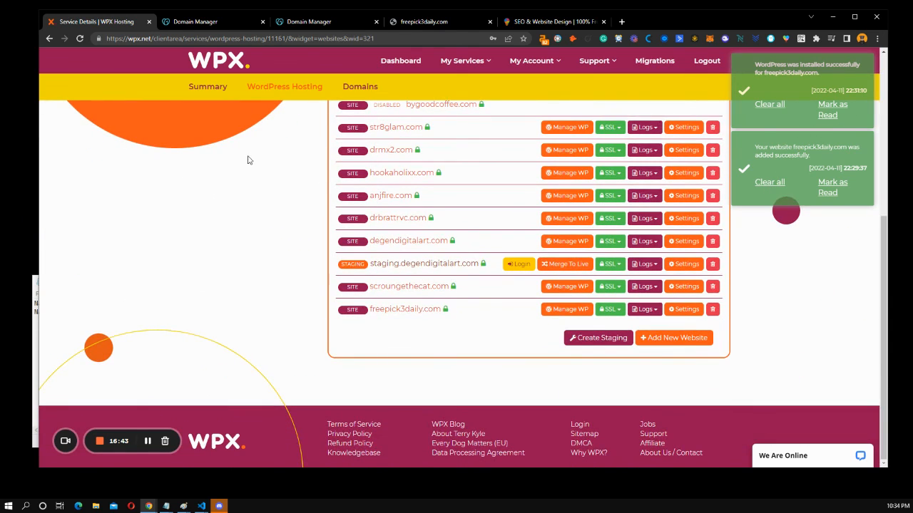